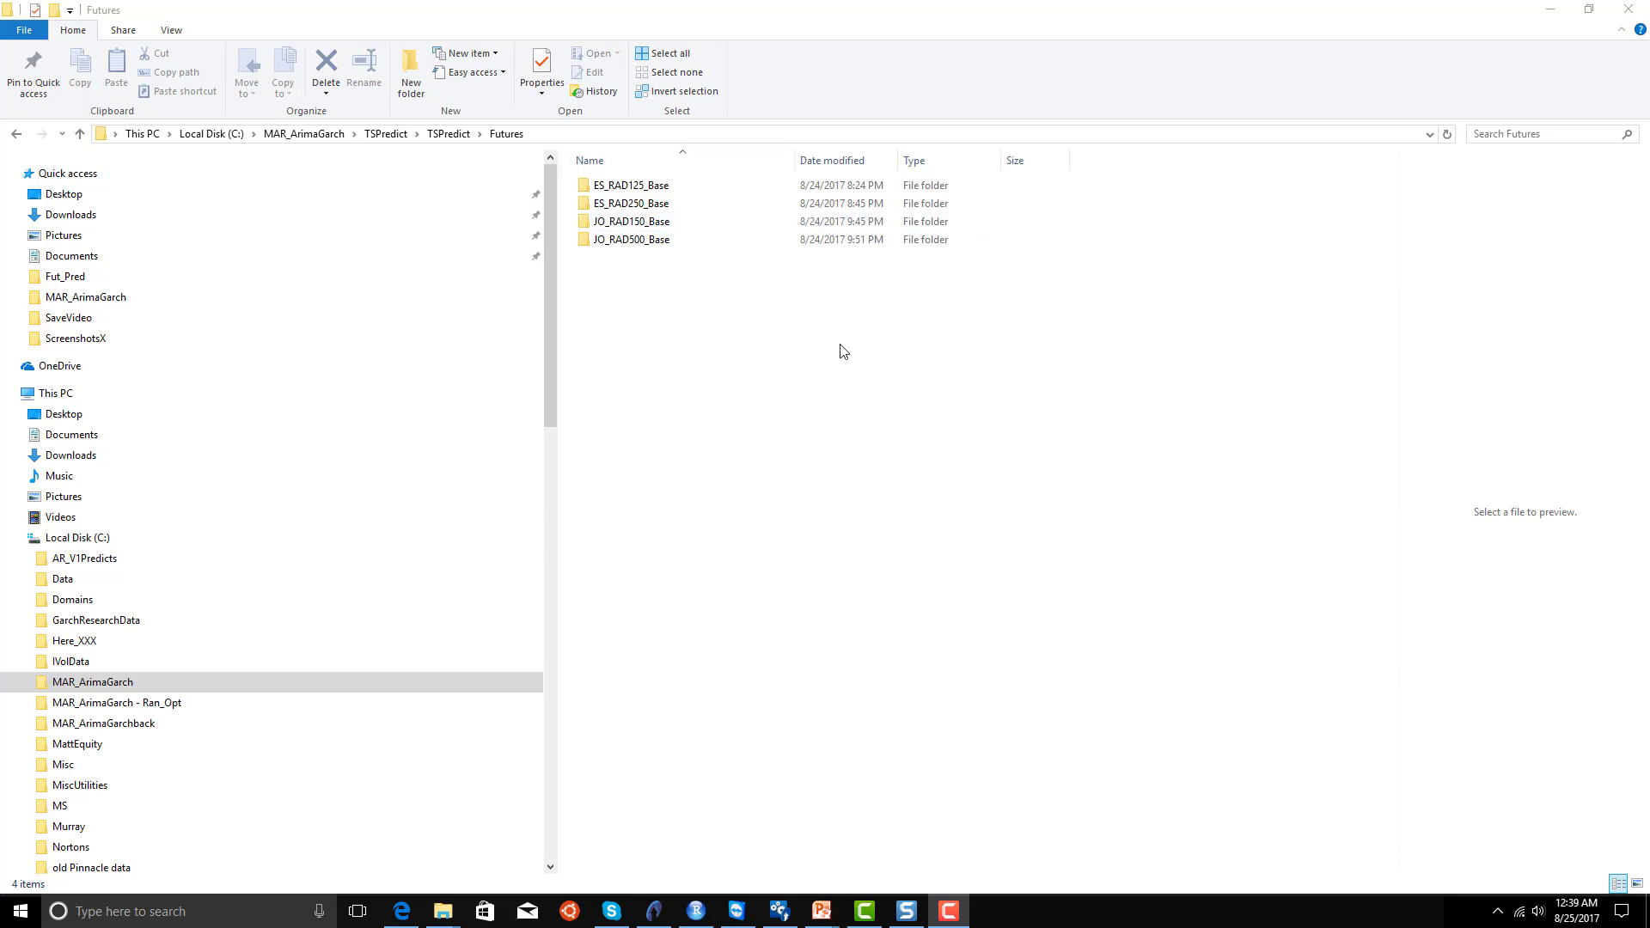
{"action": "mouse_move", "coordinate": [849, 412]}
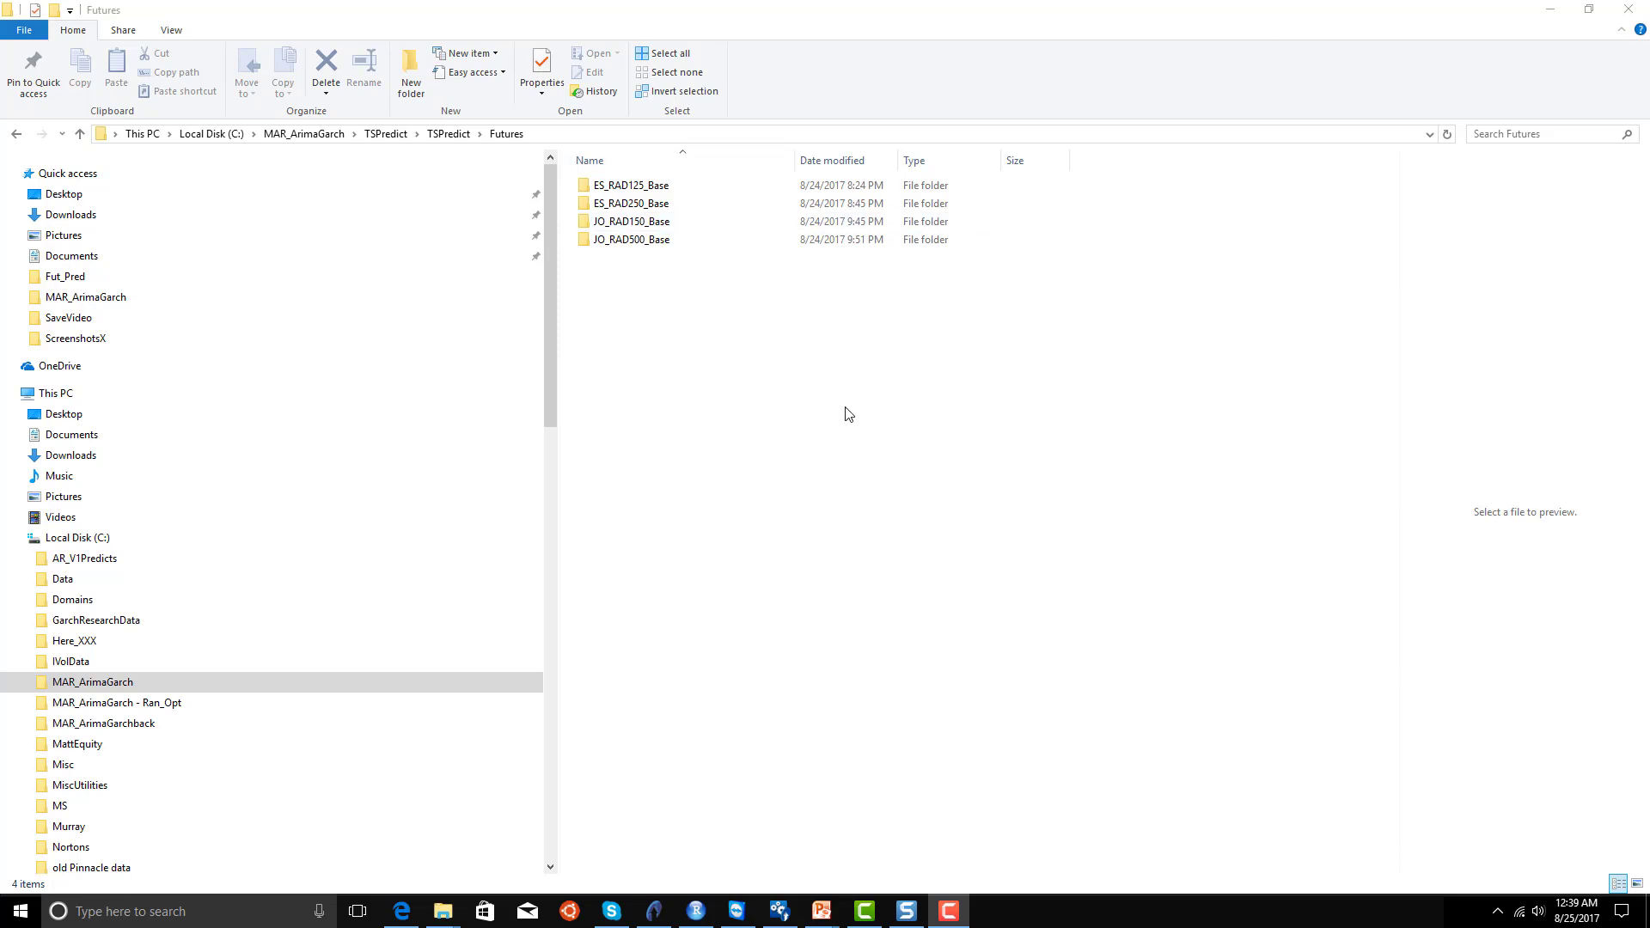
{"action": "mouse_move", "coordinate": [893, 422]}
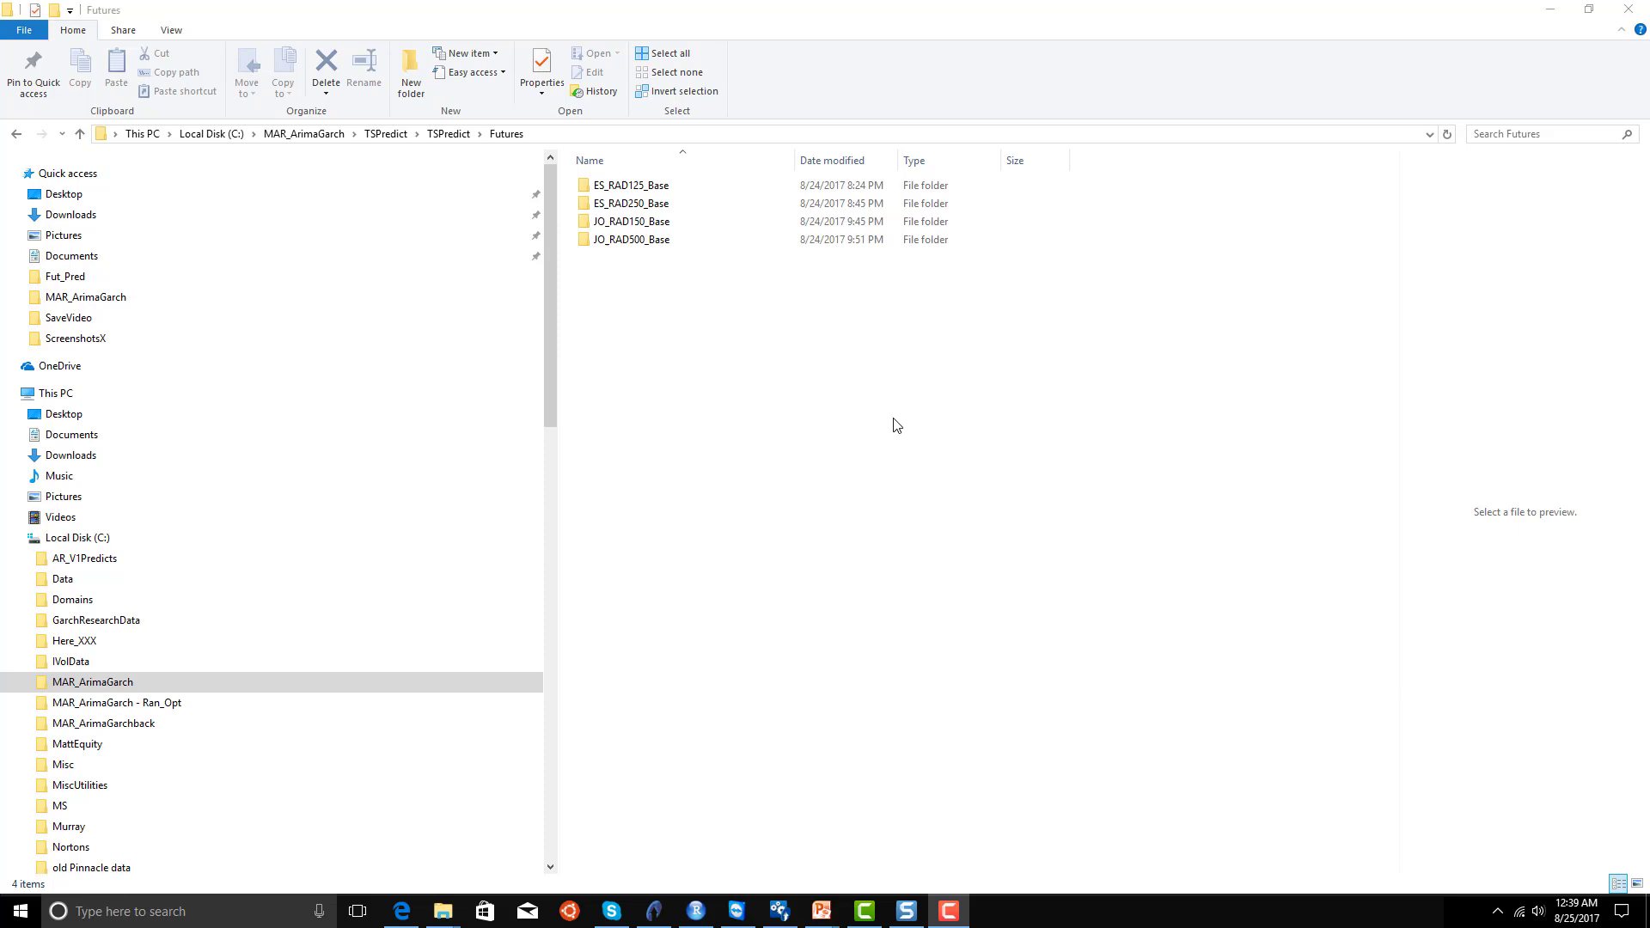
Bring the TradeStation ES daily chart window to the front.
{"action": "left_click", "coordinate": [631, 186]}
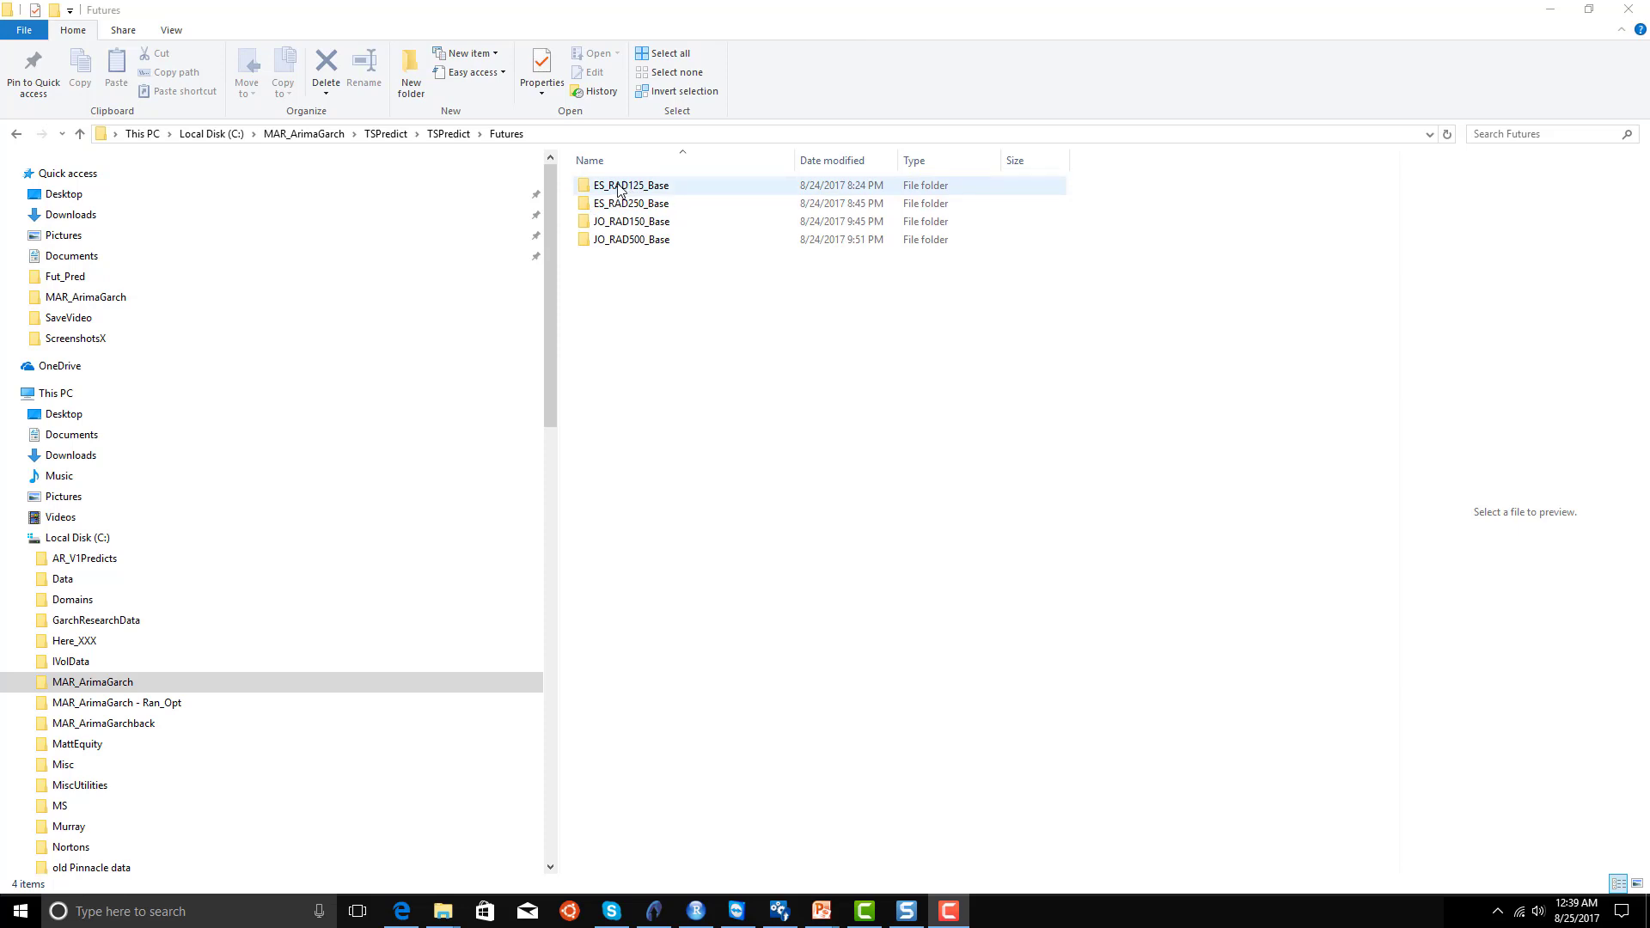
{"action": "left_click", "coordinate": [632, 203]}
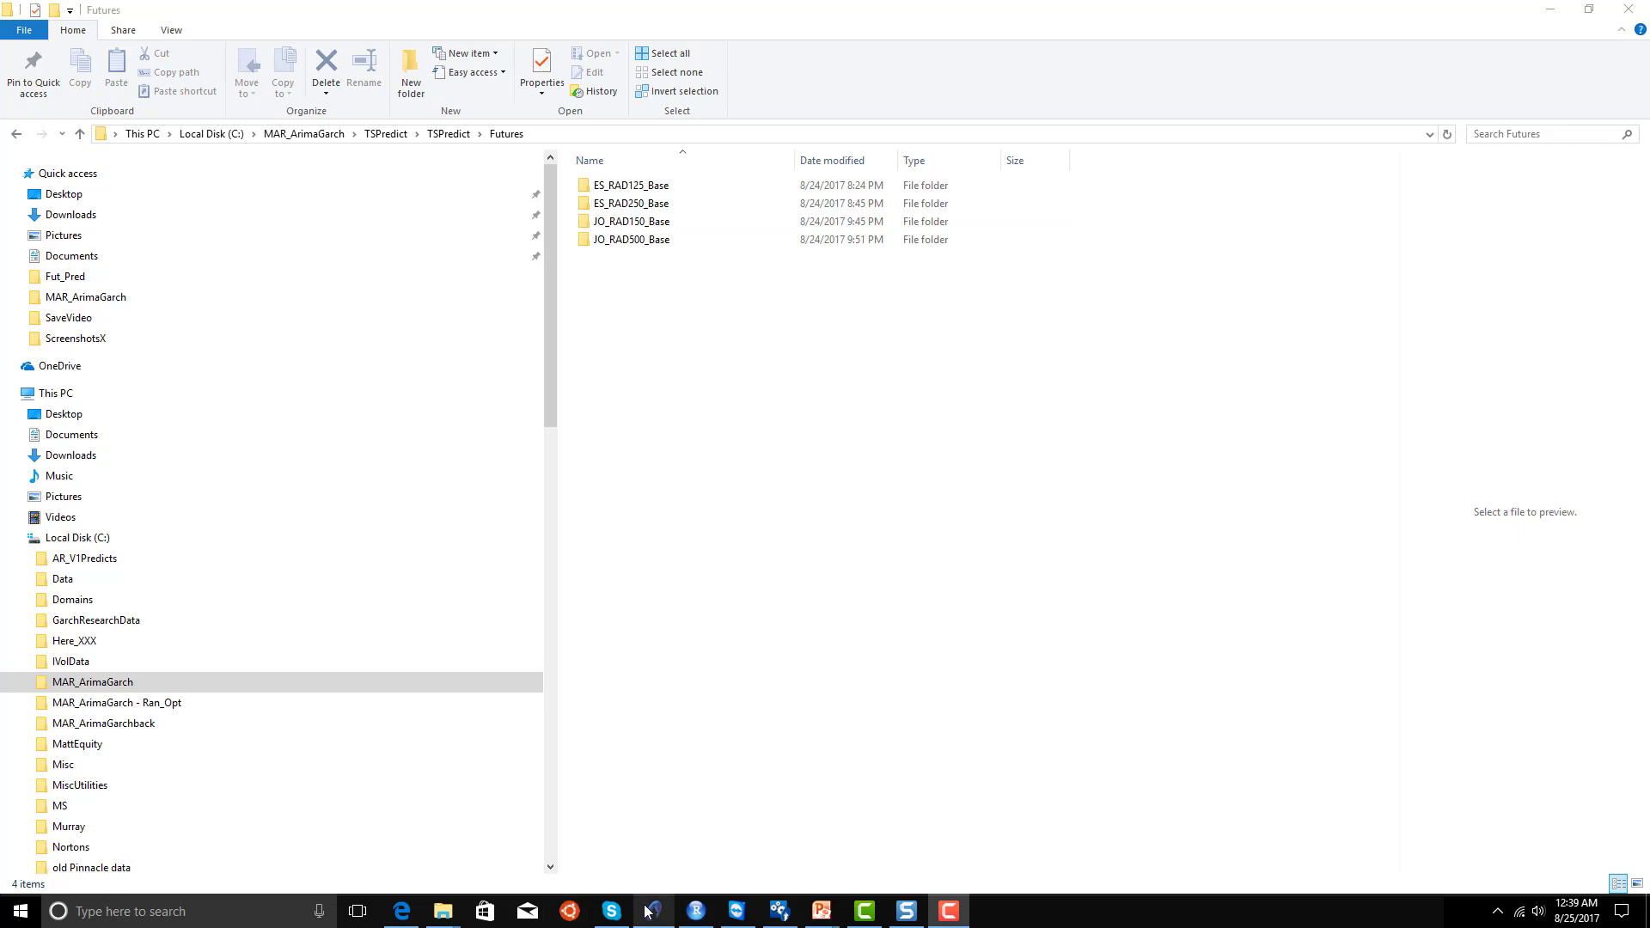
{"action": "left_click", "coordinate": [653, 911]}
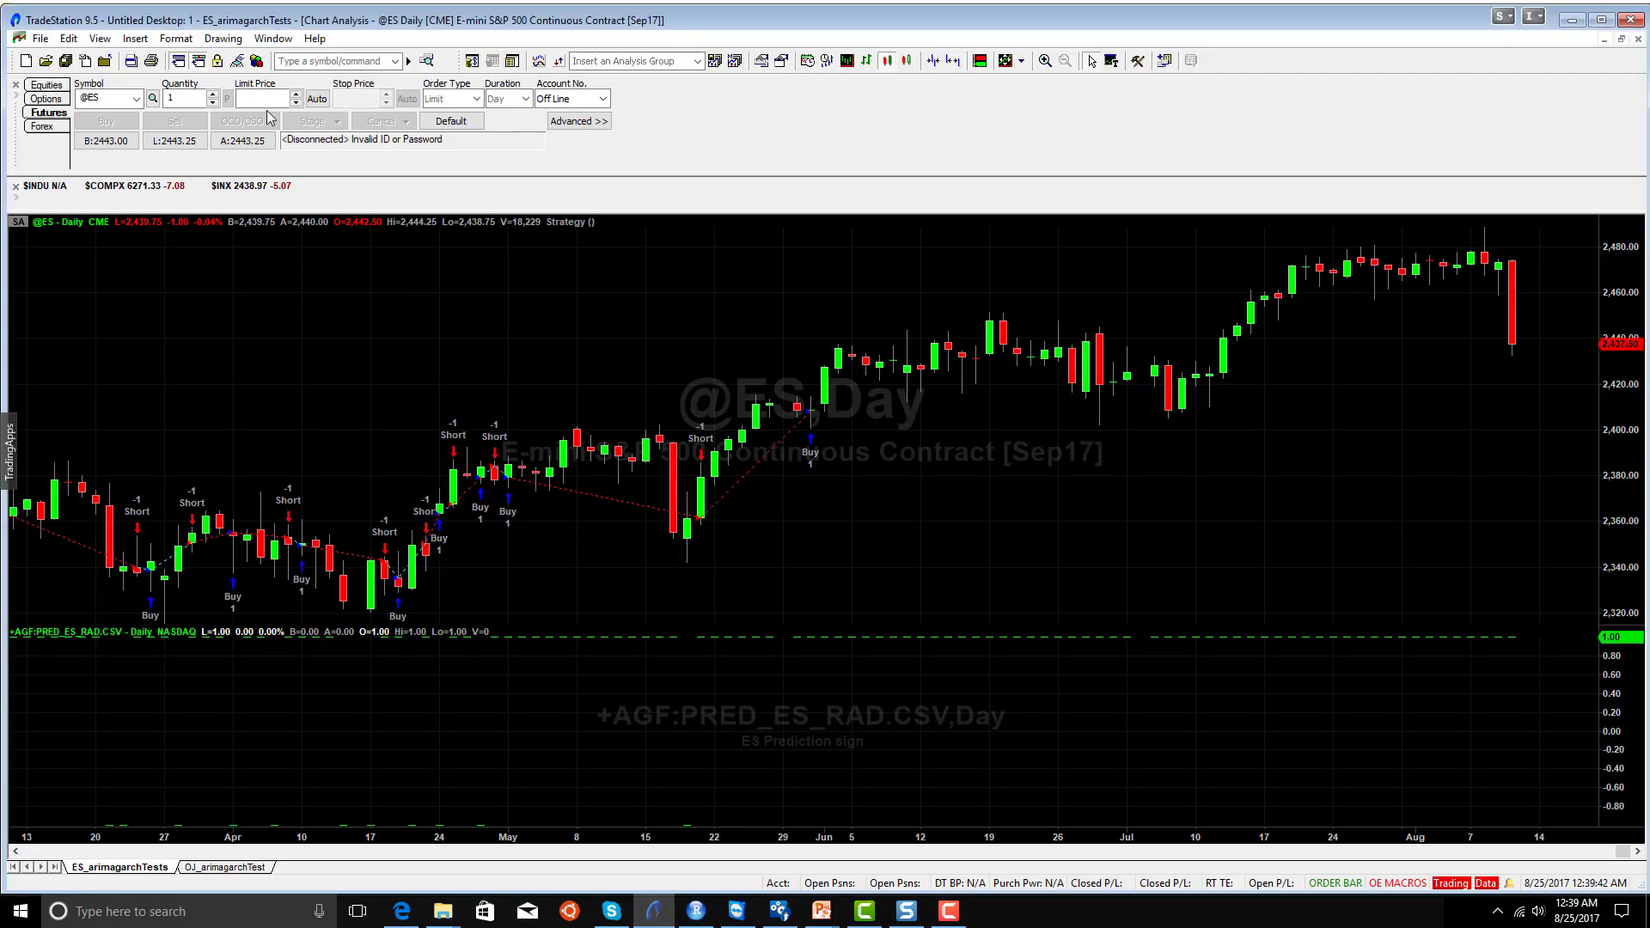
Review ML_ArimaGarchSimple1 in the chart's Format Strategies settings, confirming it is on.
{"action": "left_click", "coordinate": [175, 38]}
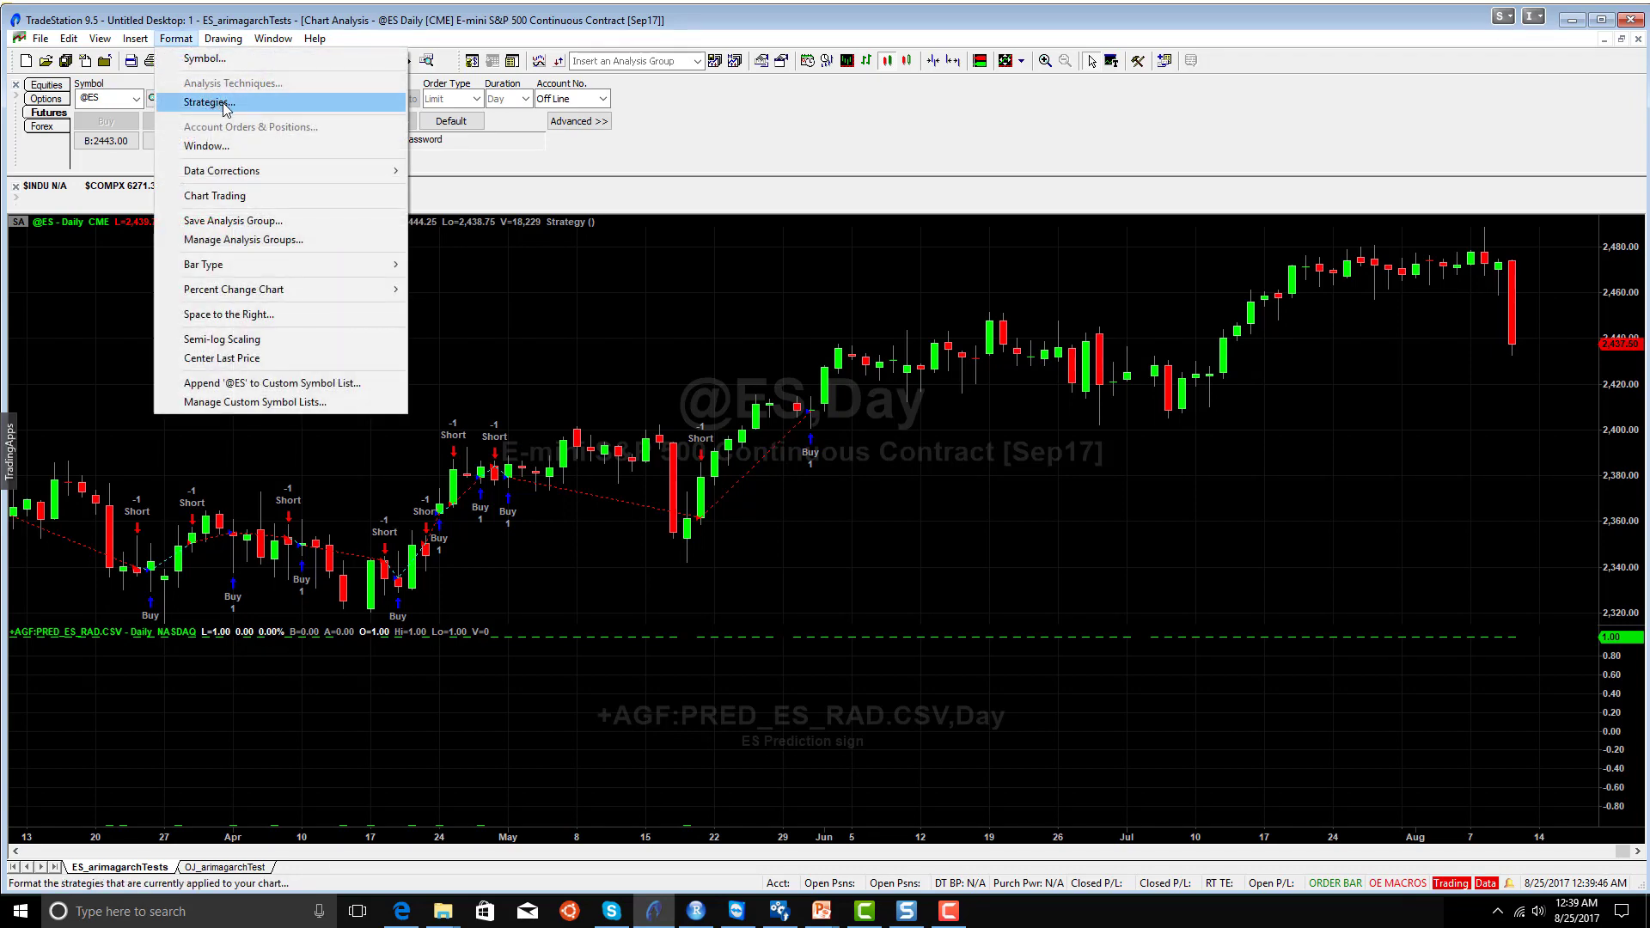
{"action": "left_click", "coordinate": [208, 104]}
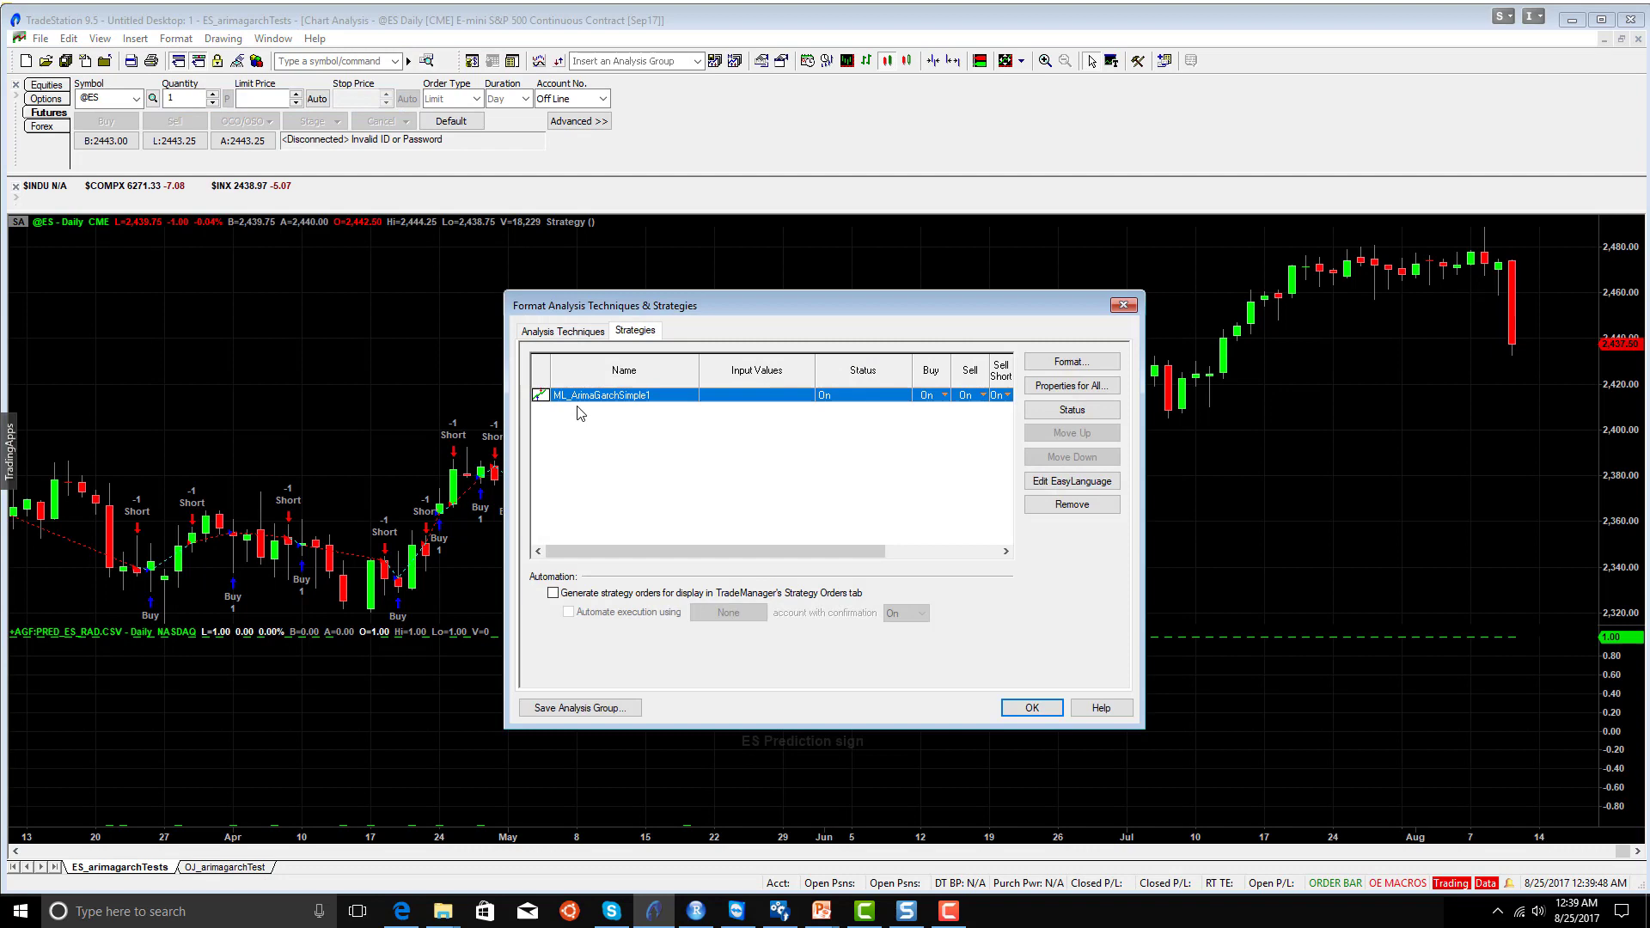
{"action": "mouse_move", "coordinate": [584, 404]}
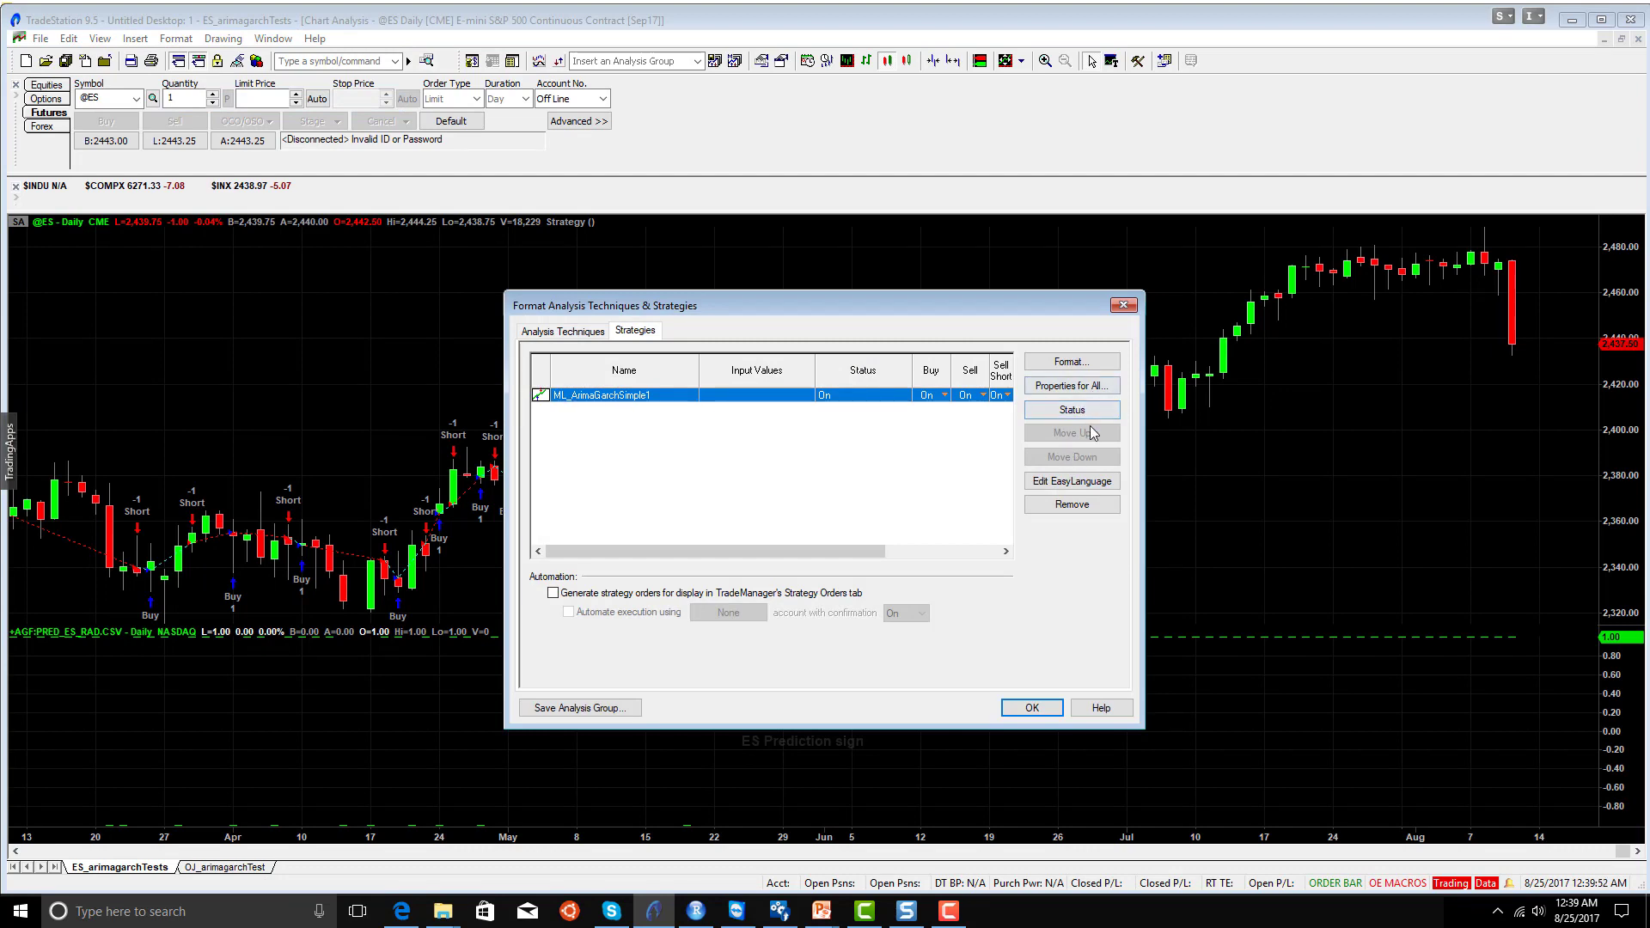
{"action": "left_click", "coordinate": [1073, 481]}
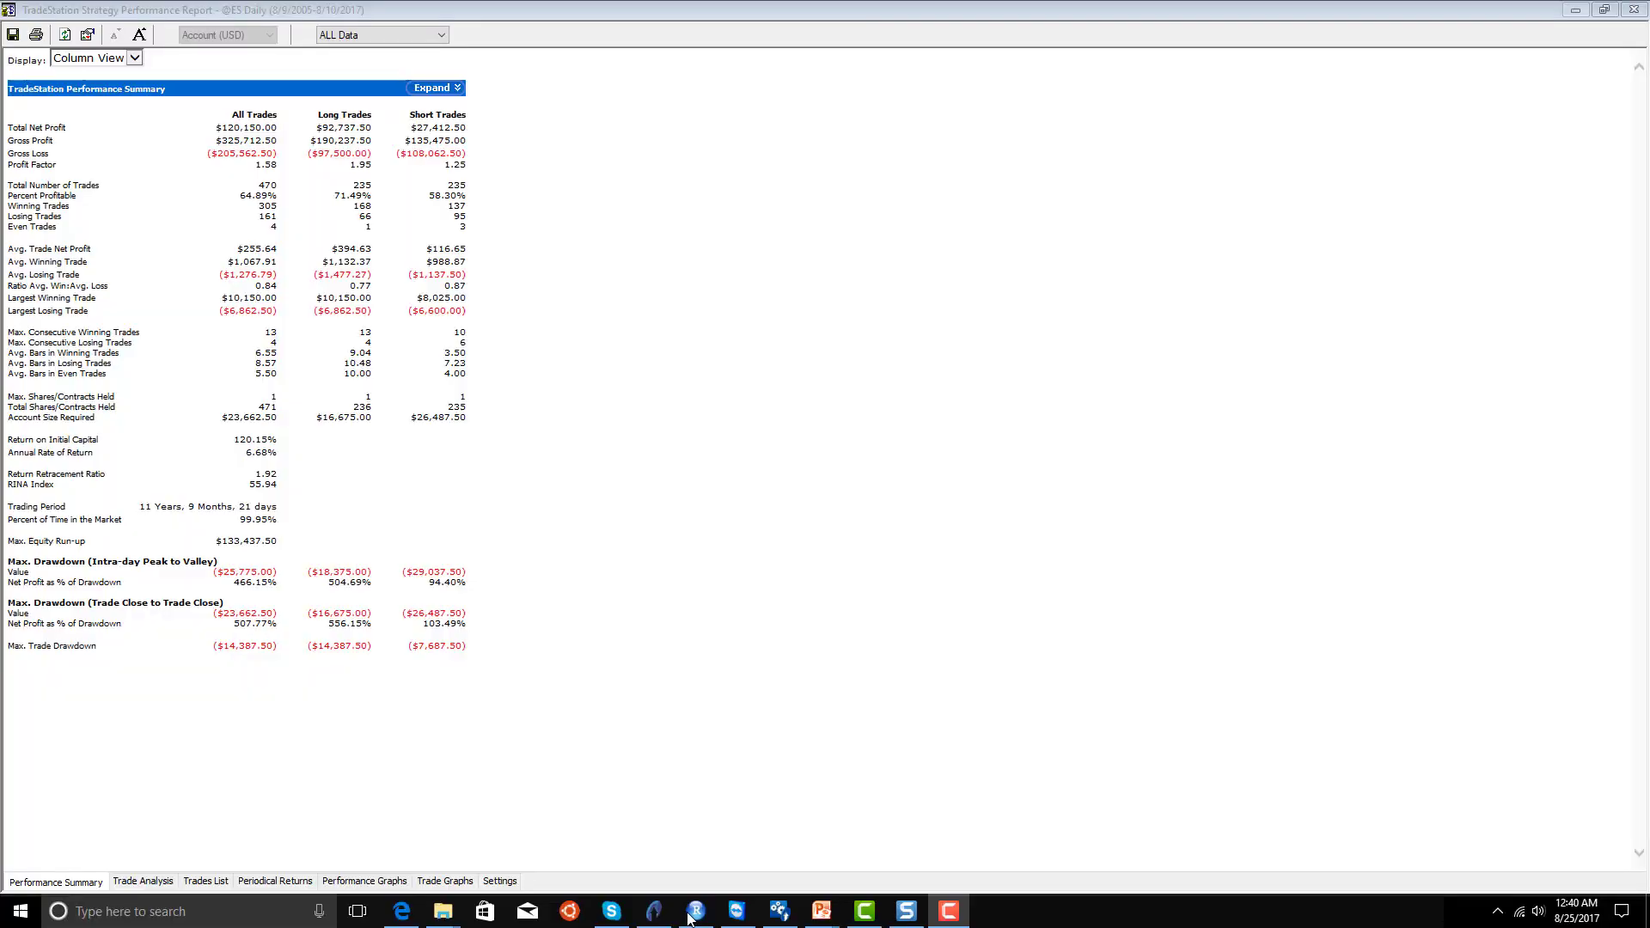
{"action": "mouse_move", "coordinate": [918, 117]}
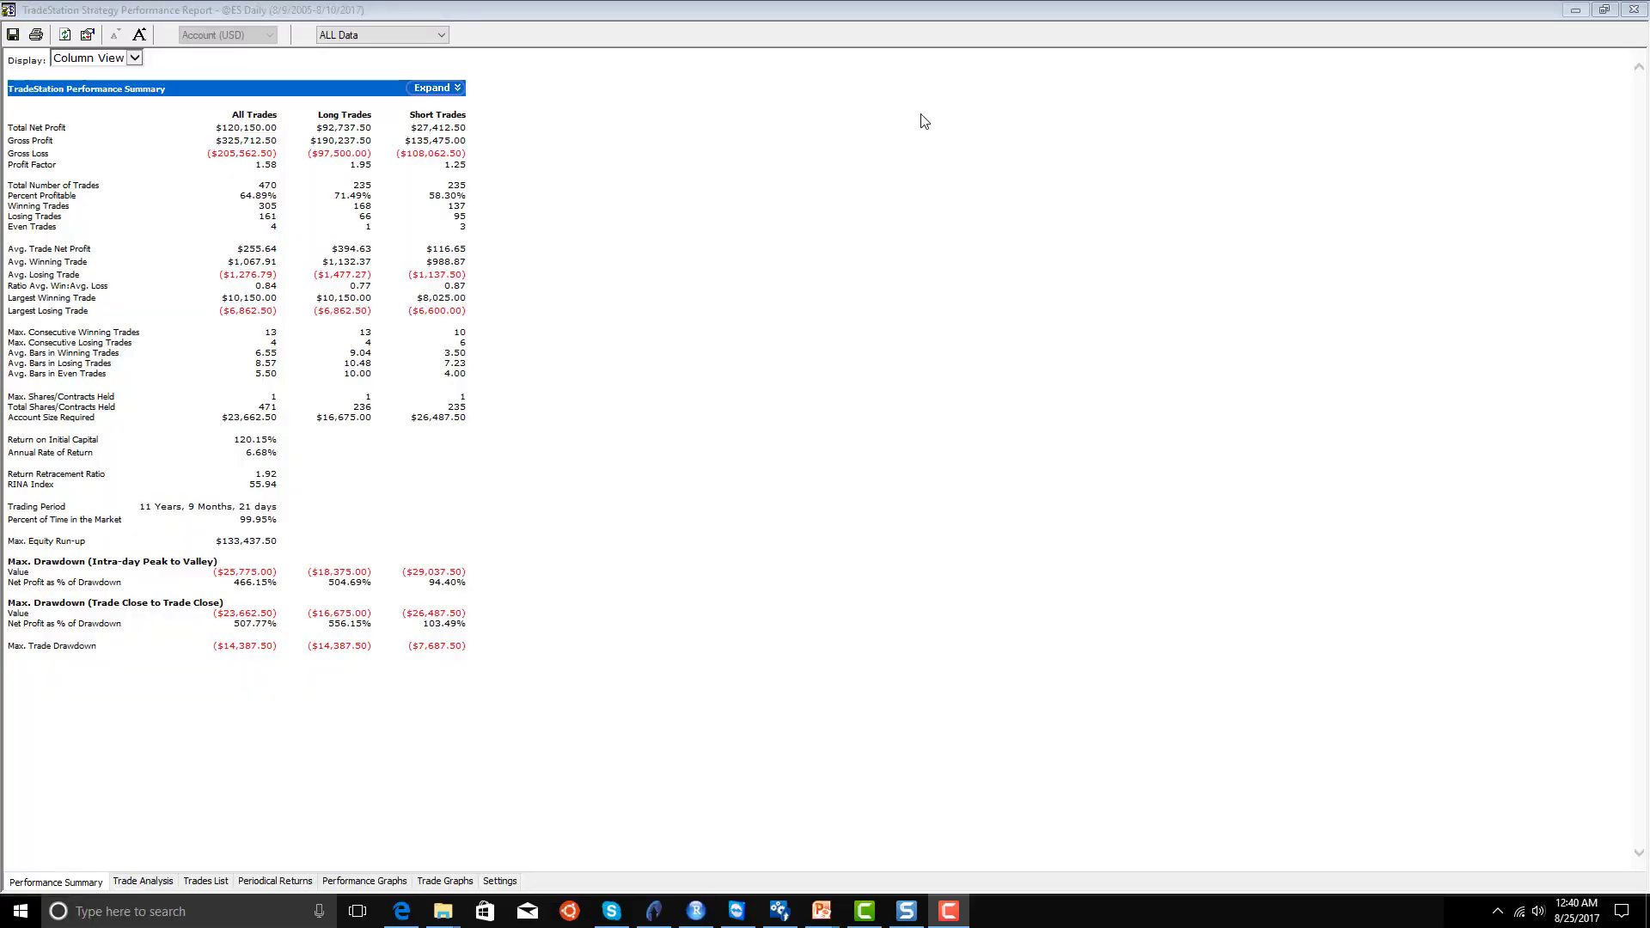
{"action": "mouse_move", "coordinate": [244, 141]}
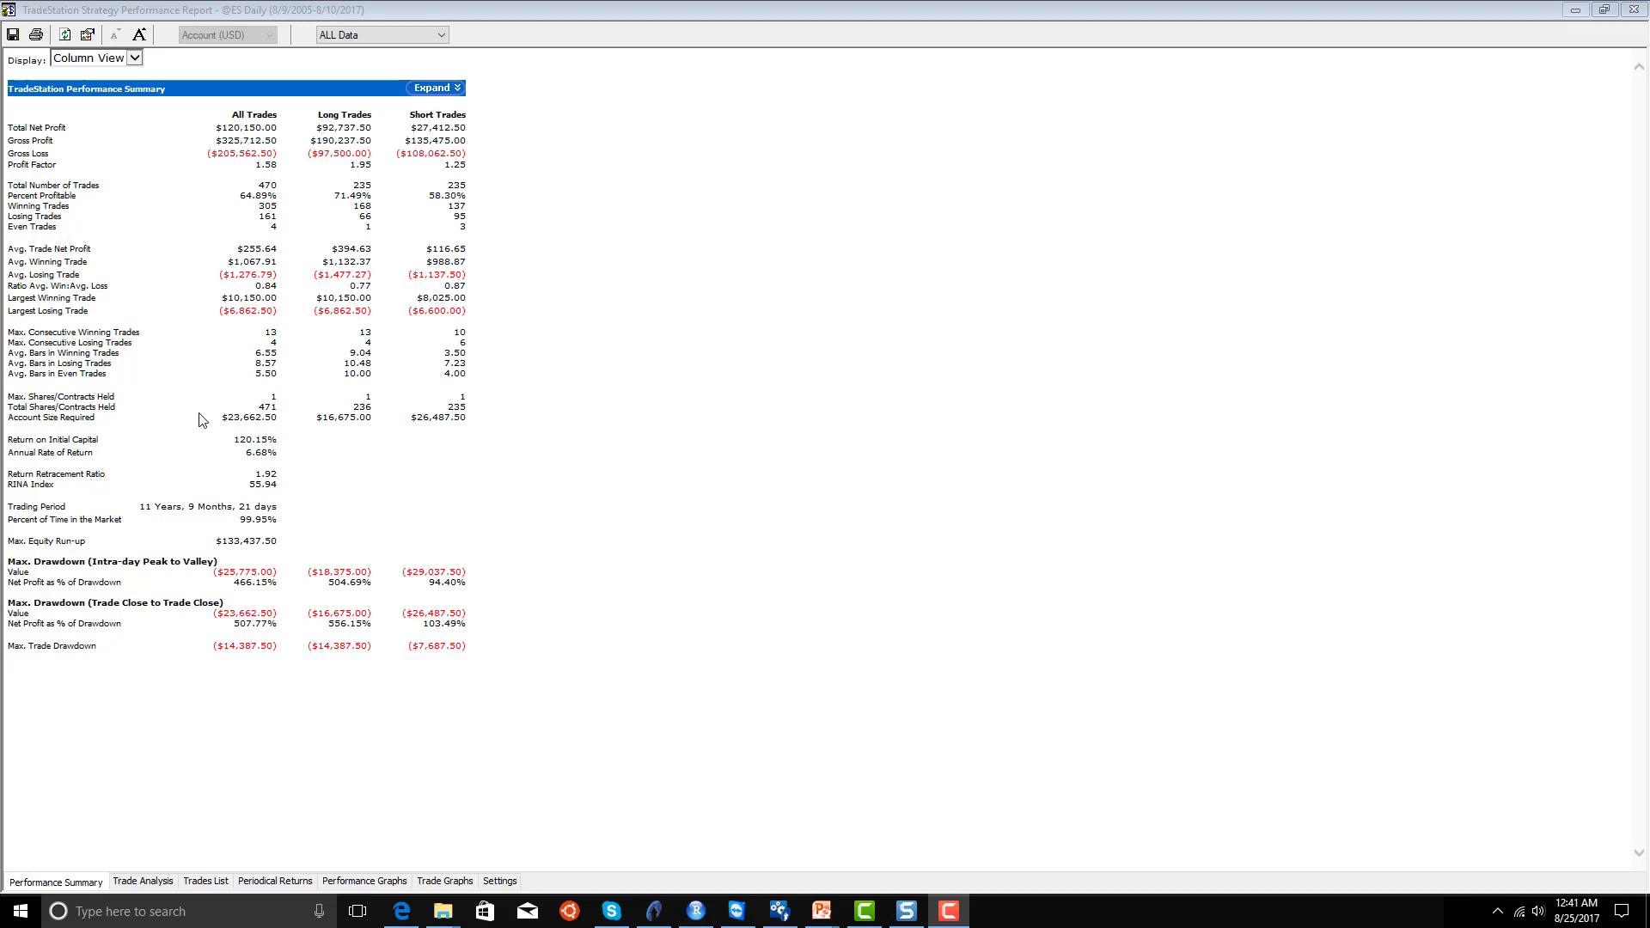
{"action": "mouse_move", "coordinate": [237, 249]}
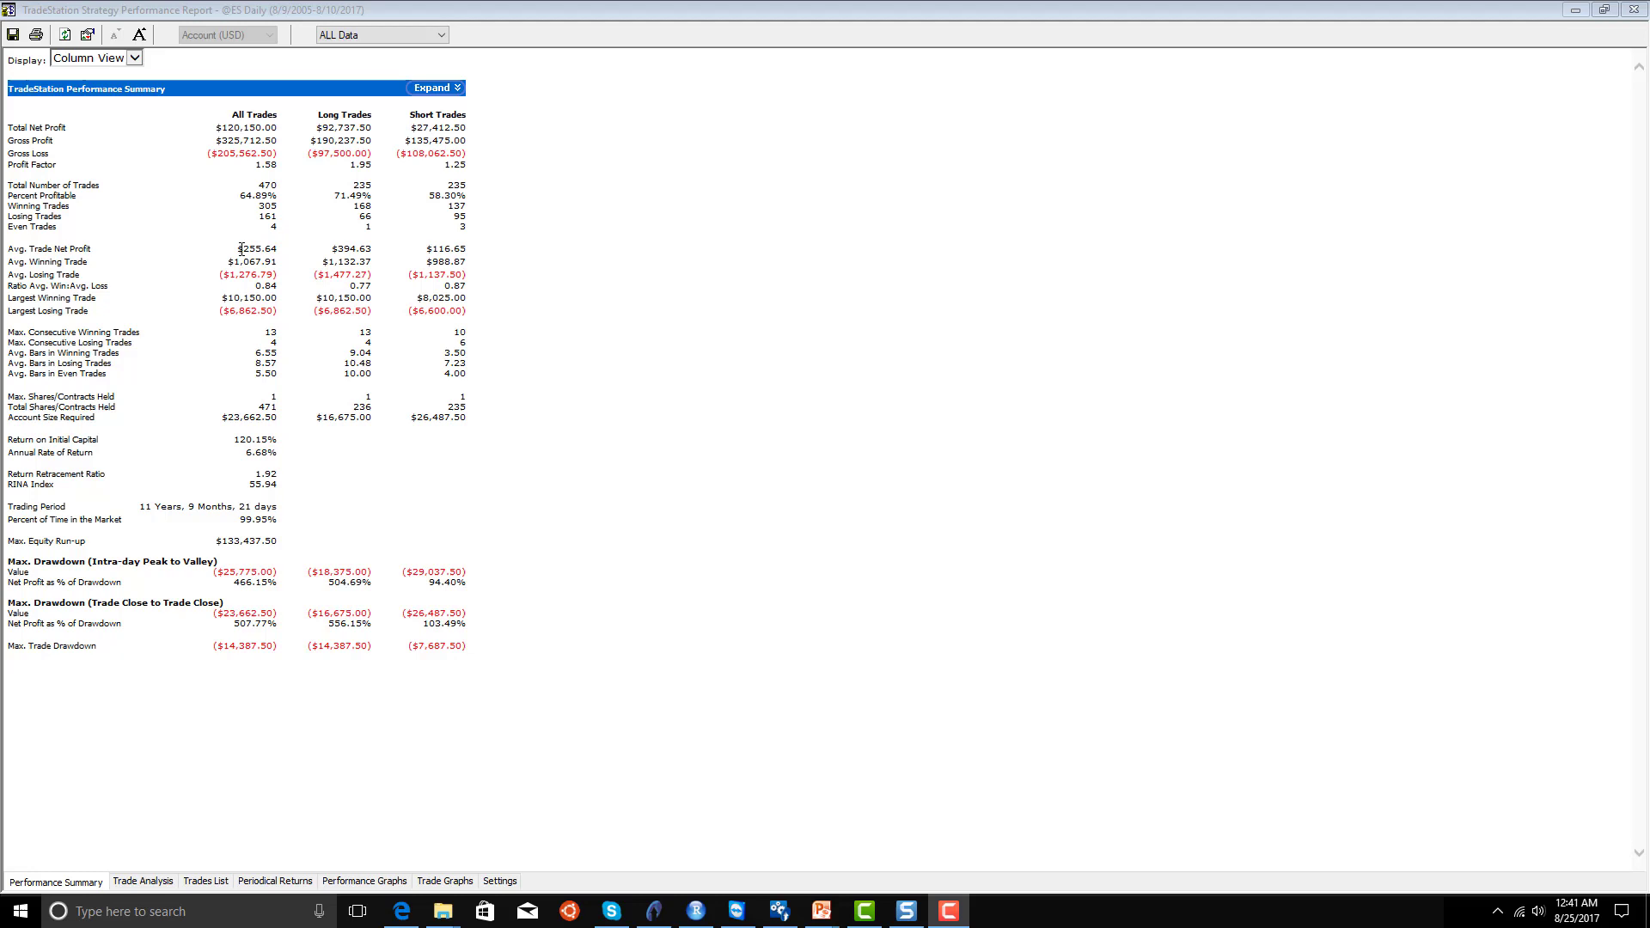
{"action": "mouse_move", "coordinate": [320, 261]}
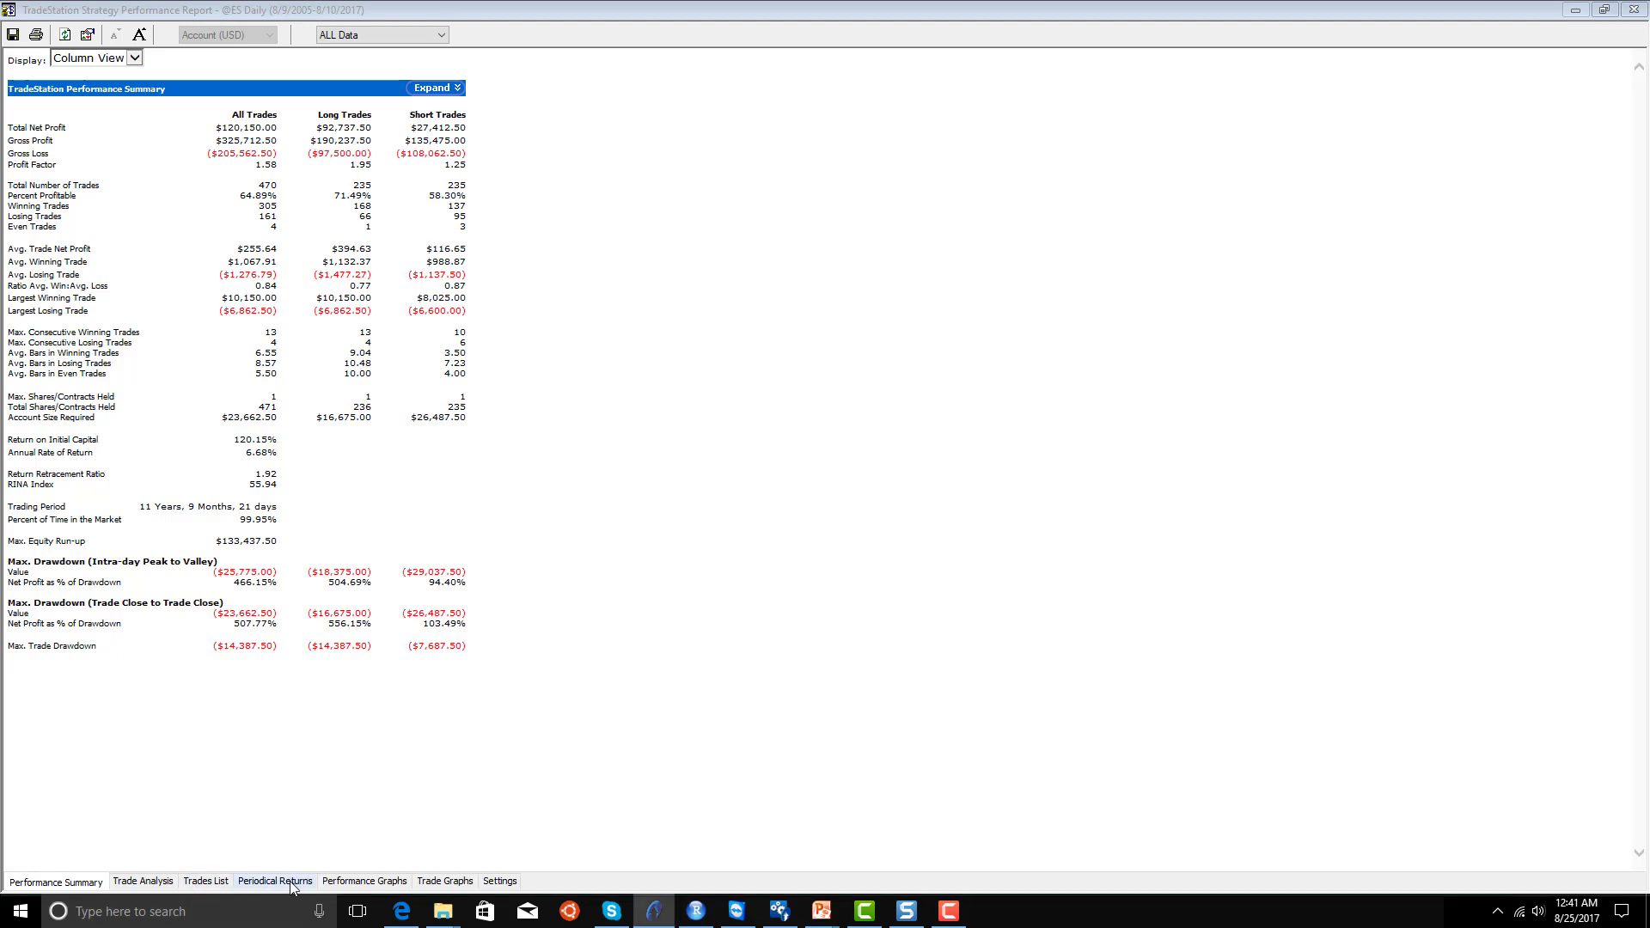
Review the strategy's annual Periodical Returns and its equity-curve Performance Graph.
{"action": "left_click", "coordinate": [275, 880]}
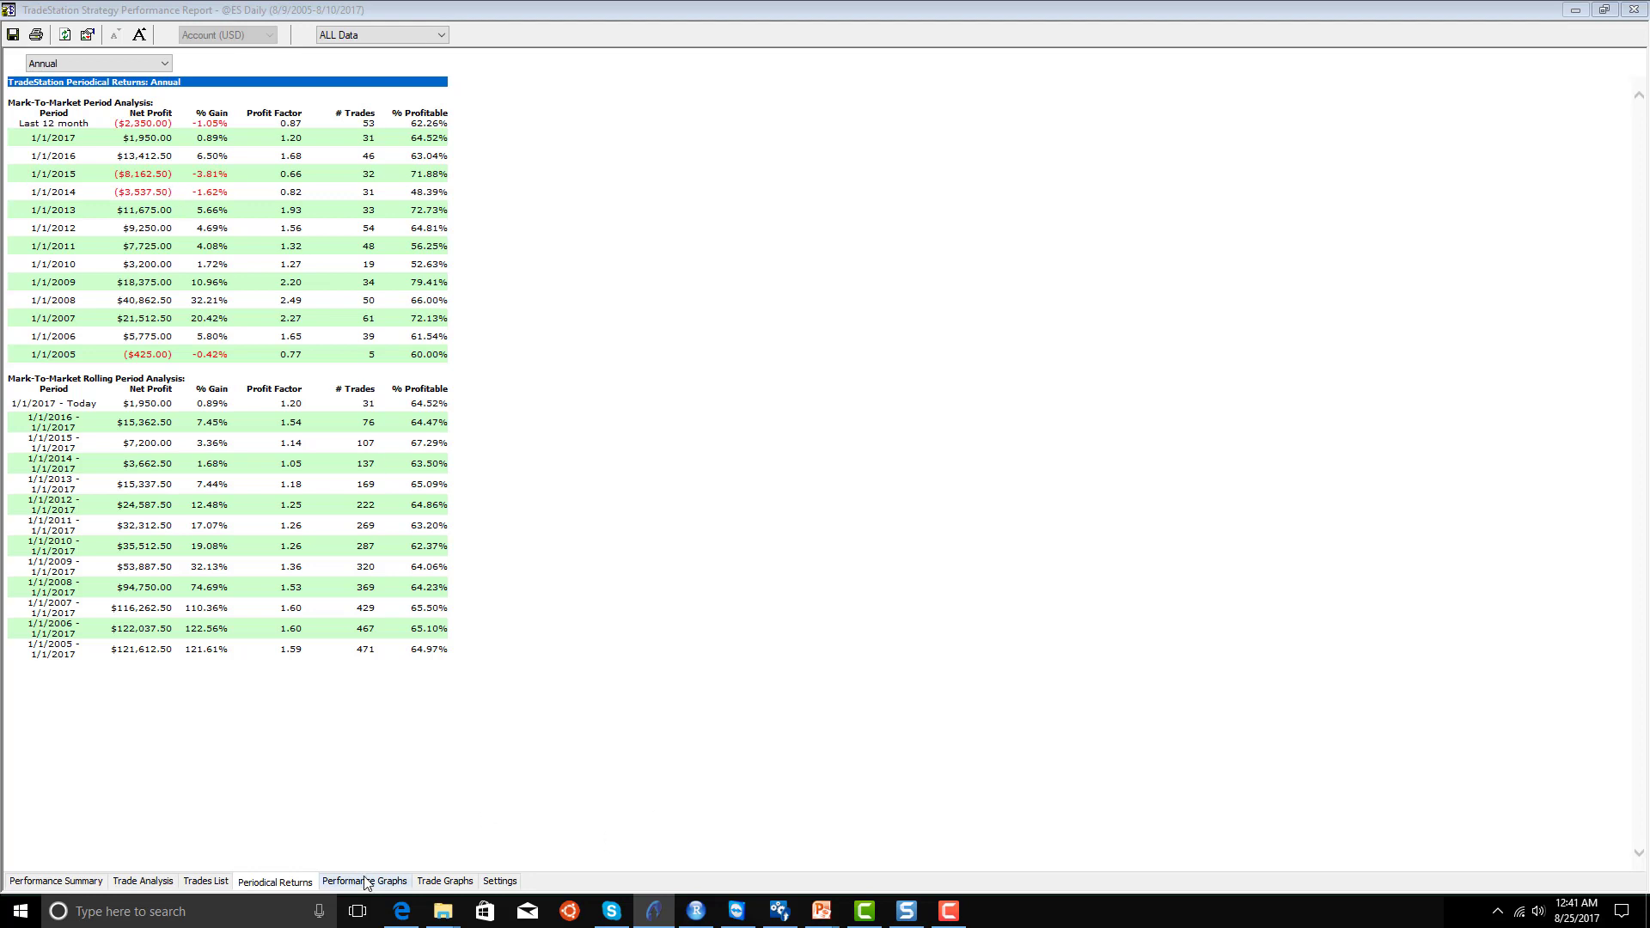
{"action": "left_click", "coordinate": [364, 880]}
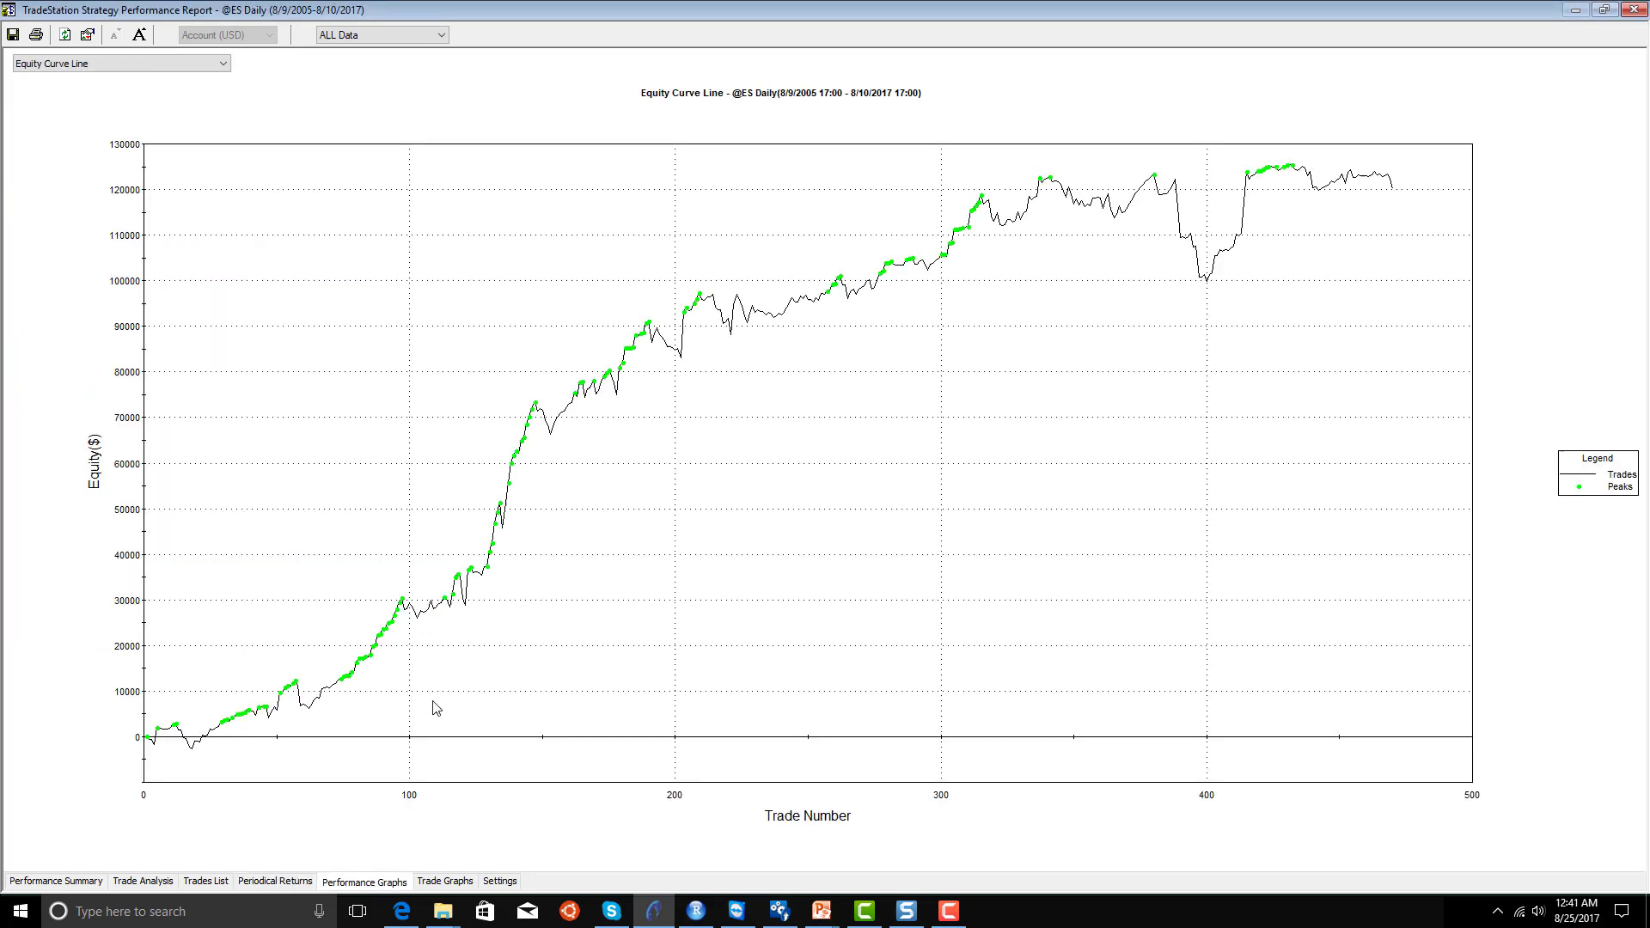
{"action": "mouse_move", "coordinate": [971, 262]}
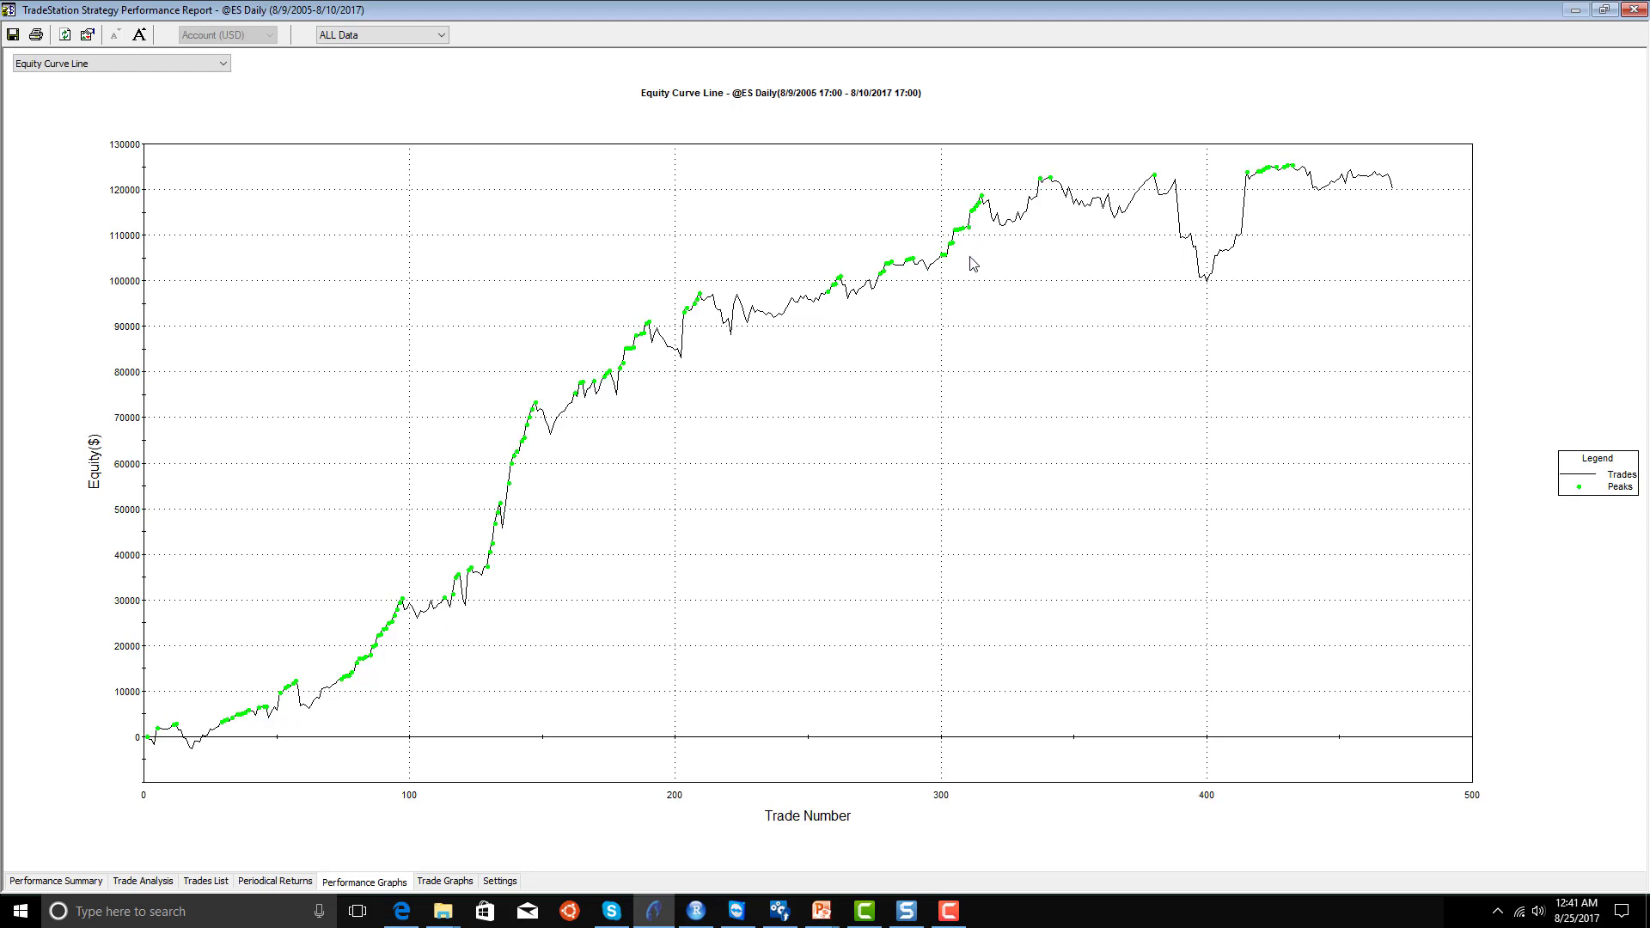
{"action": "mouse_move", "coordinate": [975, 267]}
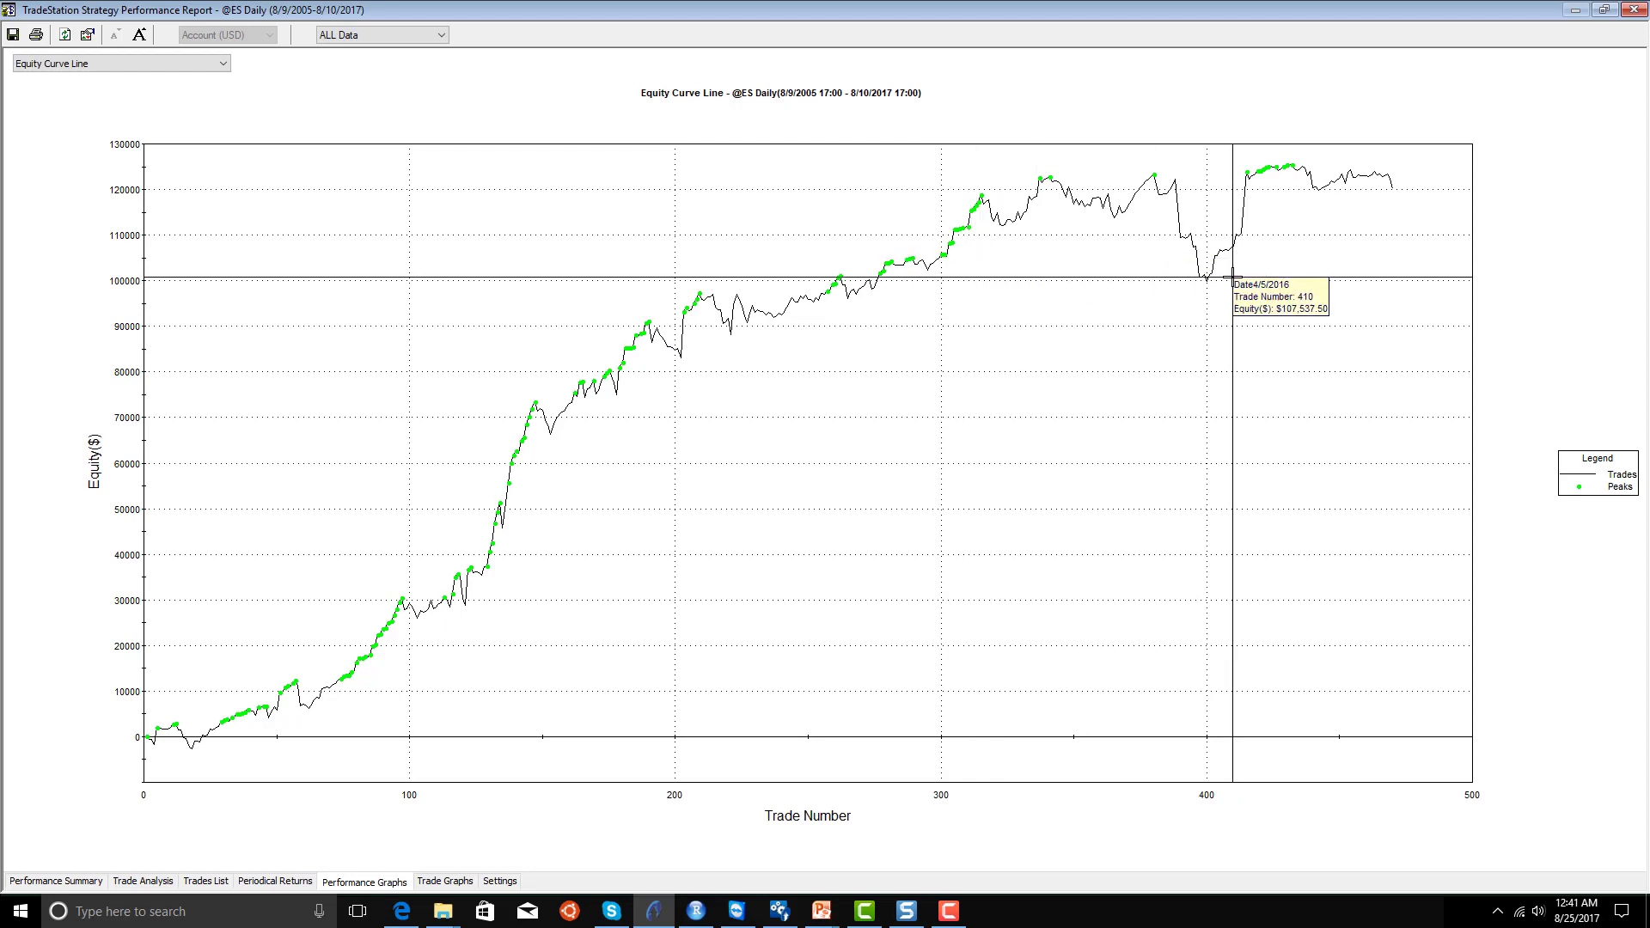
{"action": "mouse_move", "coordinate": [1200, 278]}
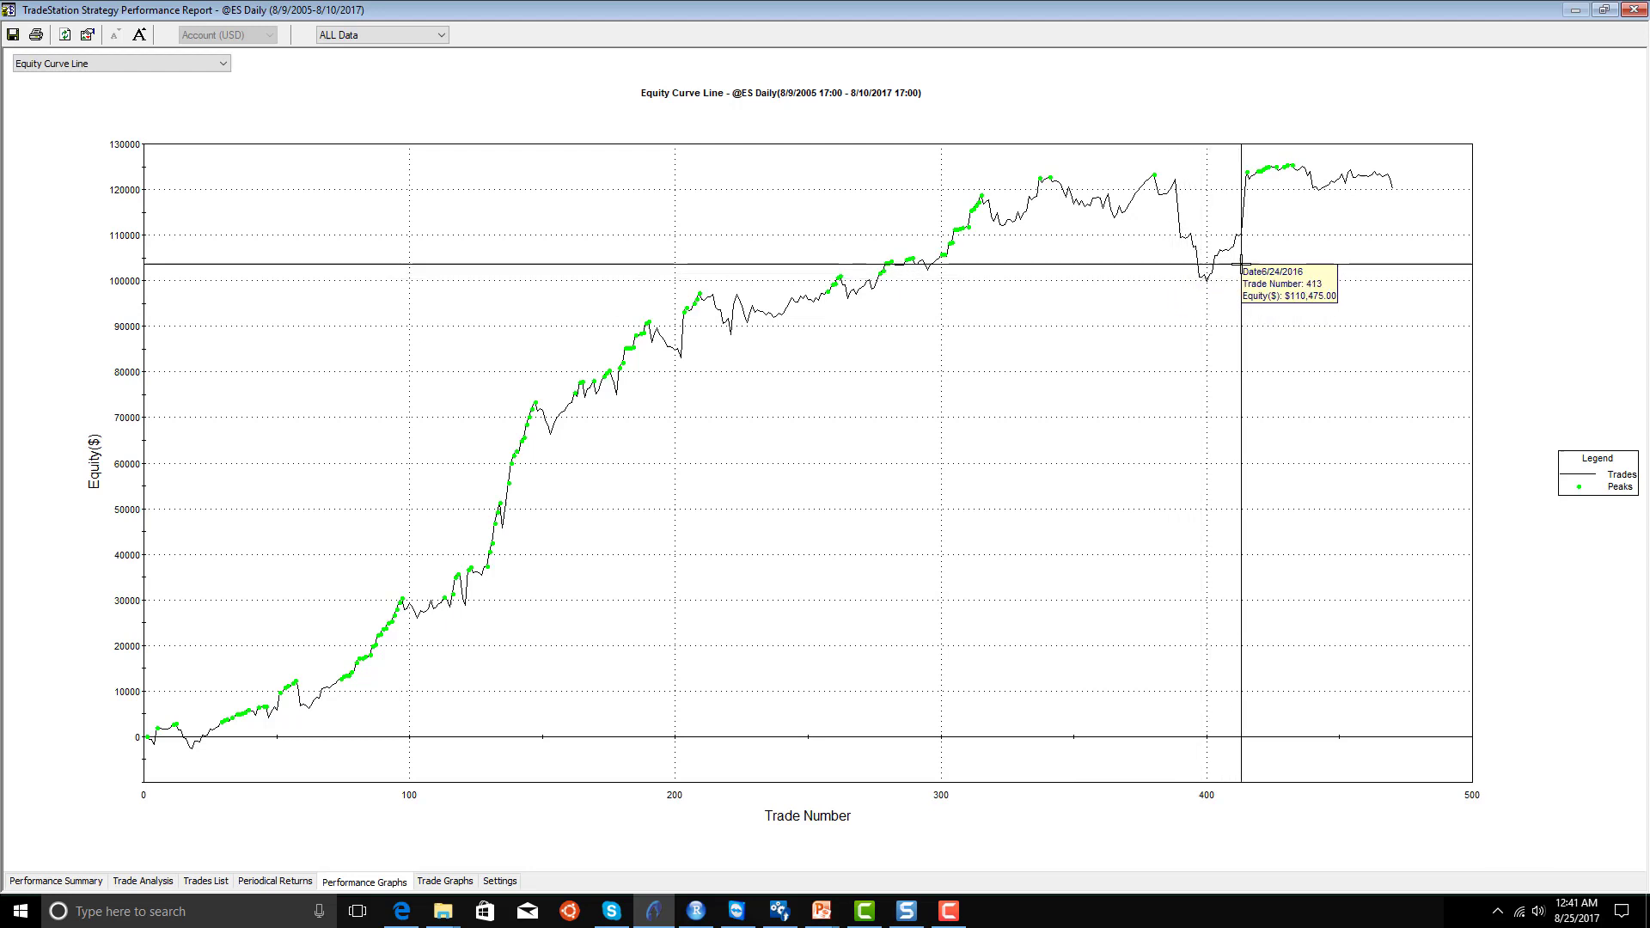
{"action": "mouse_move", "coordinate": [1253, 255]}
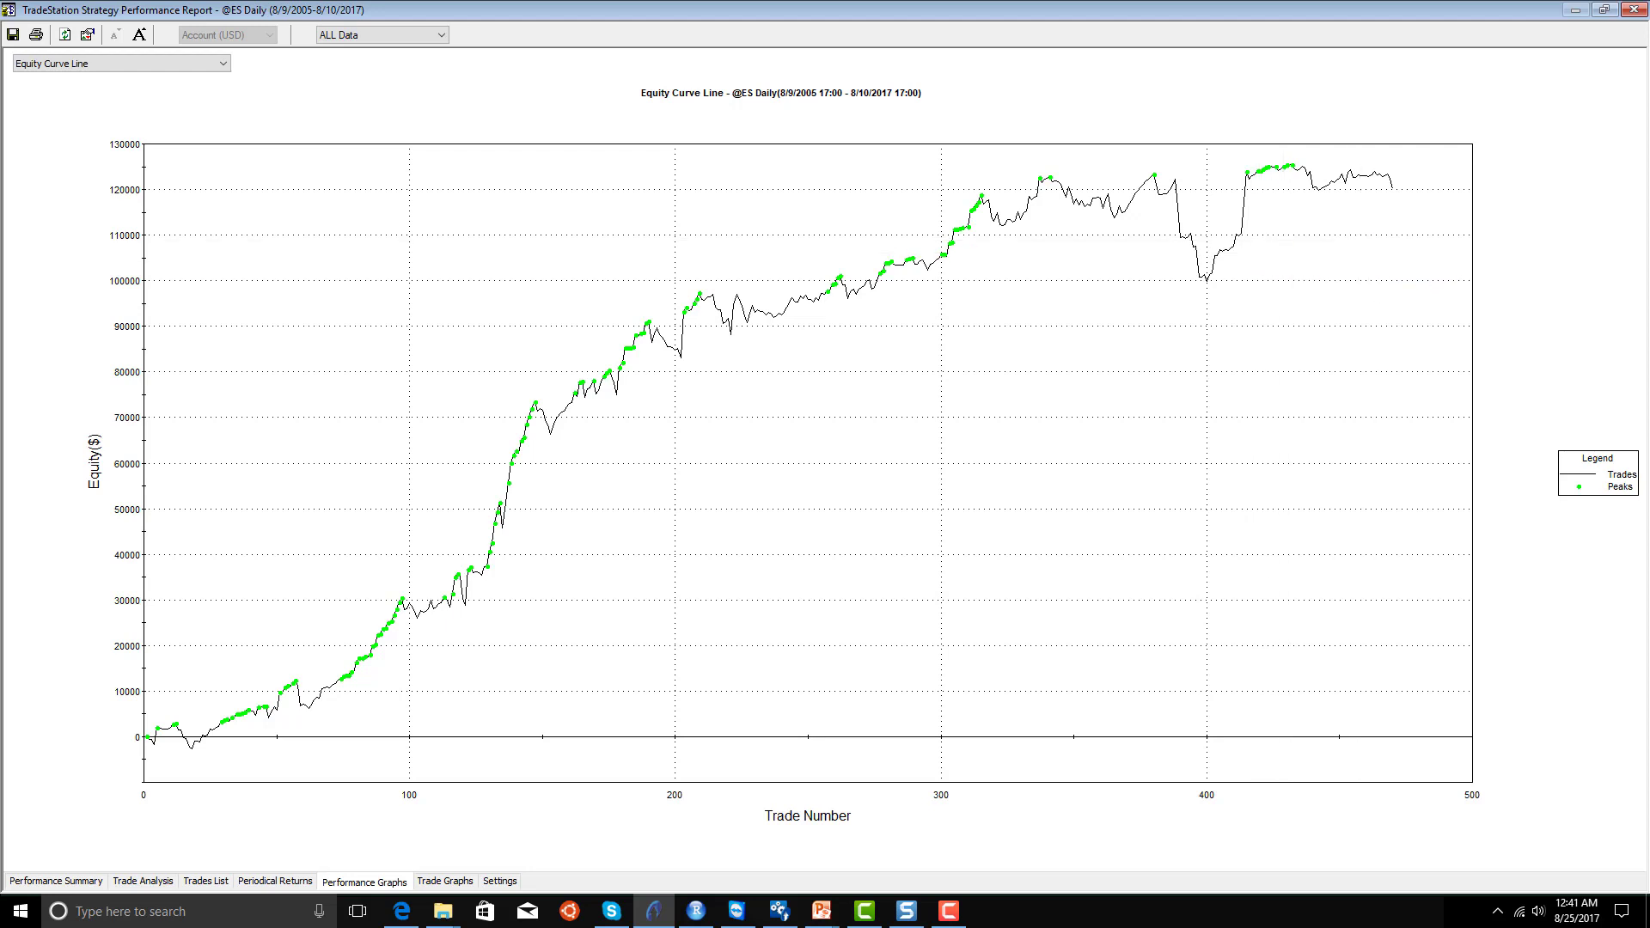
{"action": "mouse_move", "coordinate": [502, 830]}
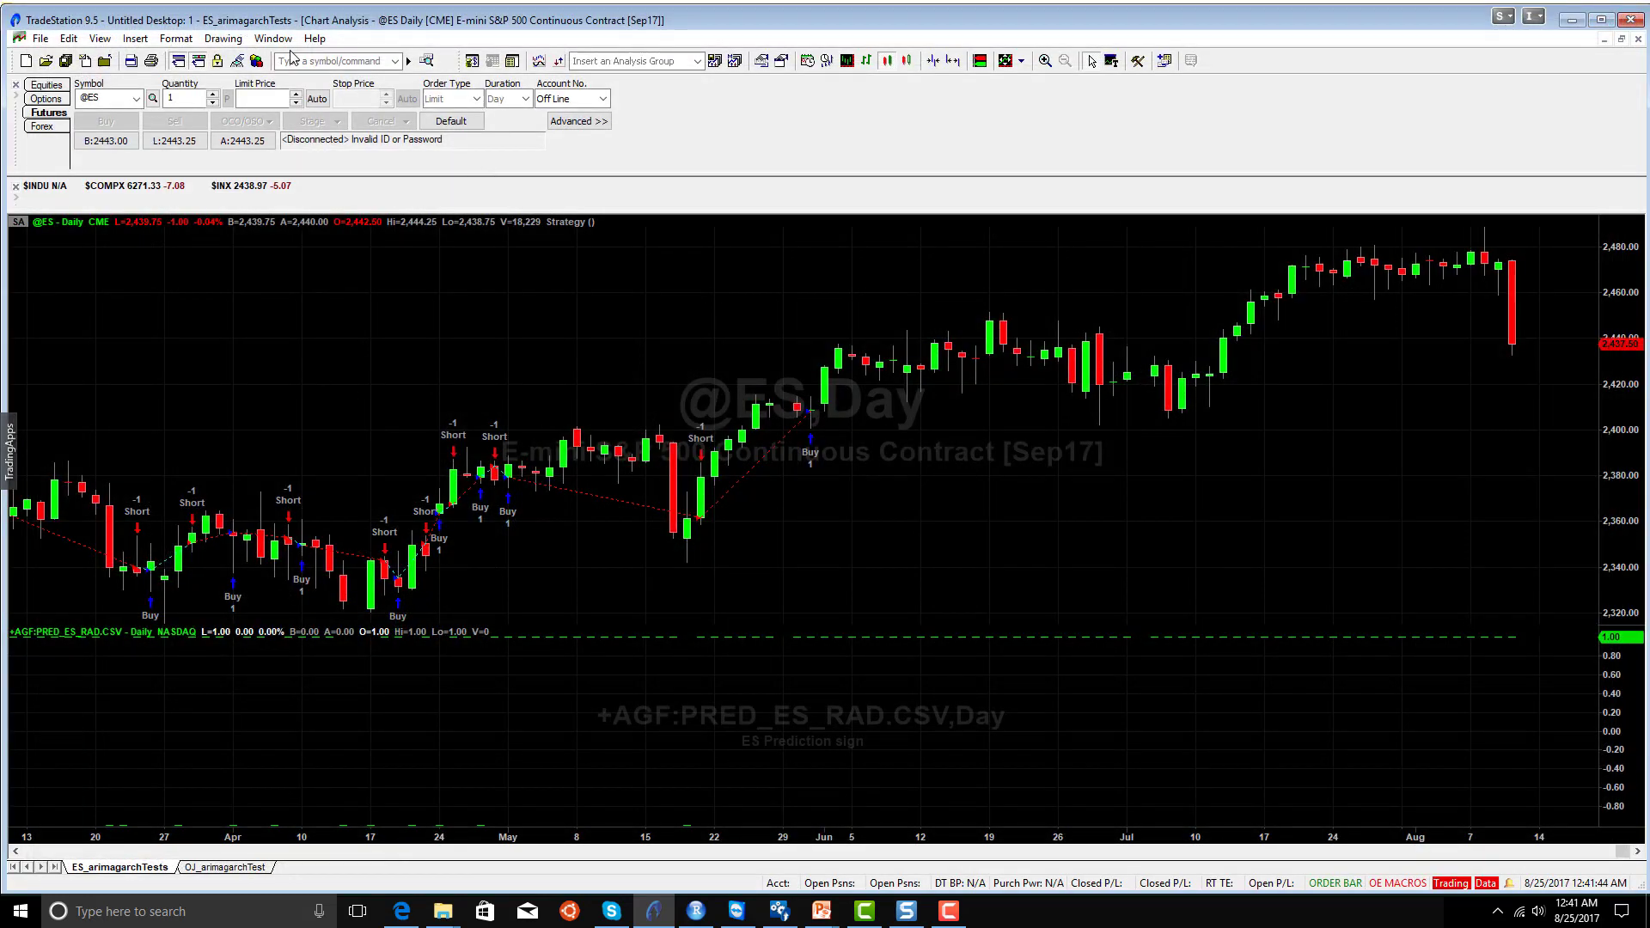
Review the next ES strategy's Performance Summary: $125,337.50 net profit over 481 trades.
{"action": "left_click", "coordinate": [271, 38]}
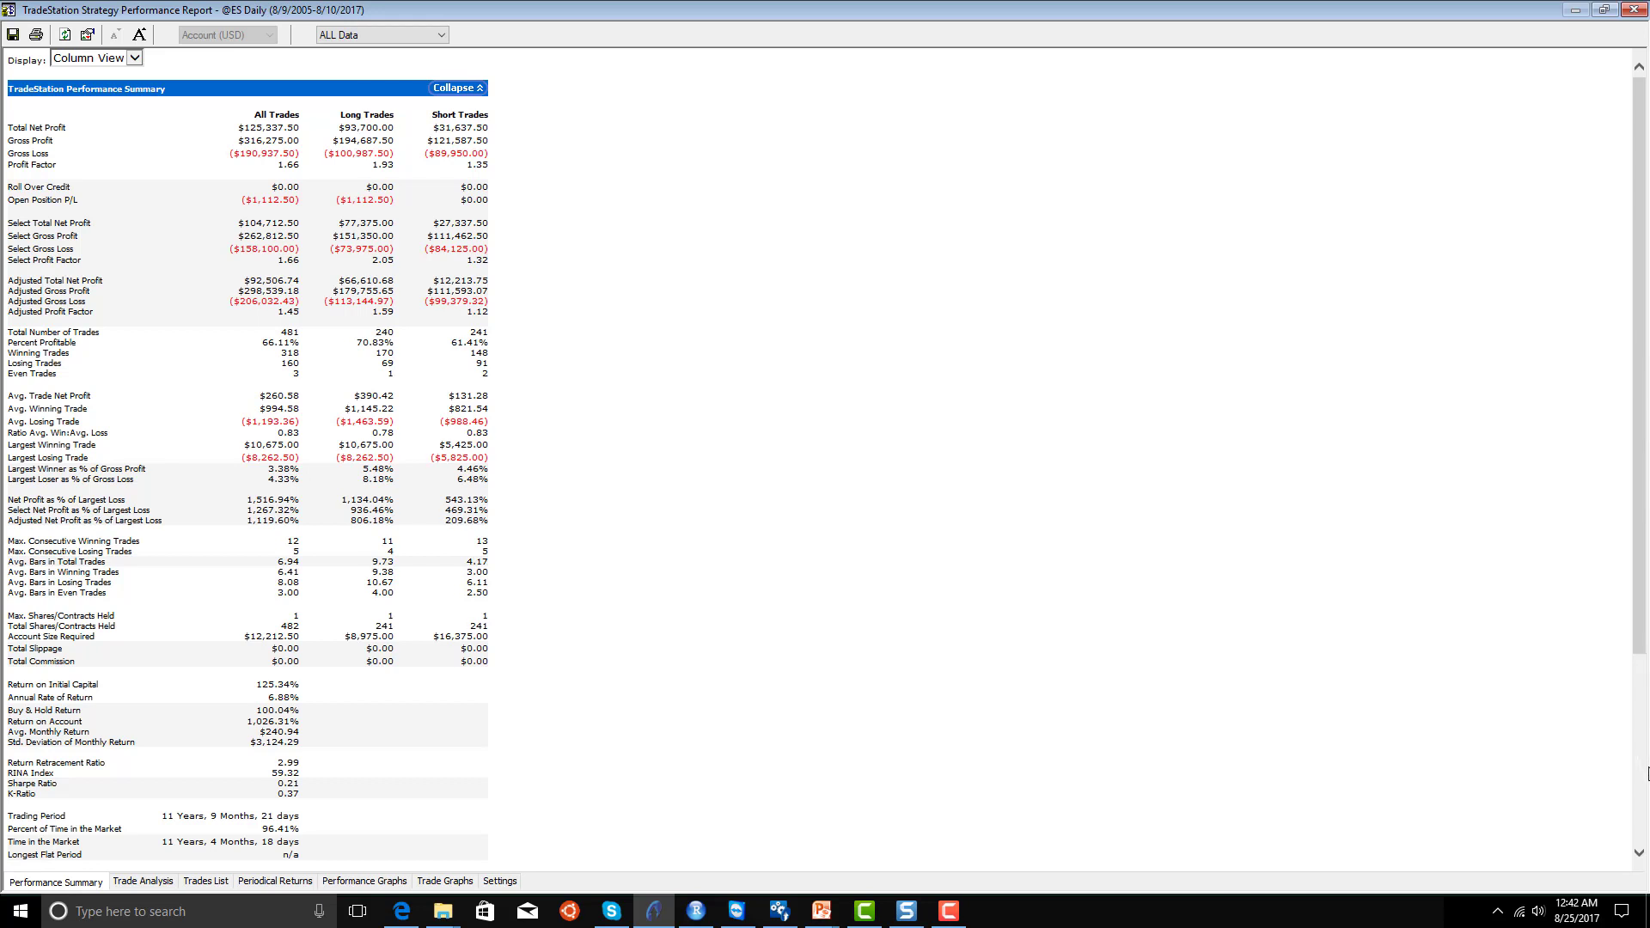
{"action": "scroll", "scroll_direction": "down", "scroll_amount": 3}
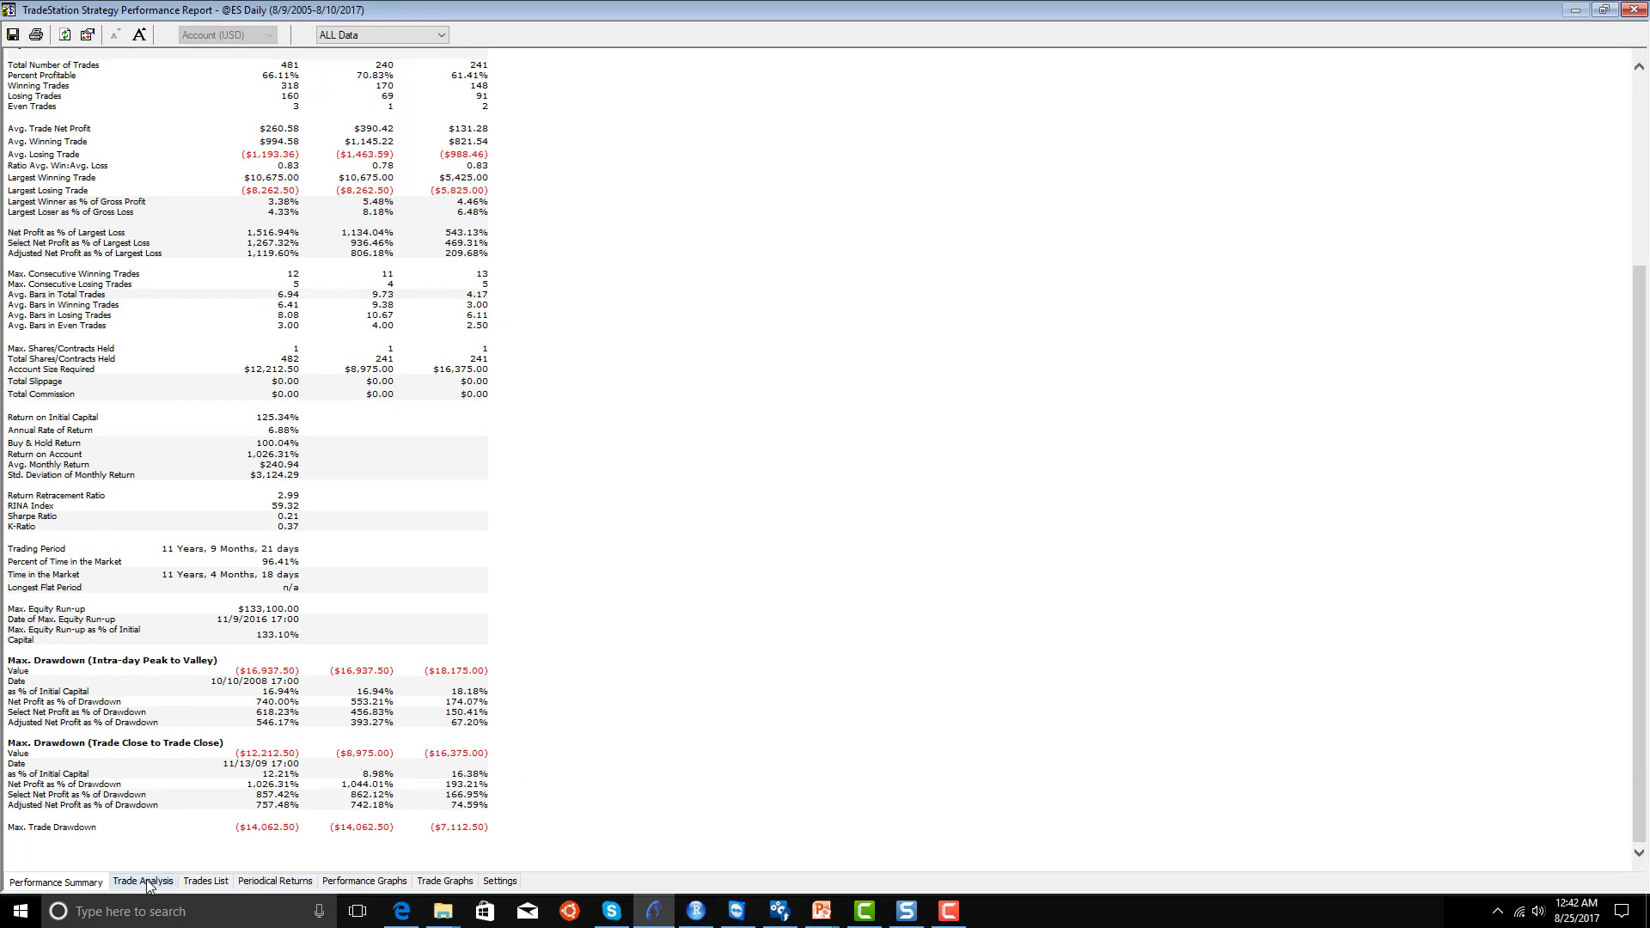
Review this strategy's annual Periodical Returns, noting 2016 and 2009 as losing years.
{"action": "left_click", "coordinate": [275, 880]}
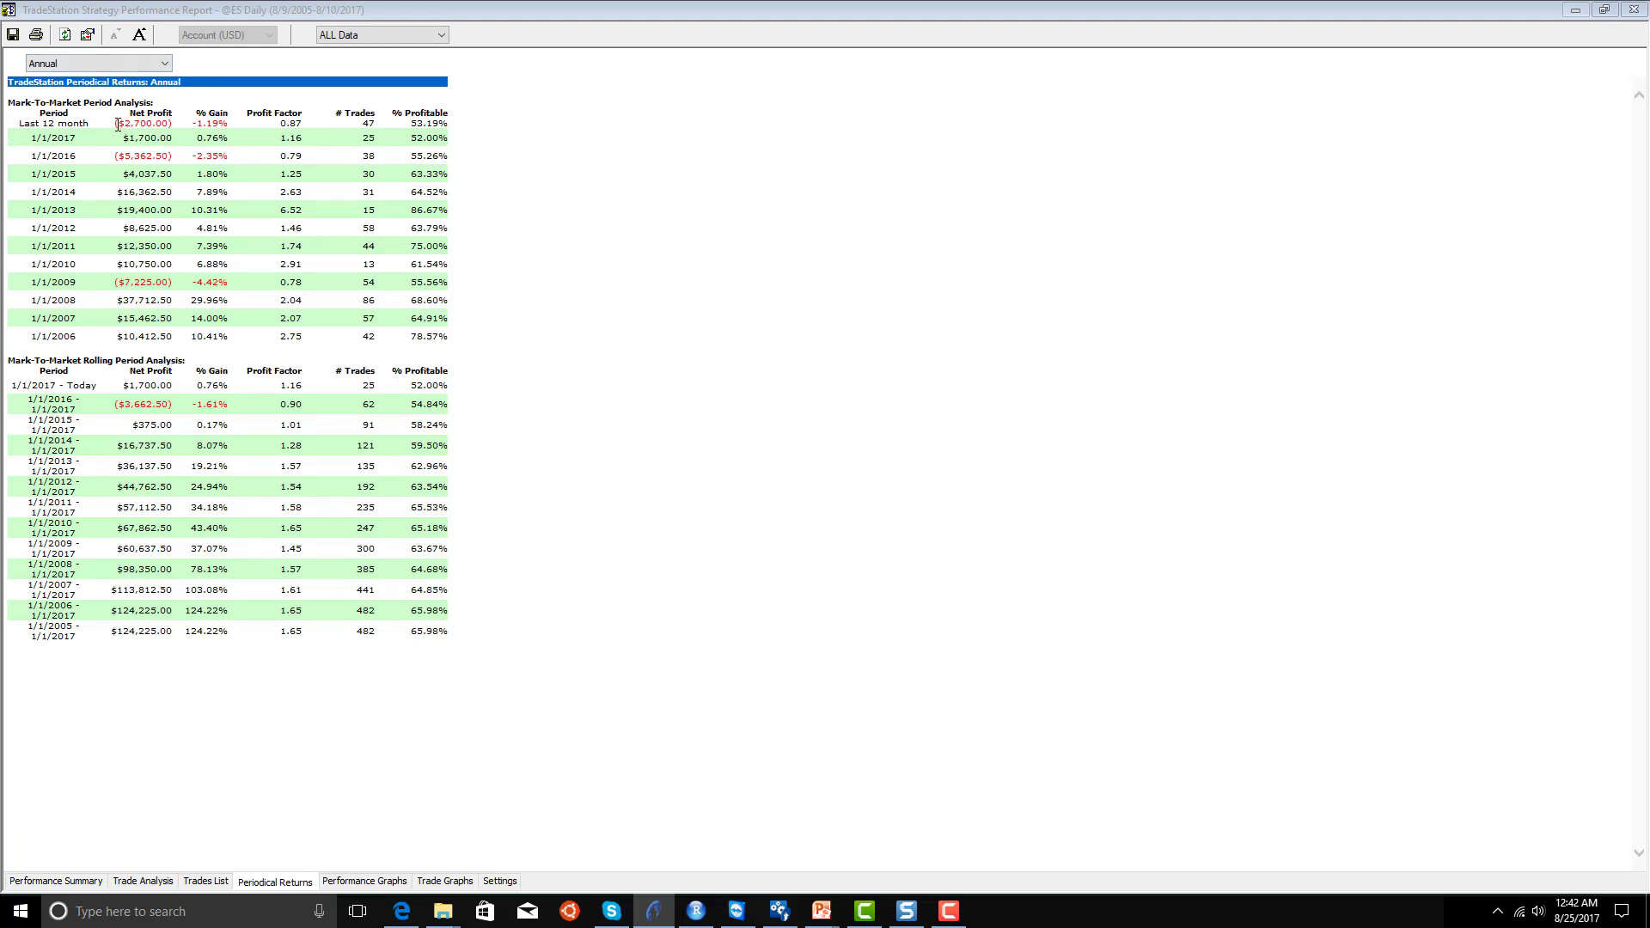
{"action": "mouse_move", "coordinate": [45, 152]}
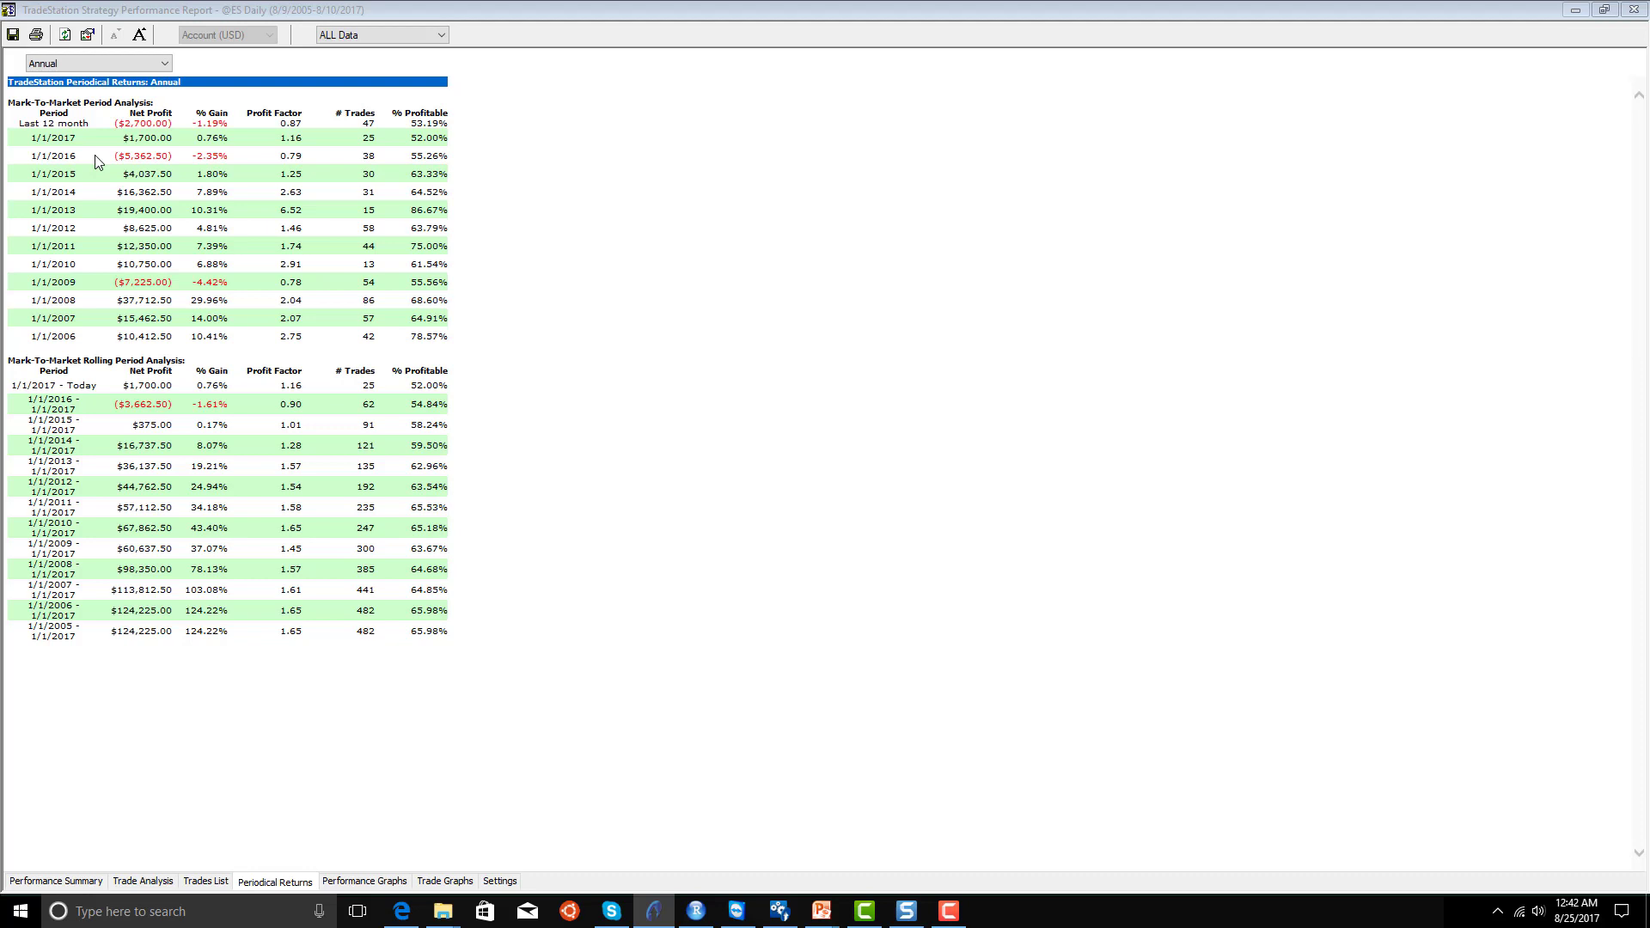
{"action": "mouse_move", "coordinate": [41, 209]}
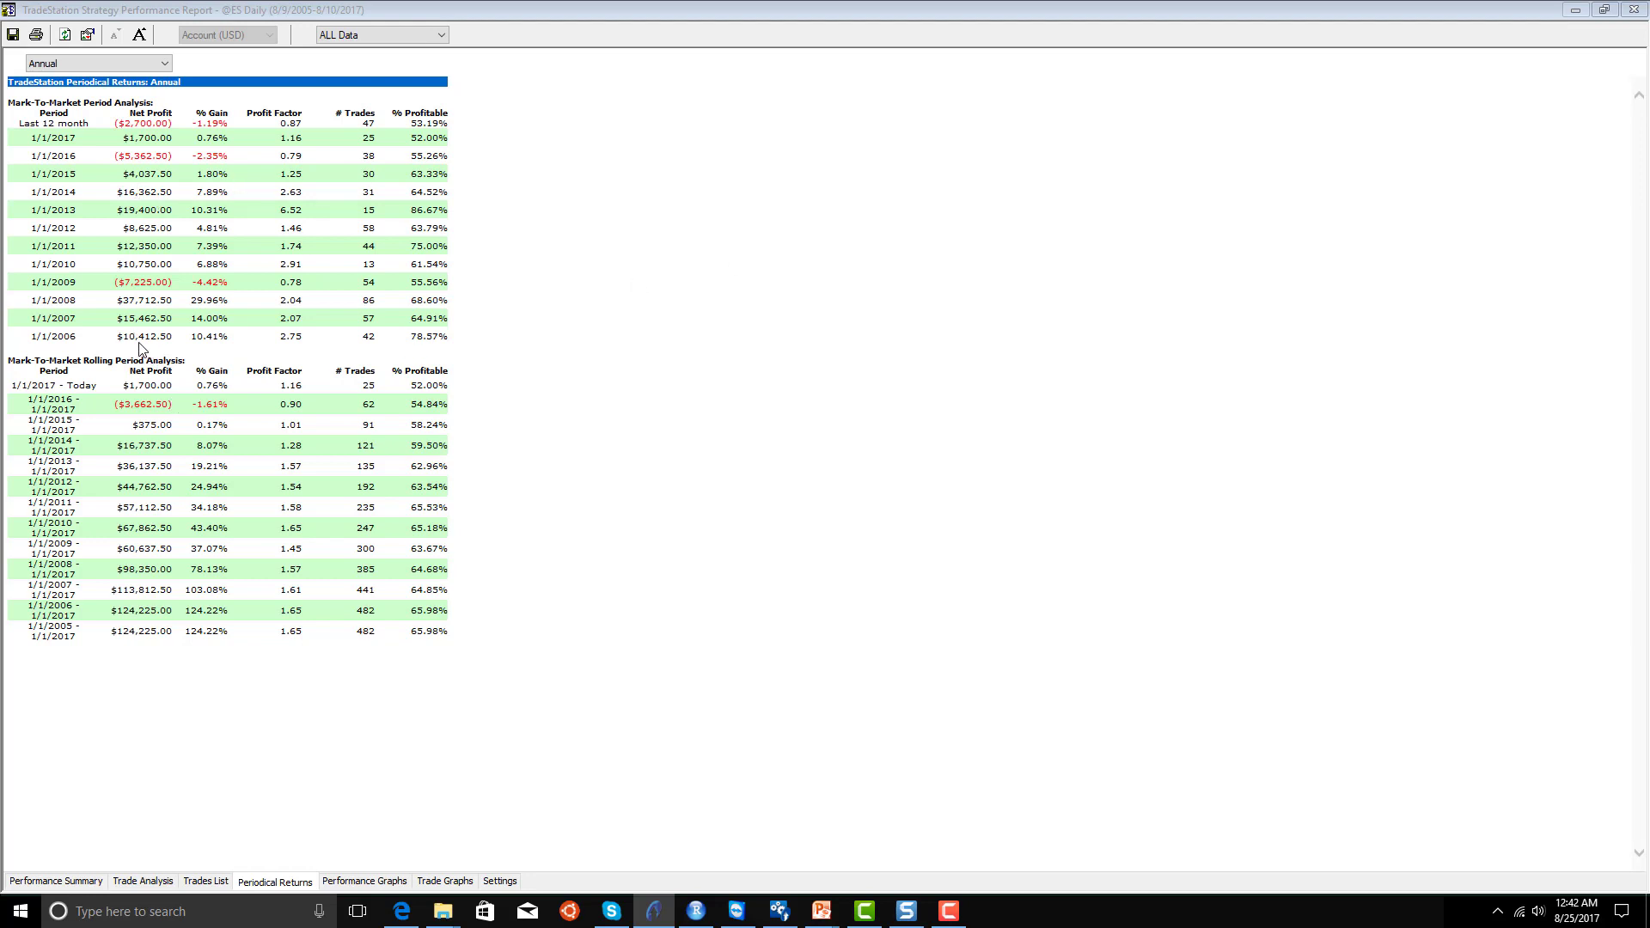
{"action": "mouse_move", "coordinate": [161, 336]}
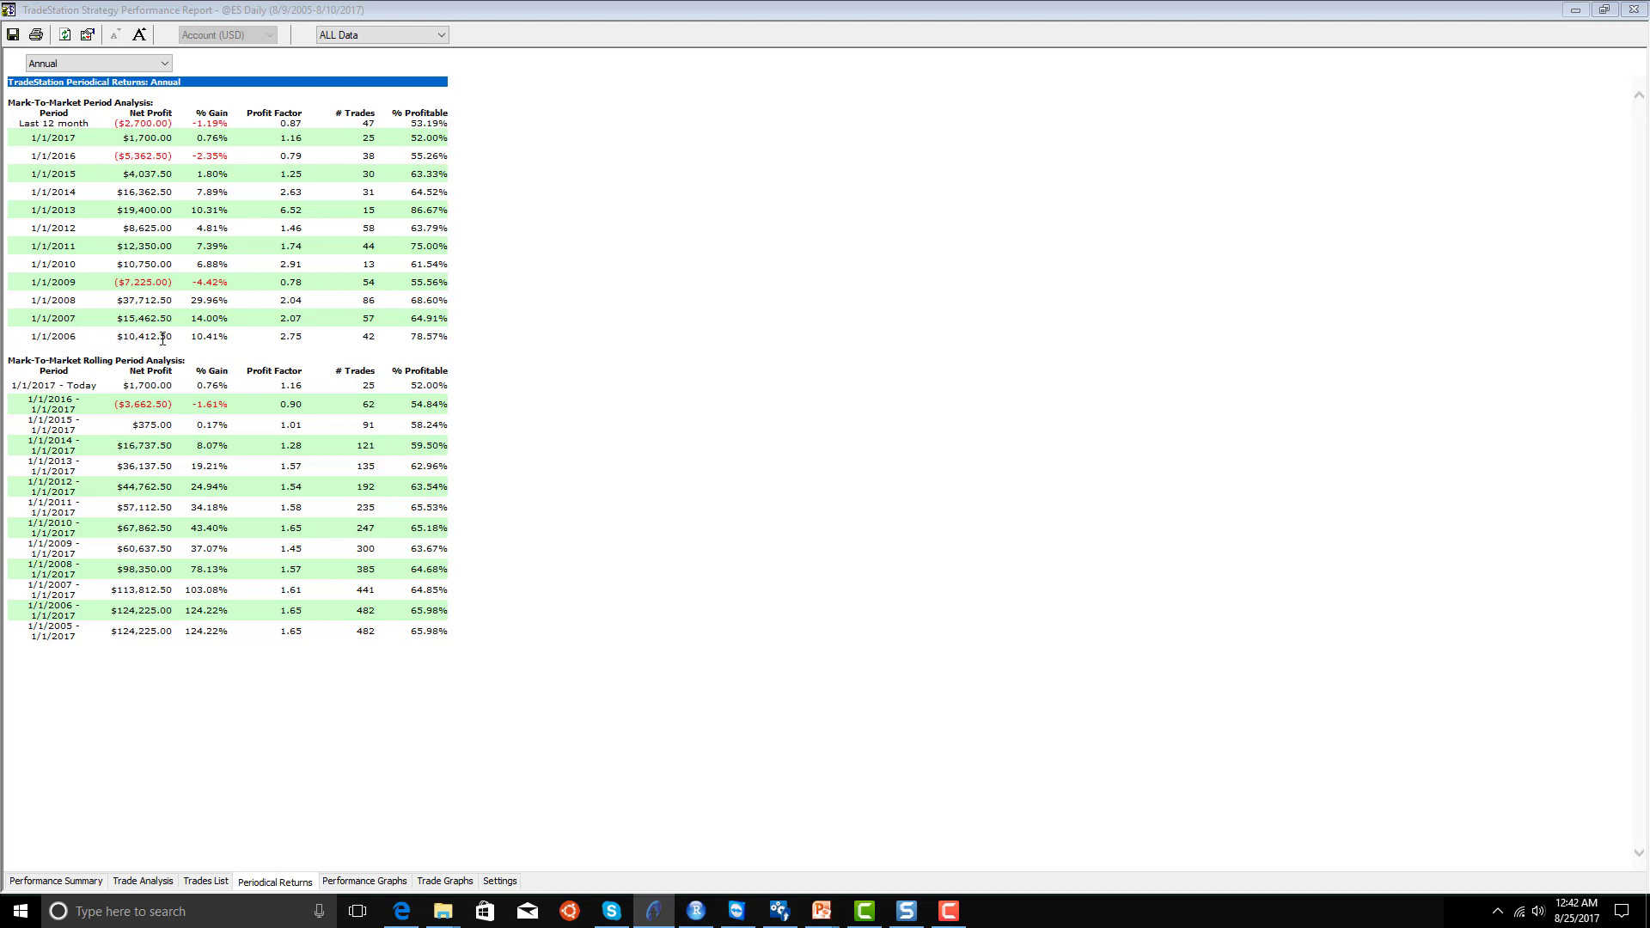
{"action": "mouse_move", "coordinate": [149, 389]}
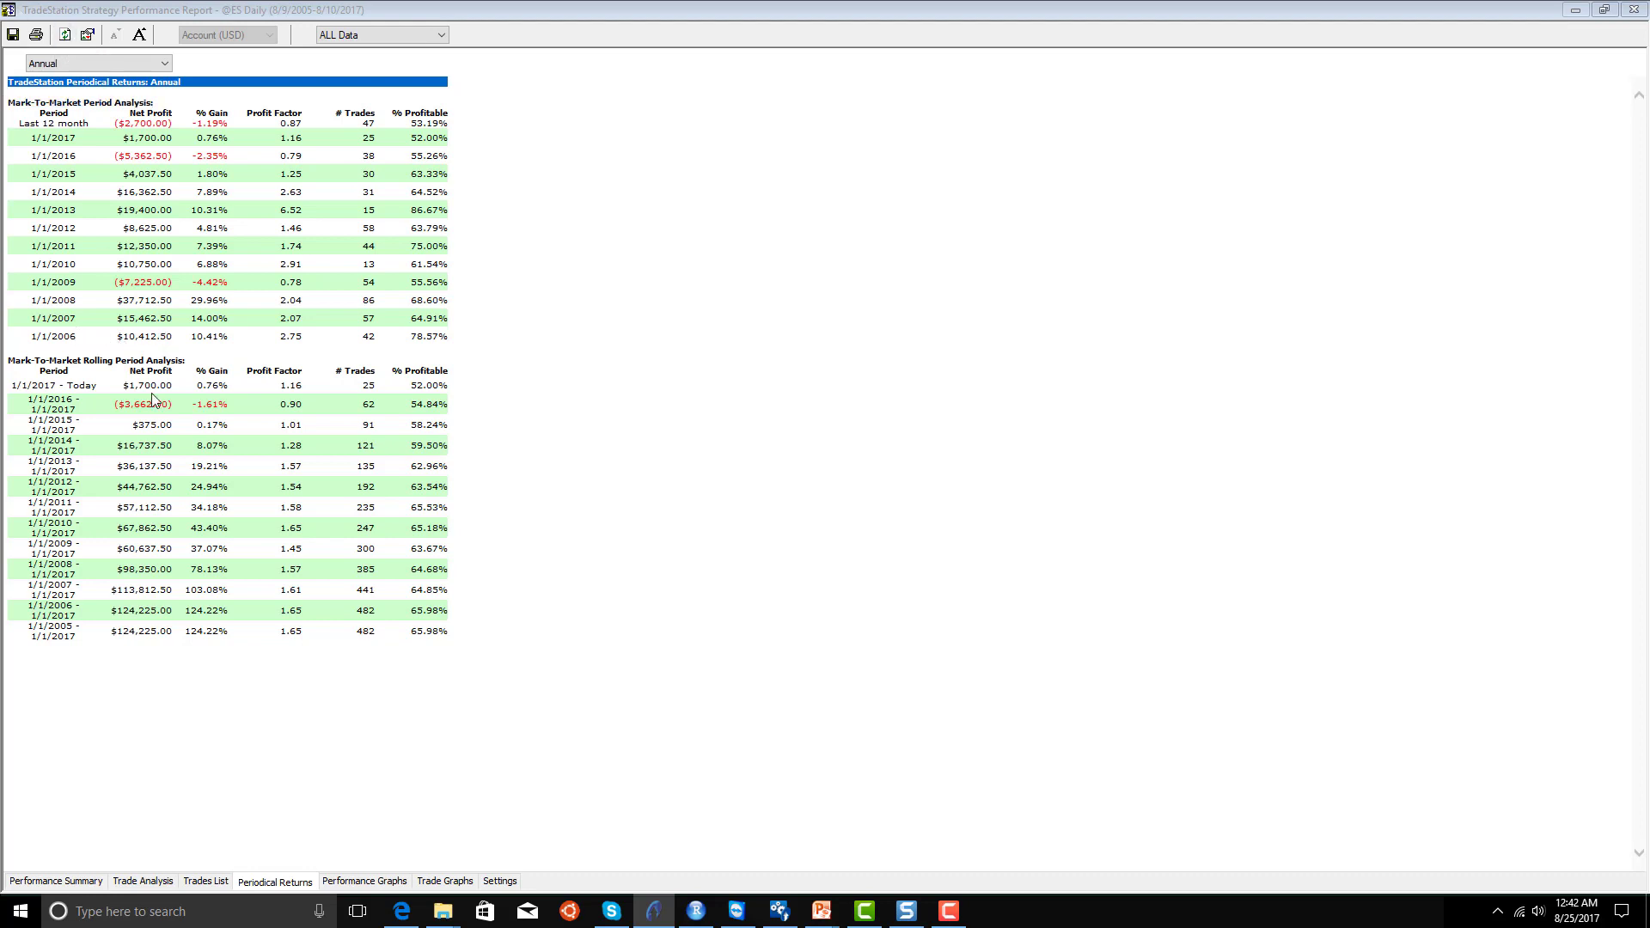
{"action": "mouse_move", "coordinate": [591, 242]}
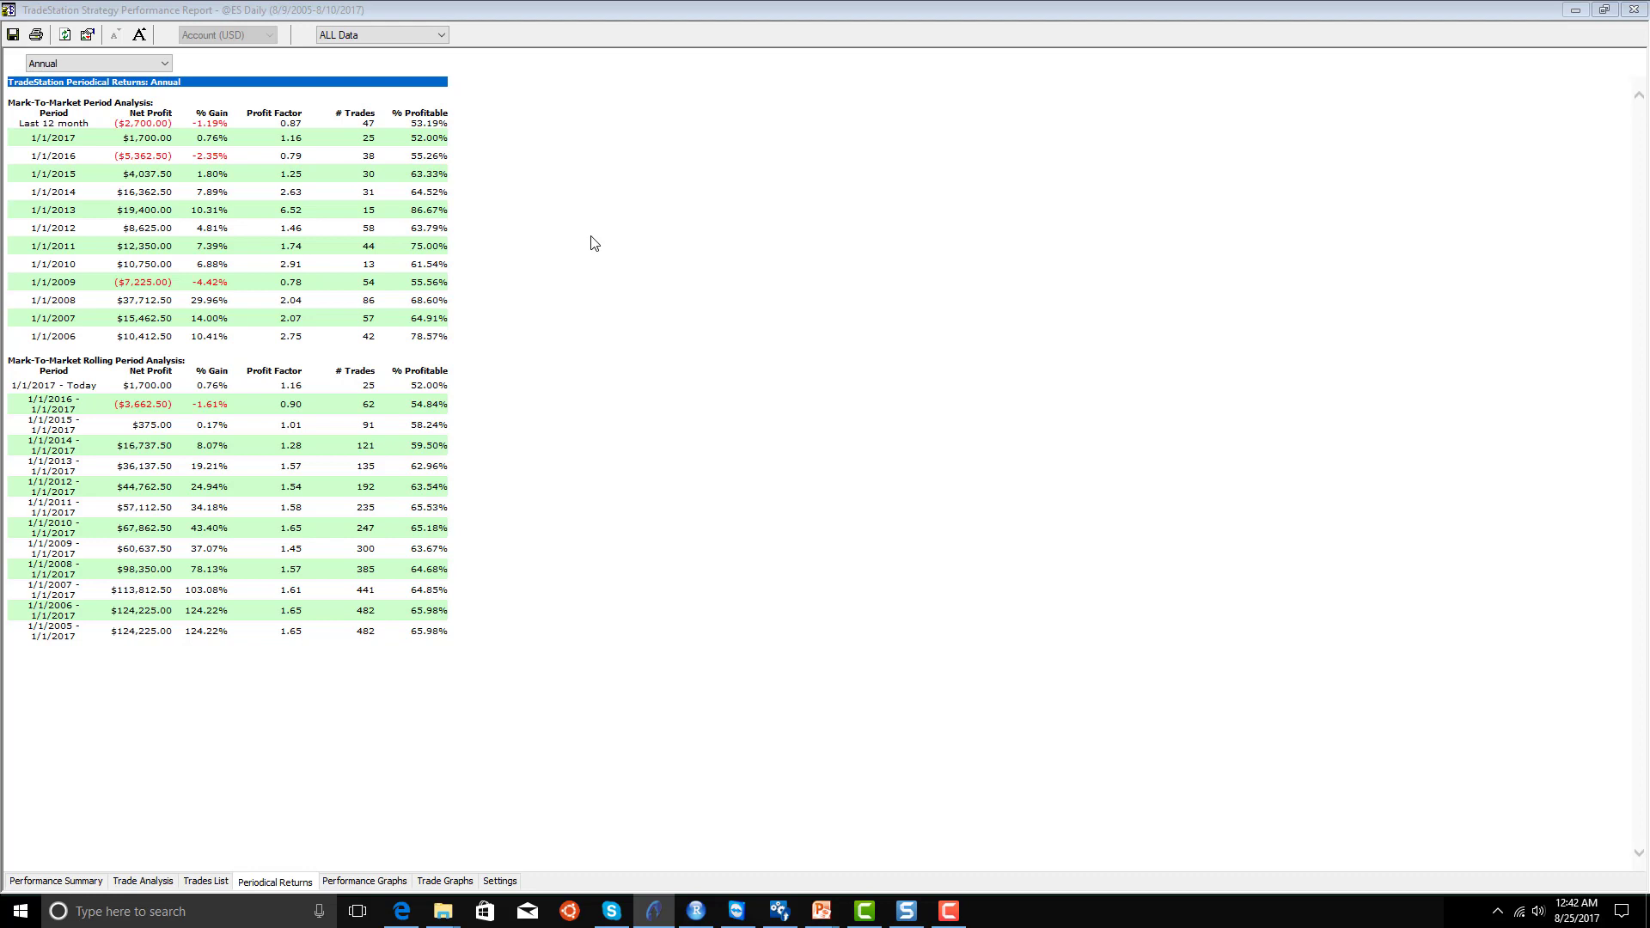
{"action": "mouse_move", "coordinate": [1432, 10]}
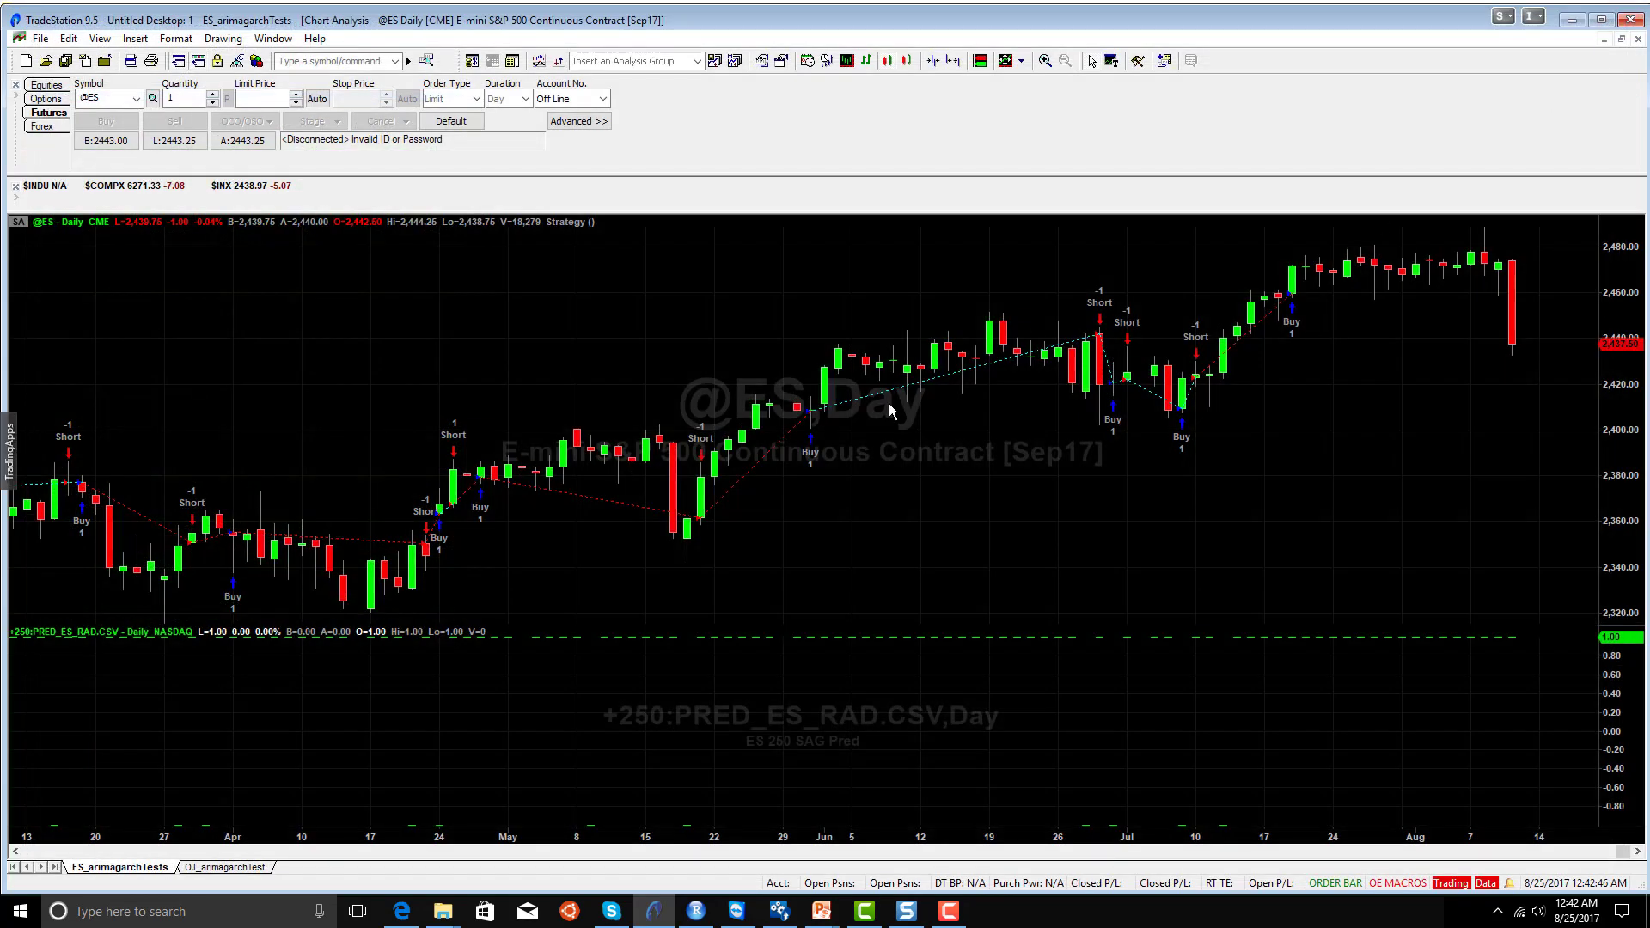
Switch to ES chart 2 and view its strategy settings listing ML_ESSelectModel.
{"action": "left_click", "coordinate": [272, 38]}
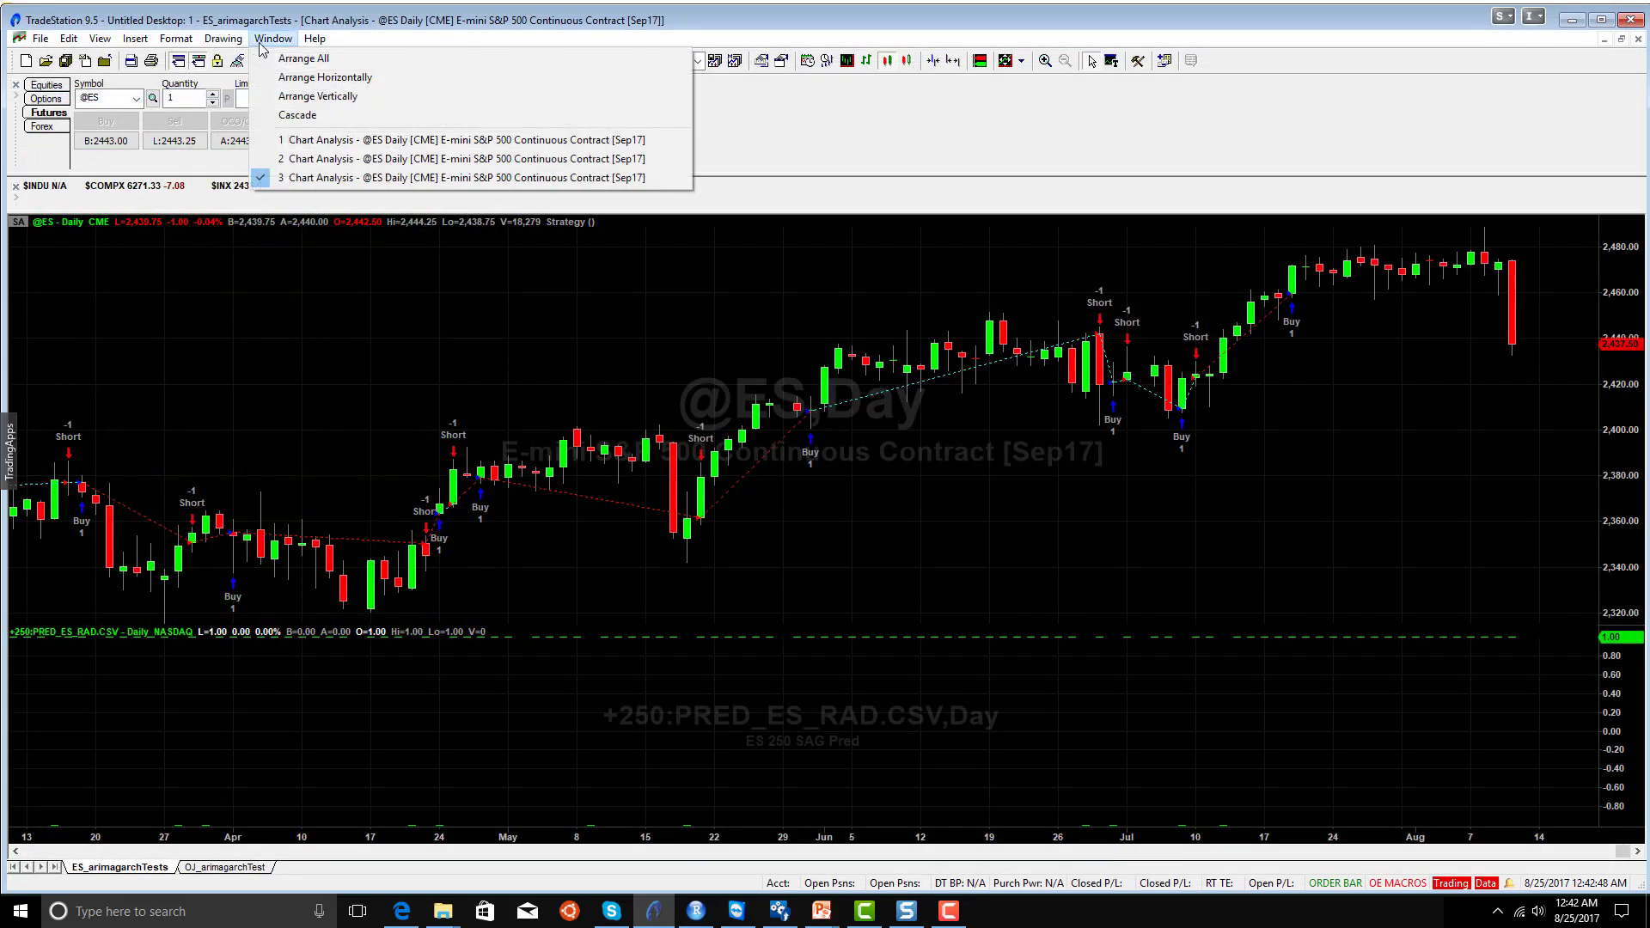
{"action": "mouse_move", "coordinate": [346, 162]}
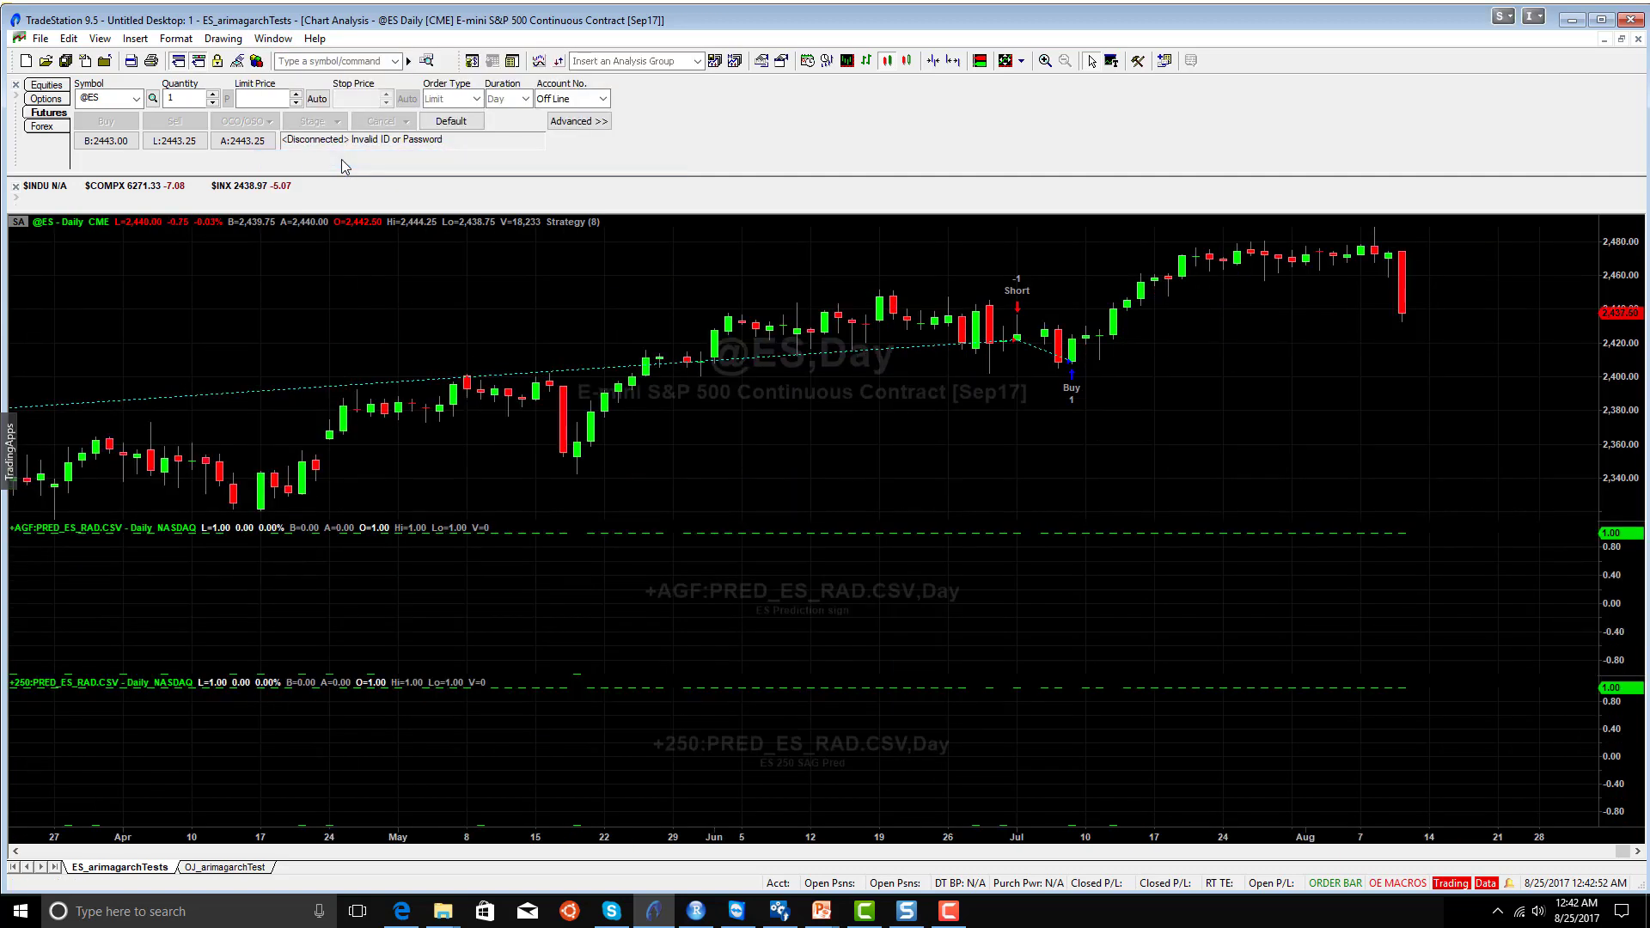
{"action": "mouse_move", "coordinate": [484, 254]}
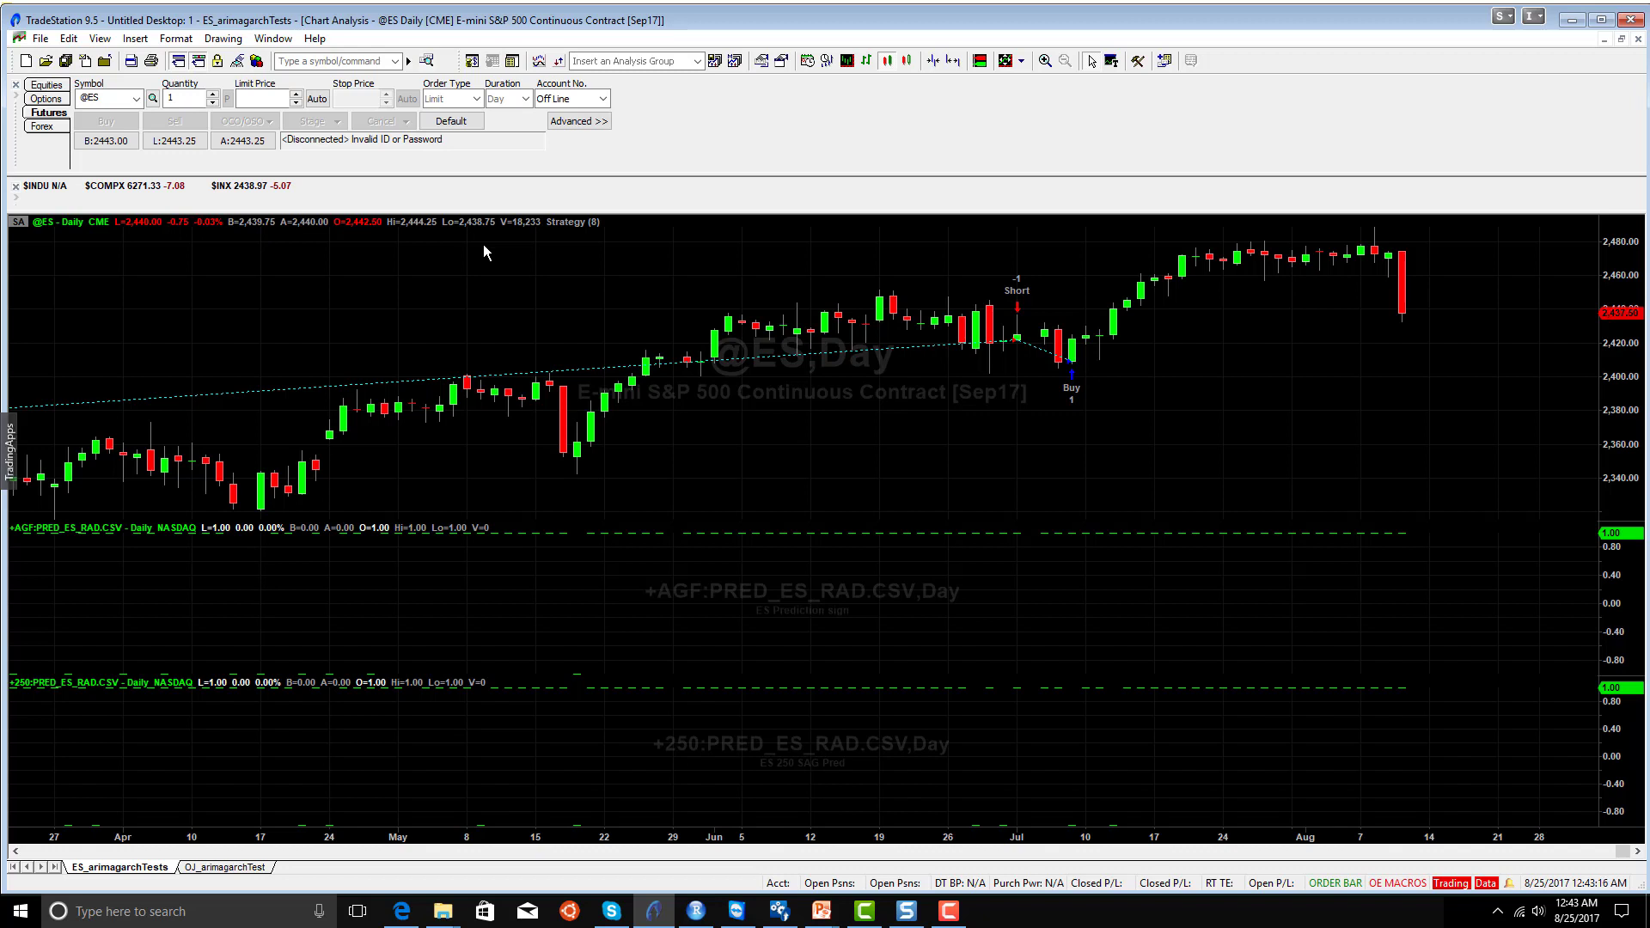
{"action": "mouse_move", "coordinate": [753, 164]}
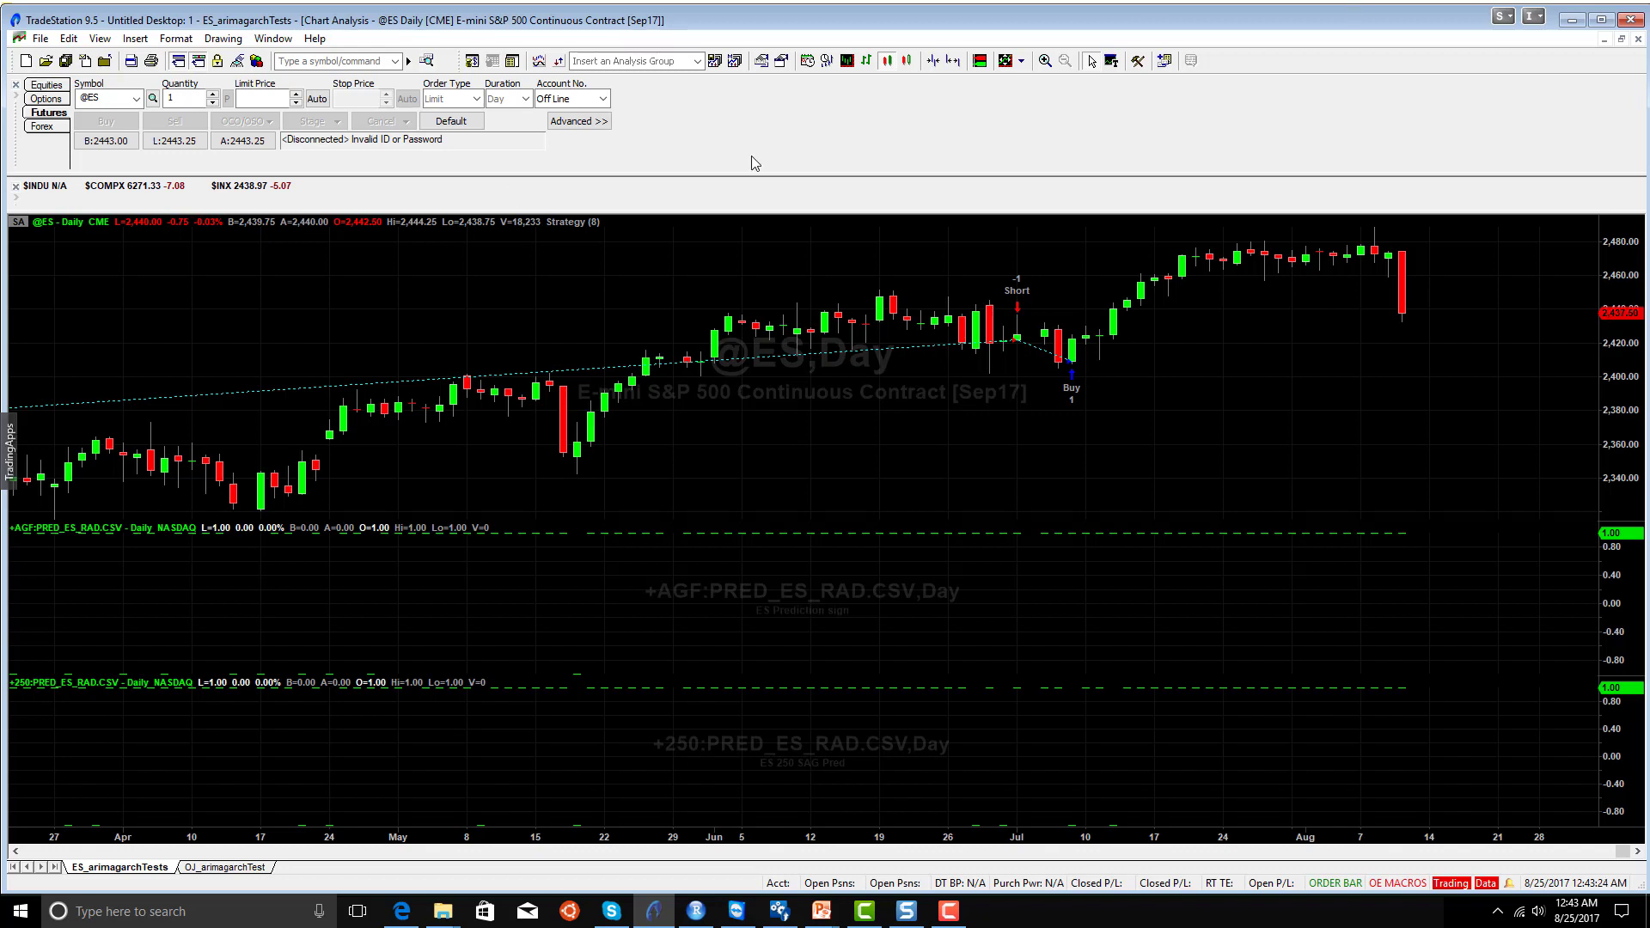
{"action": "mouse_move", "coordinate": [88, 708]}
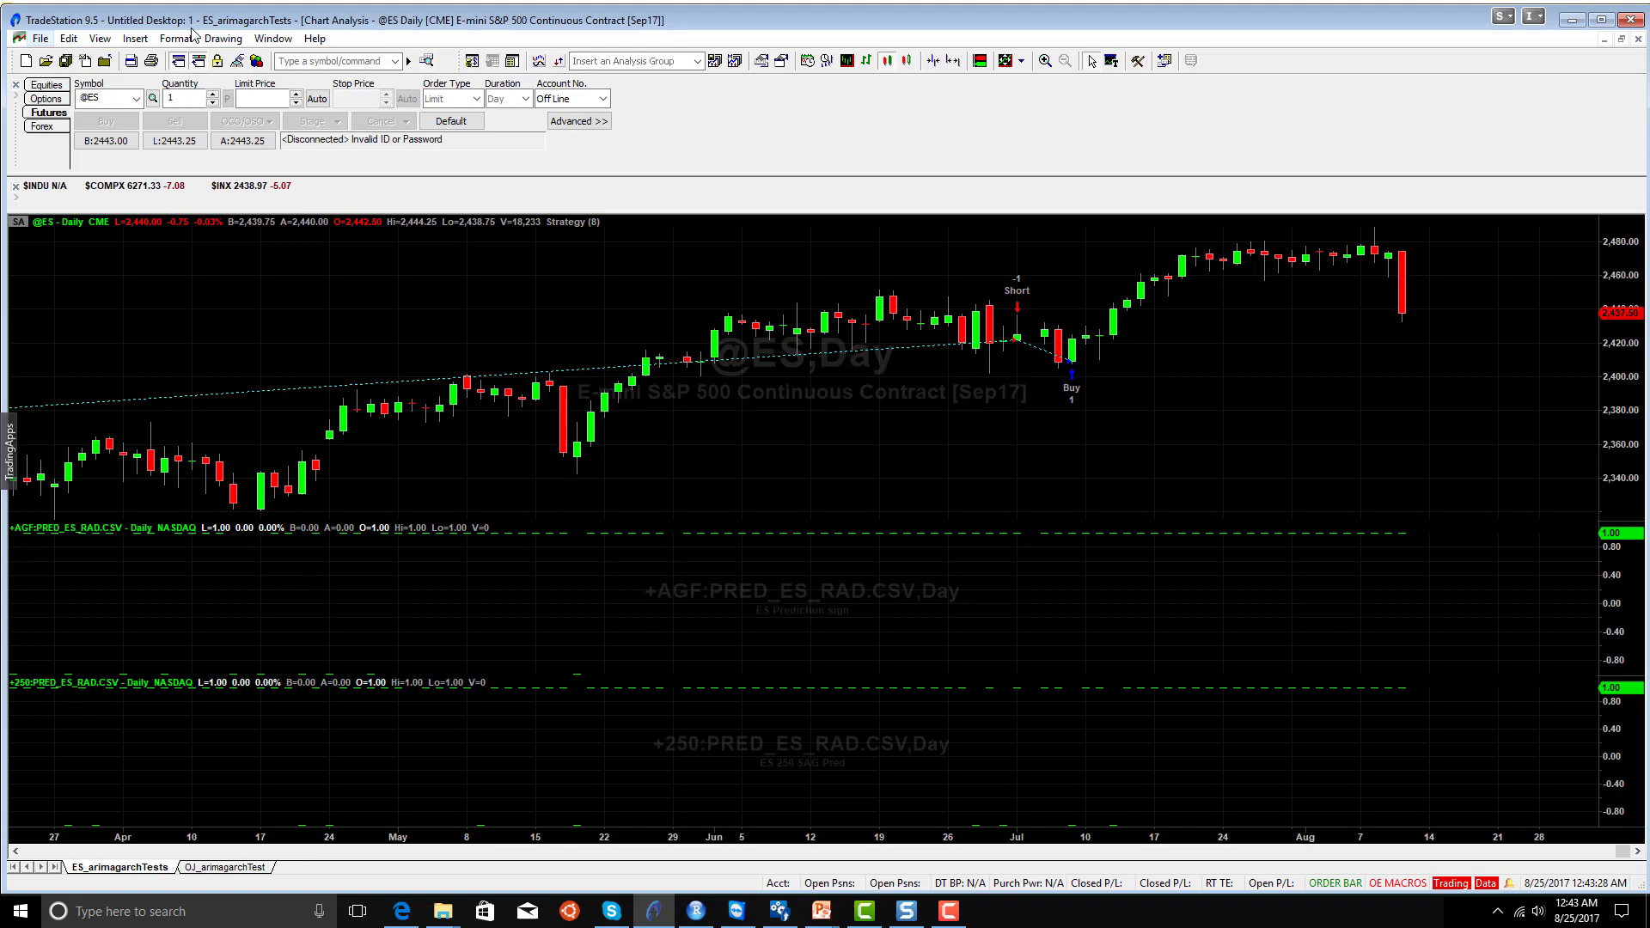
{"action": "left_click", "coordinate": [175, 38]}
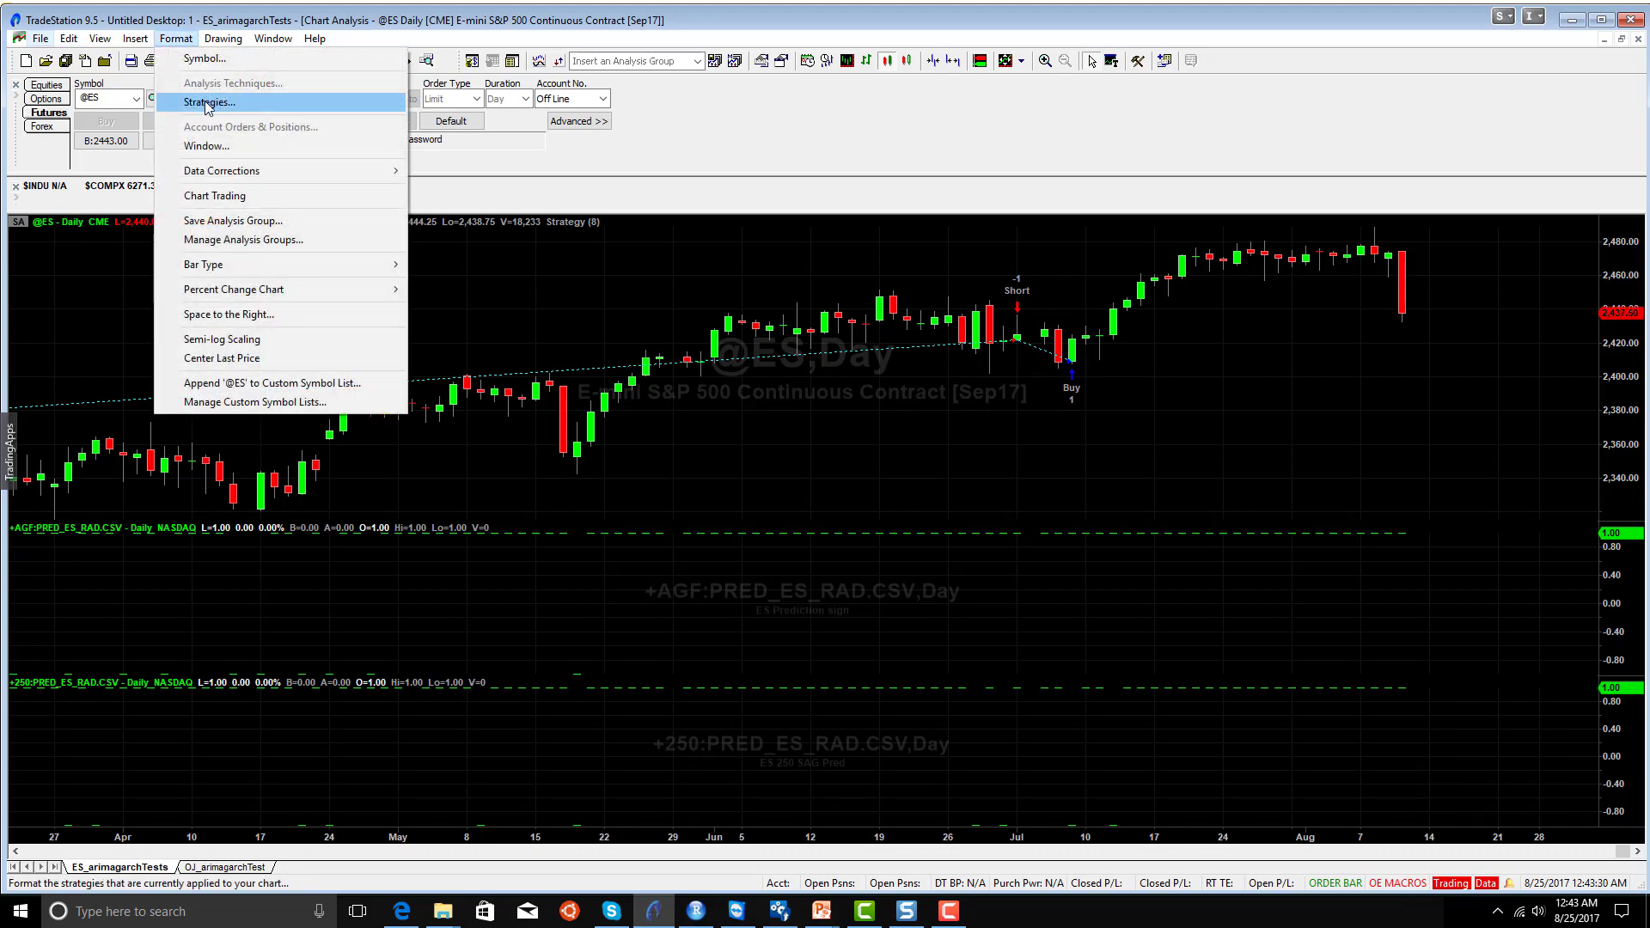
{"action": "left_click", "coordinate": [210, 103]}
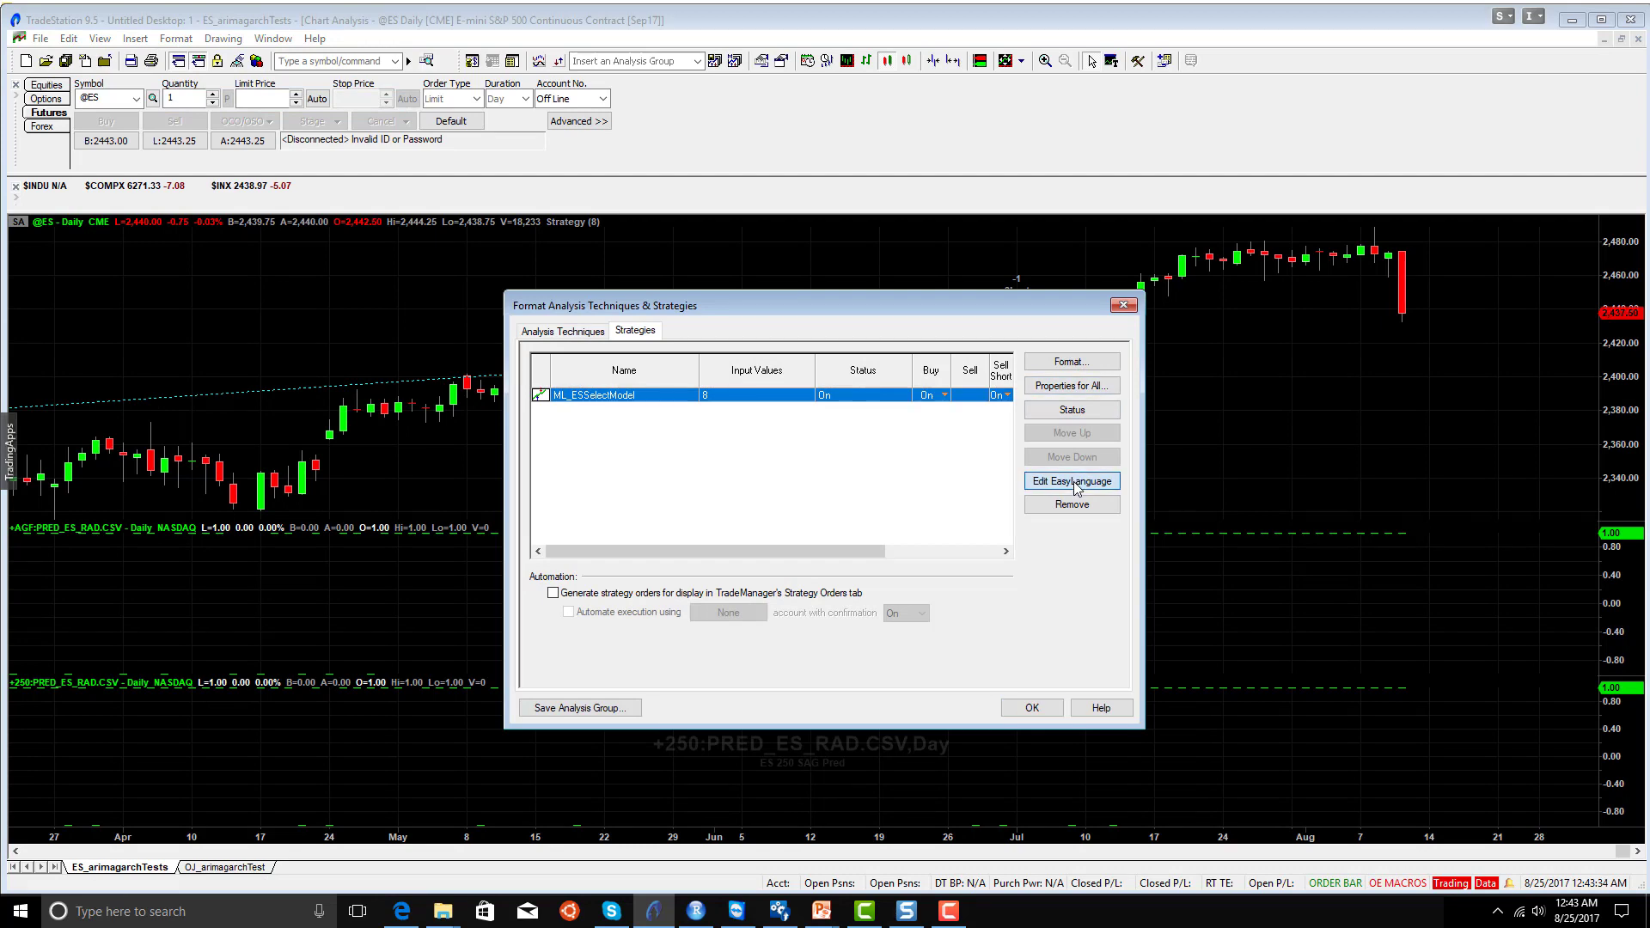
Review the ML_ESSelectModel EasyLanguage code, highlighting the close < open buy condition.
{"action": "left_click", "coordinate": [1073, 482]}
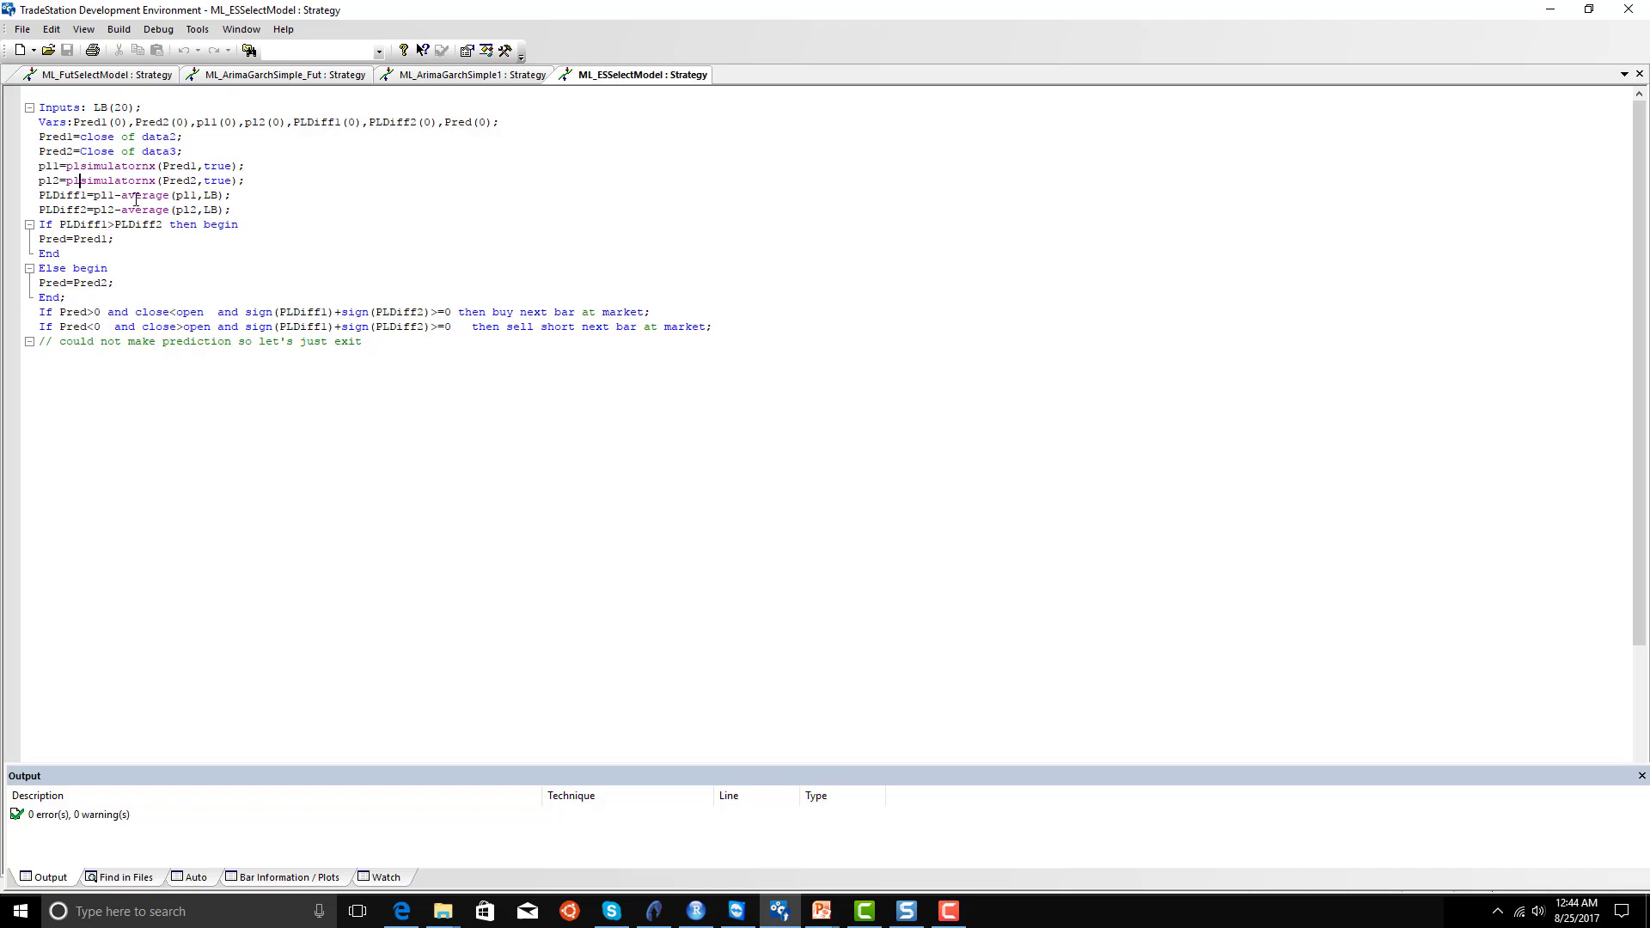
{"action": "mouse_move", "coordinate": [266, 199]}
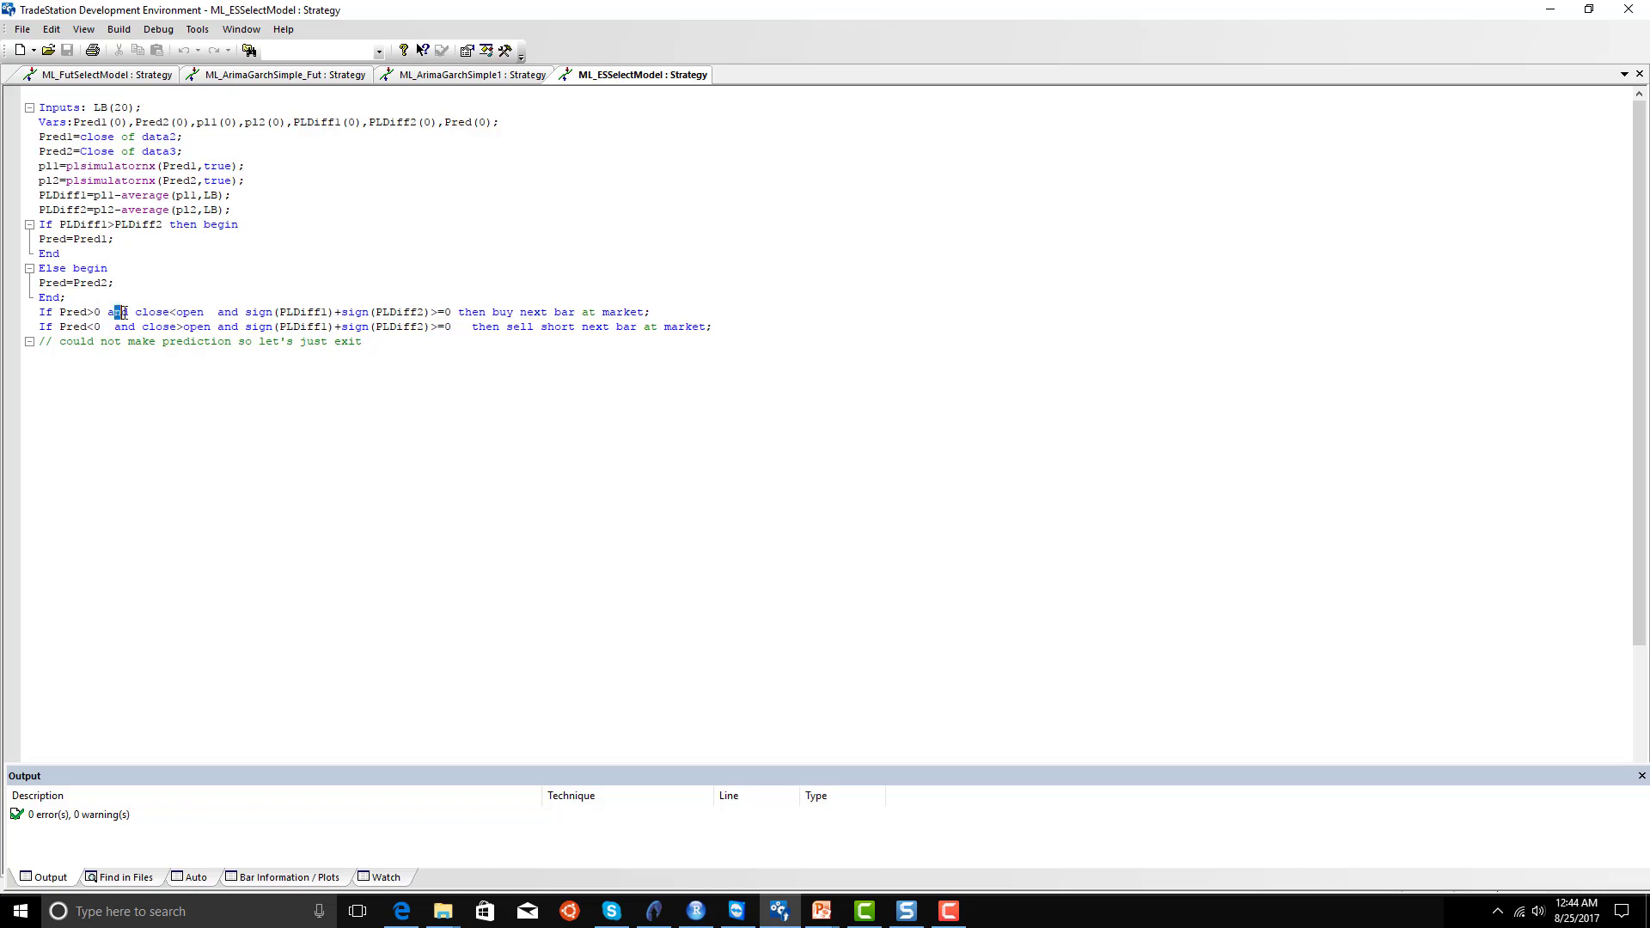
{"action": "left_click_drag", "start_coordinate": [106, 311], "coordinate": [208, 311]}
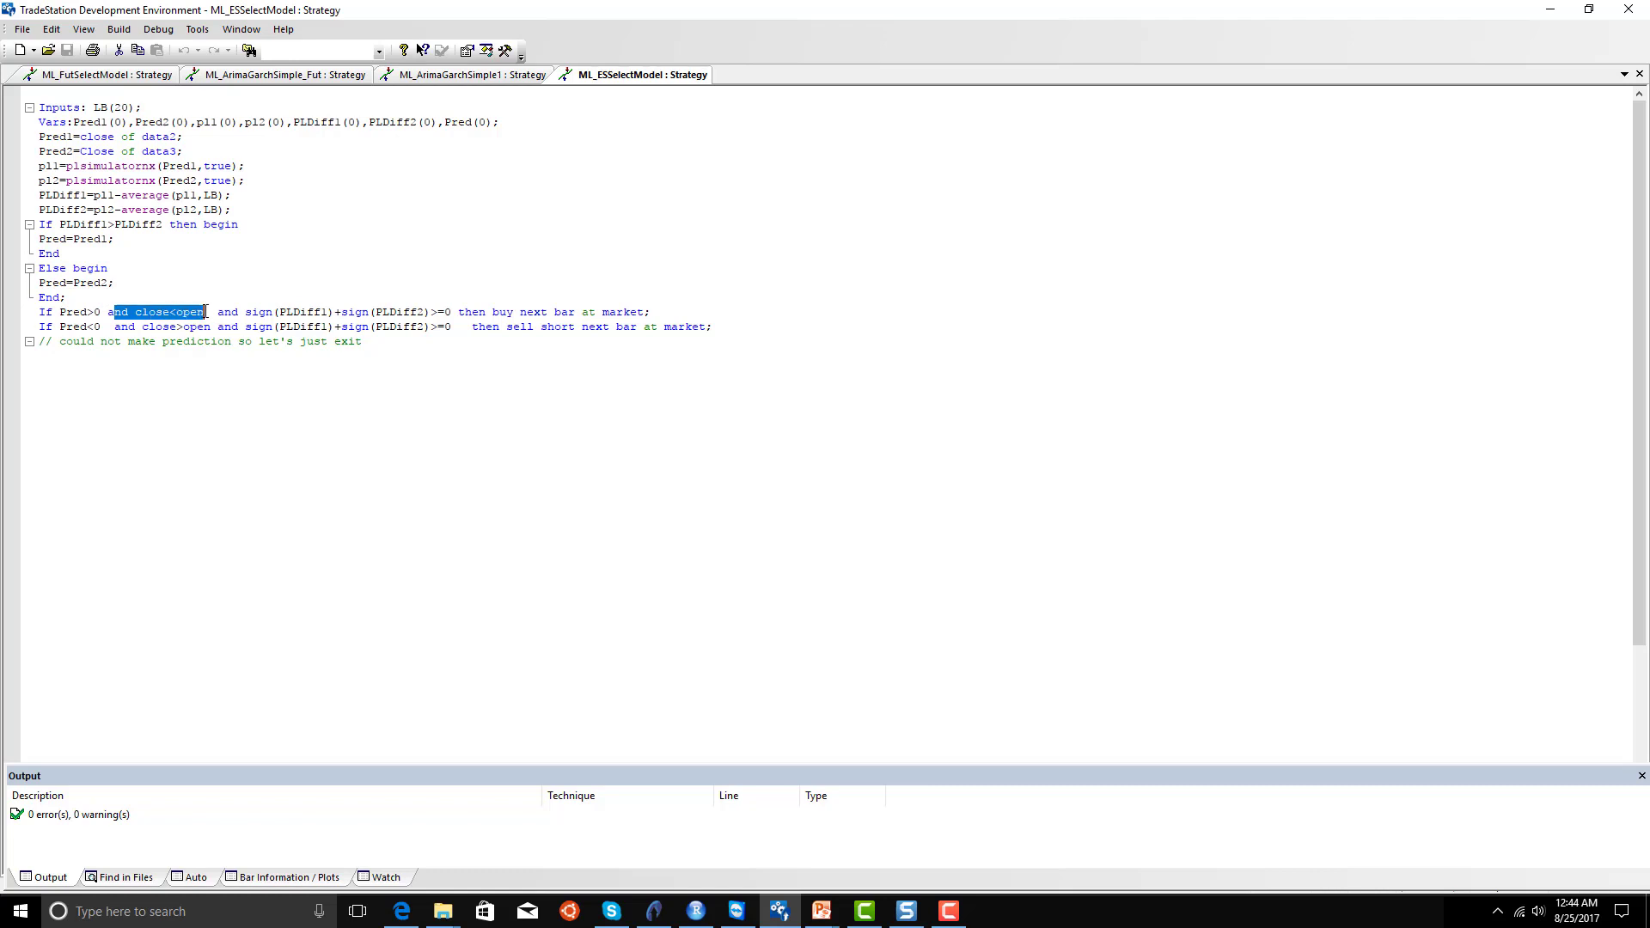
{"action": "mouse_move", "coordinate": [237, 283]}
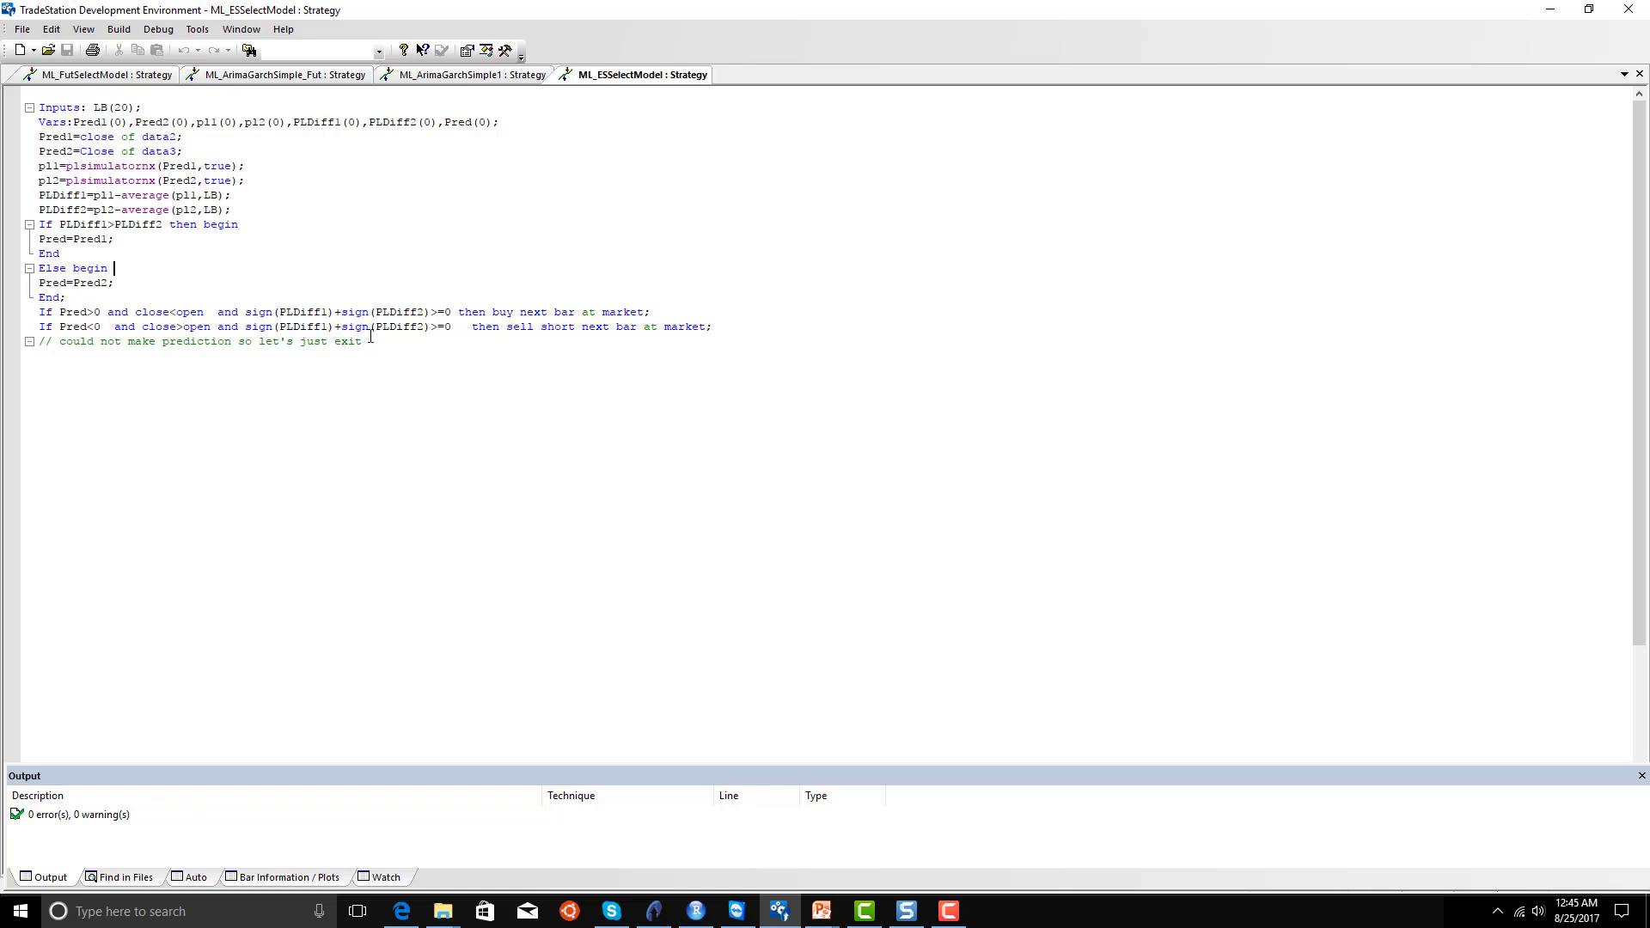
{"action": "mouse_move", "coordinate": [408, 335]}
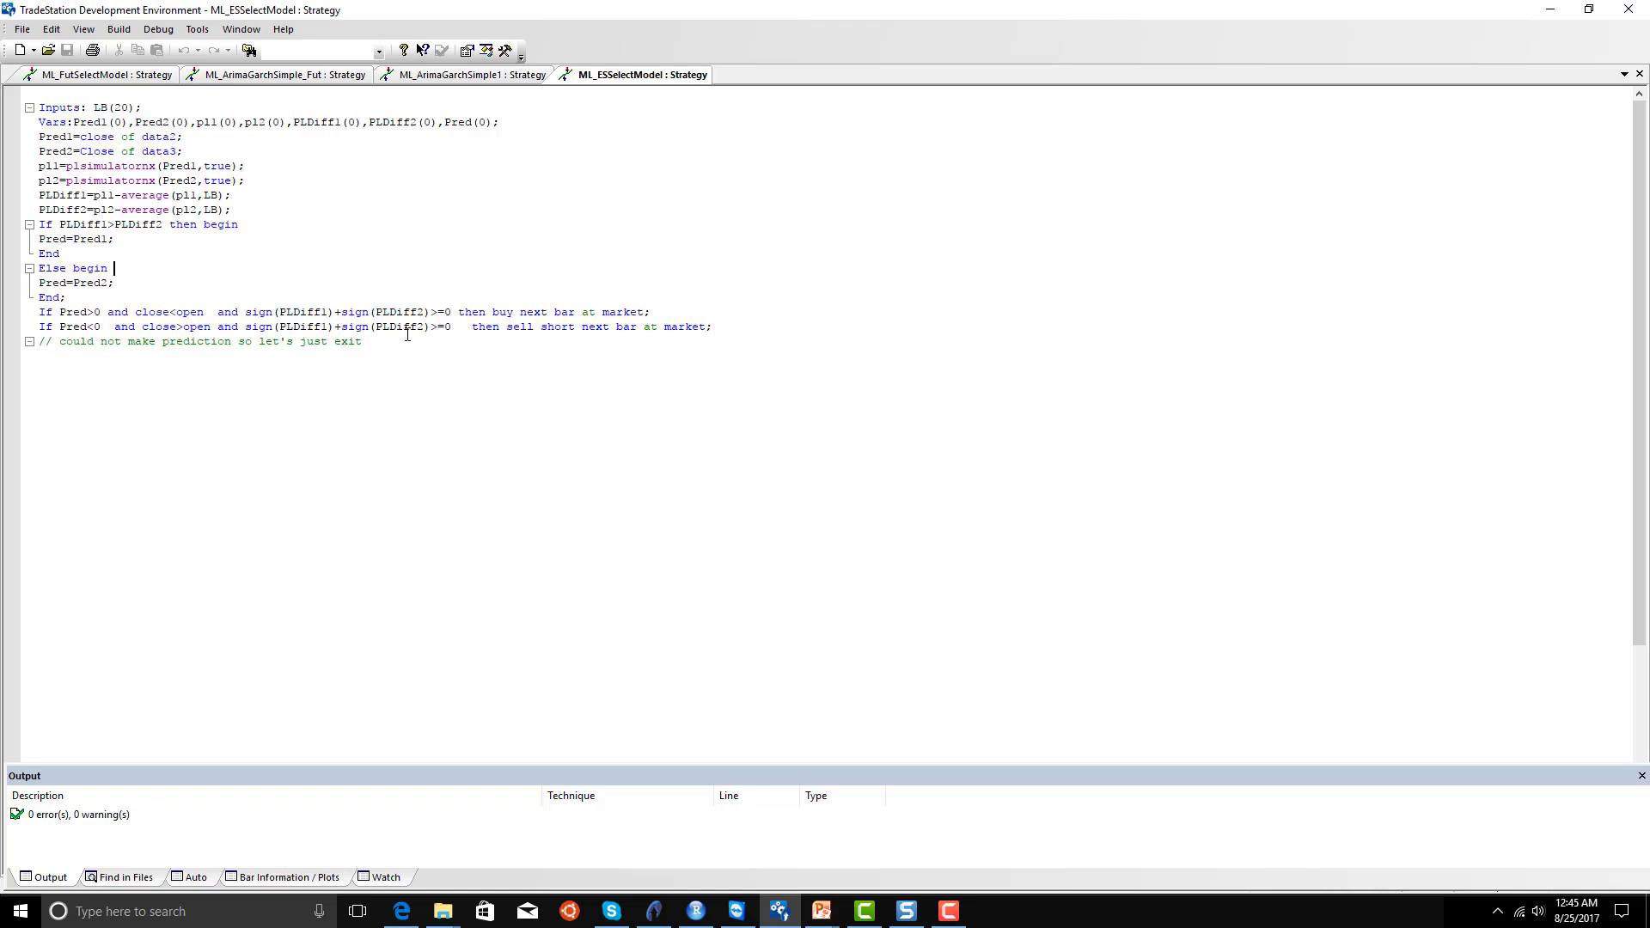
{"action": "mouse_move", "coordinate": [402, 327]}
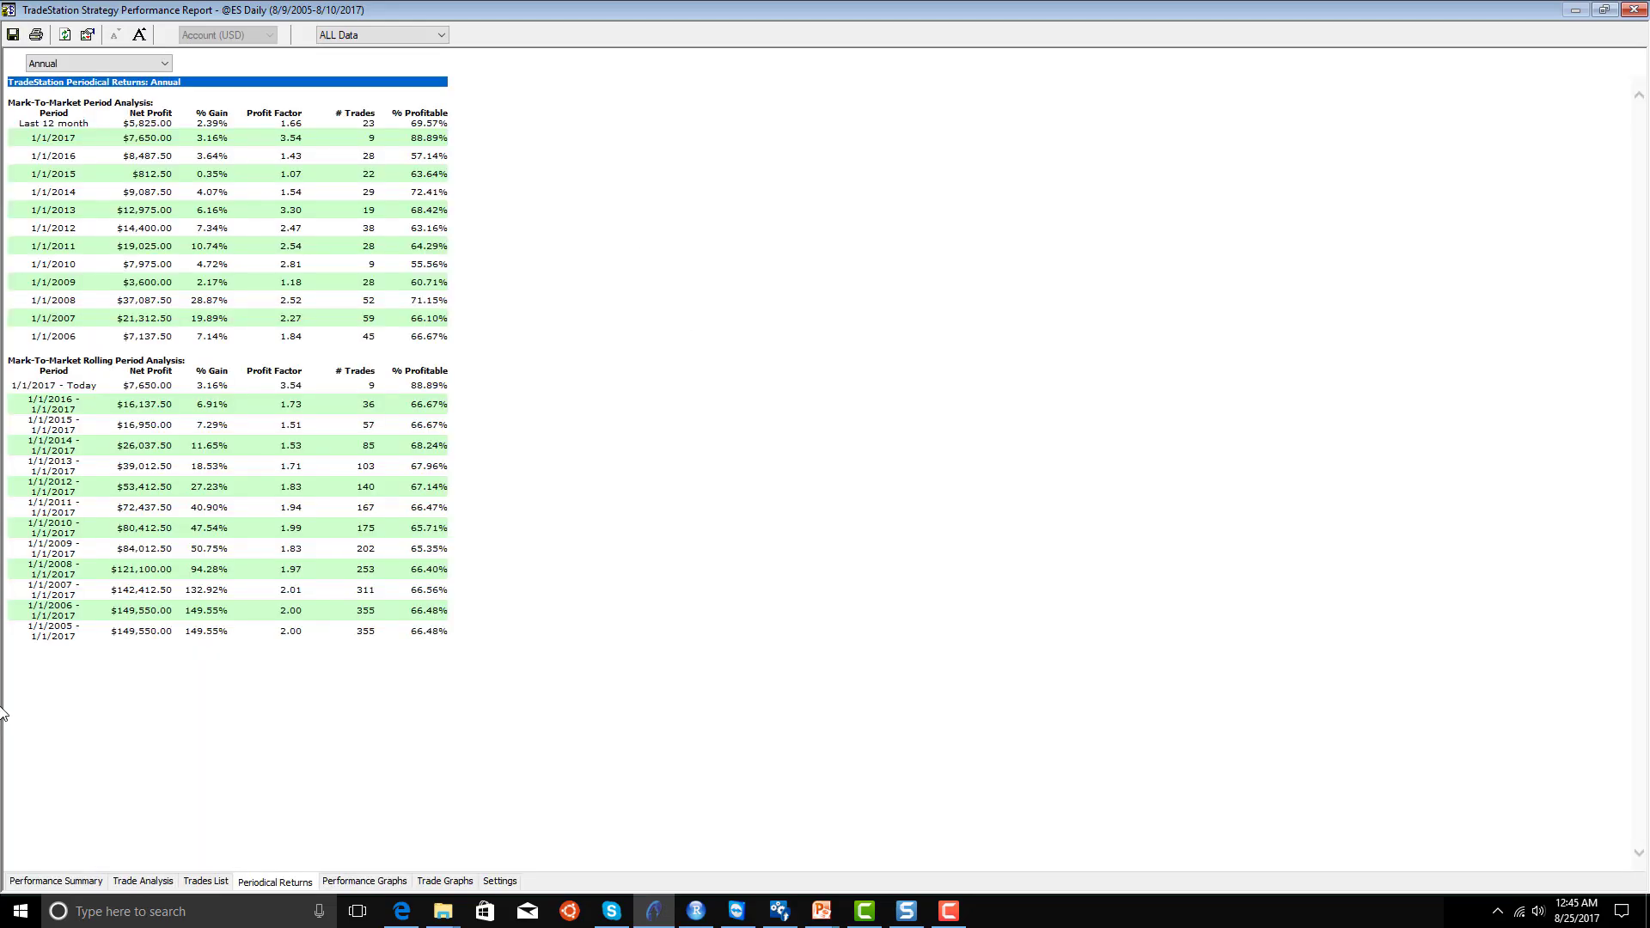
{"action": "left_click", "coordinate": [57, 880]}
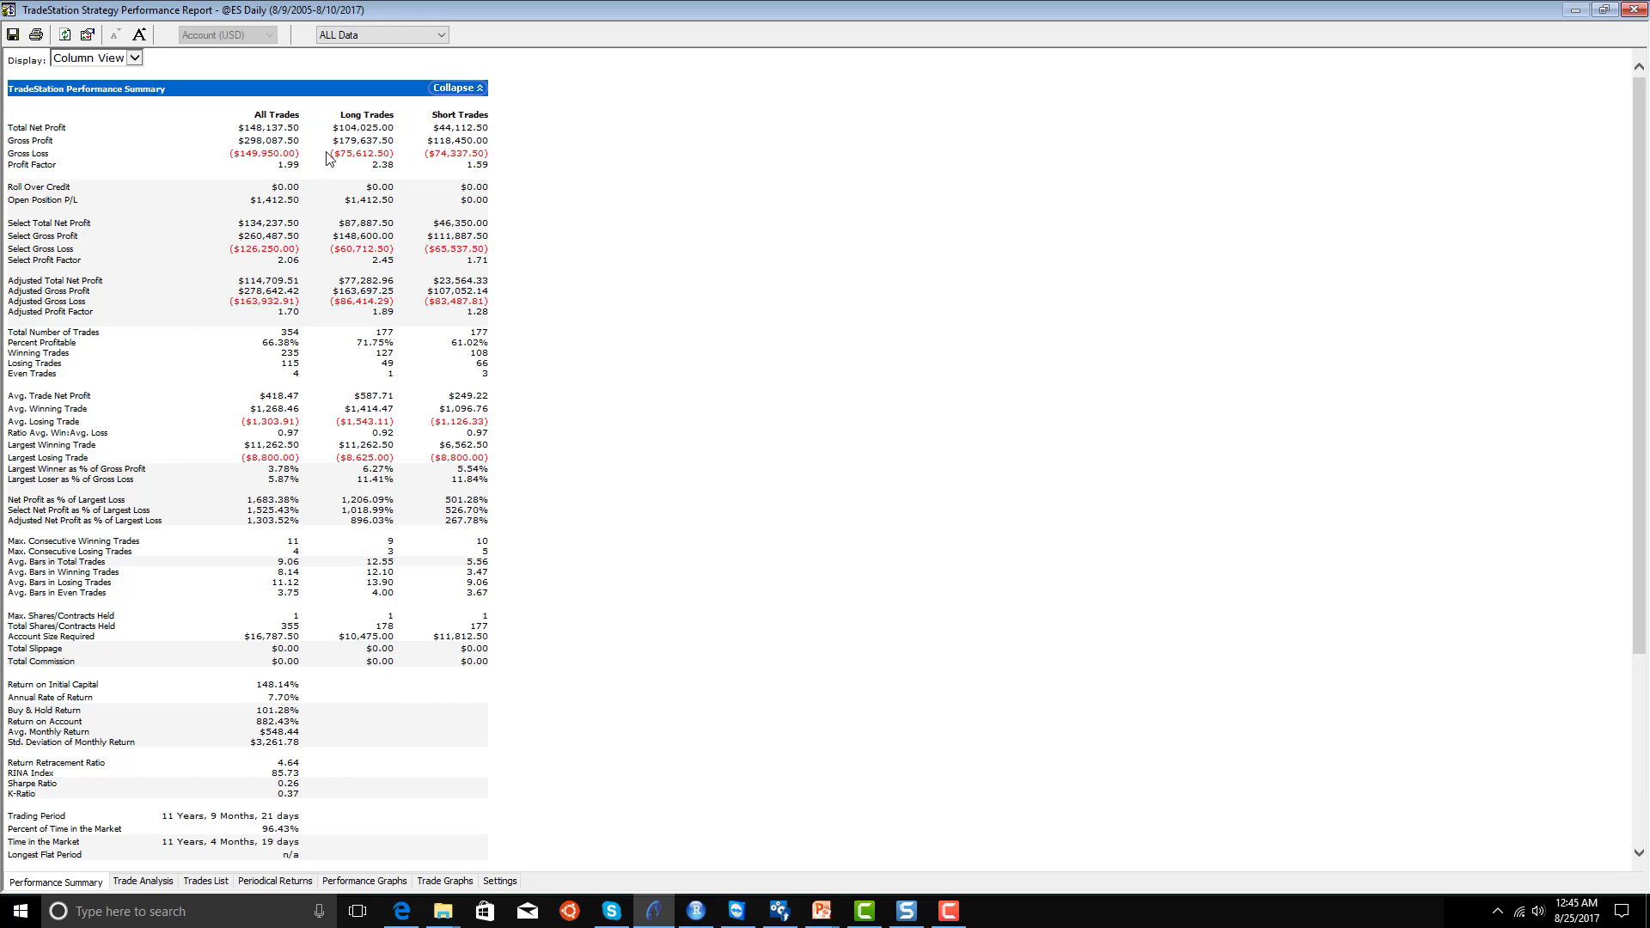
{"action": "mouse_move", "coordinate": [433, 127]}
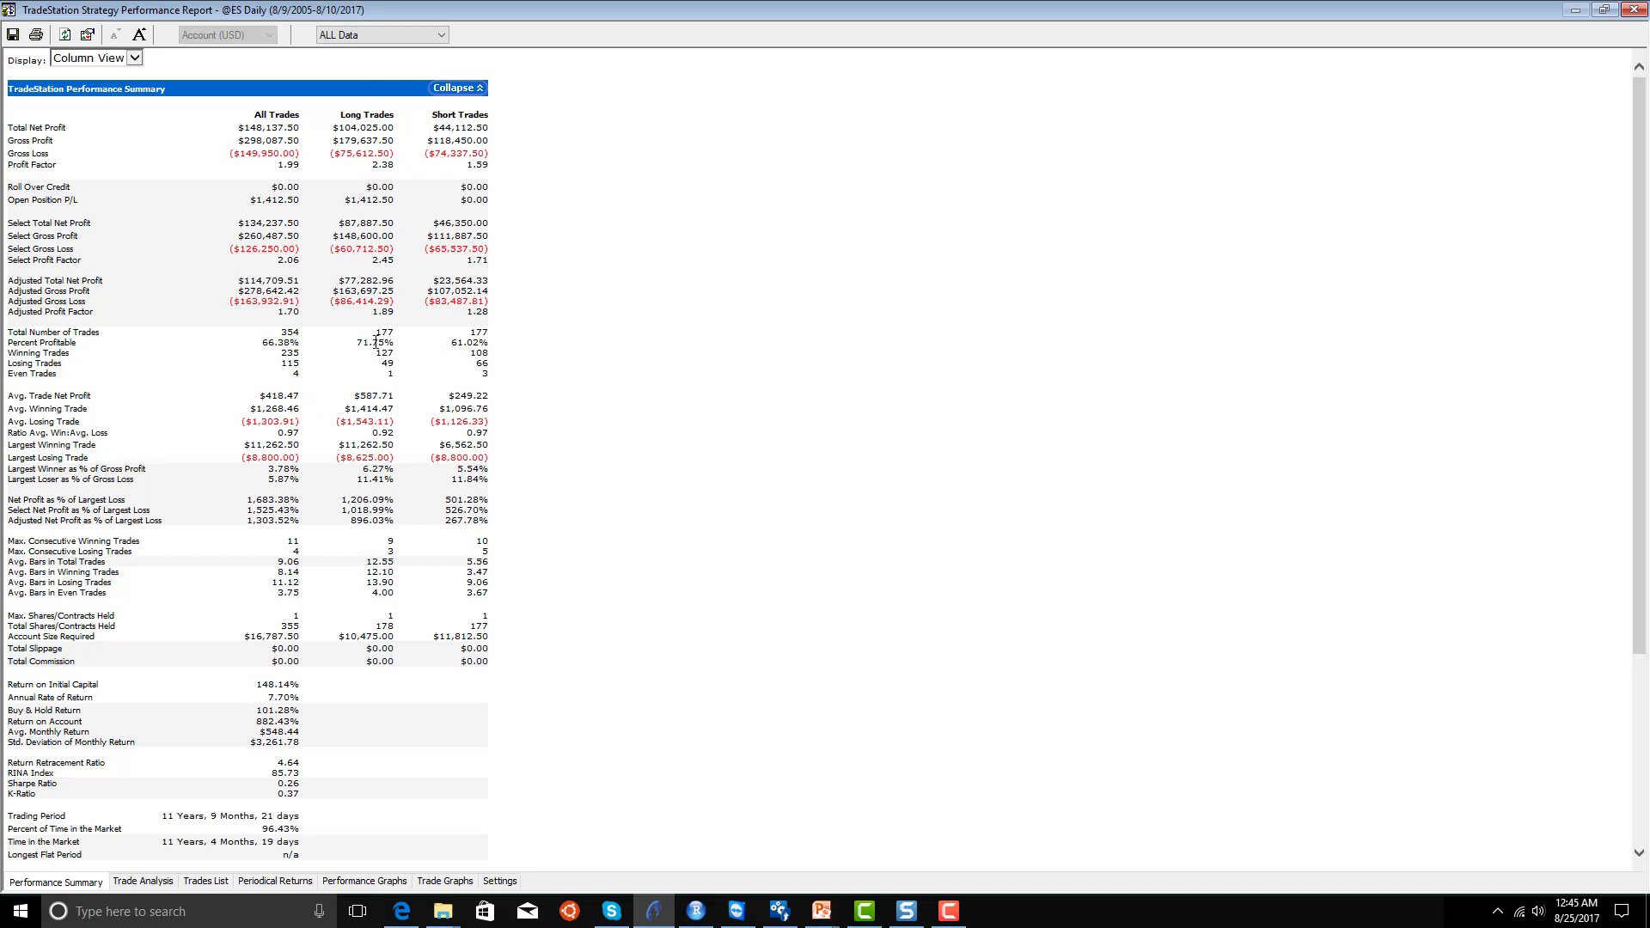
{"action": "mouse_move", "coordinate": [457, 355]}
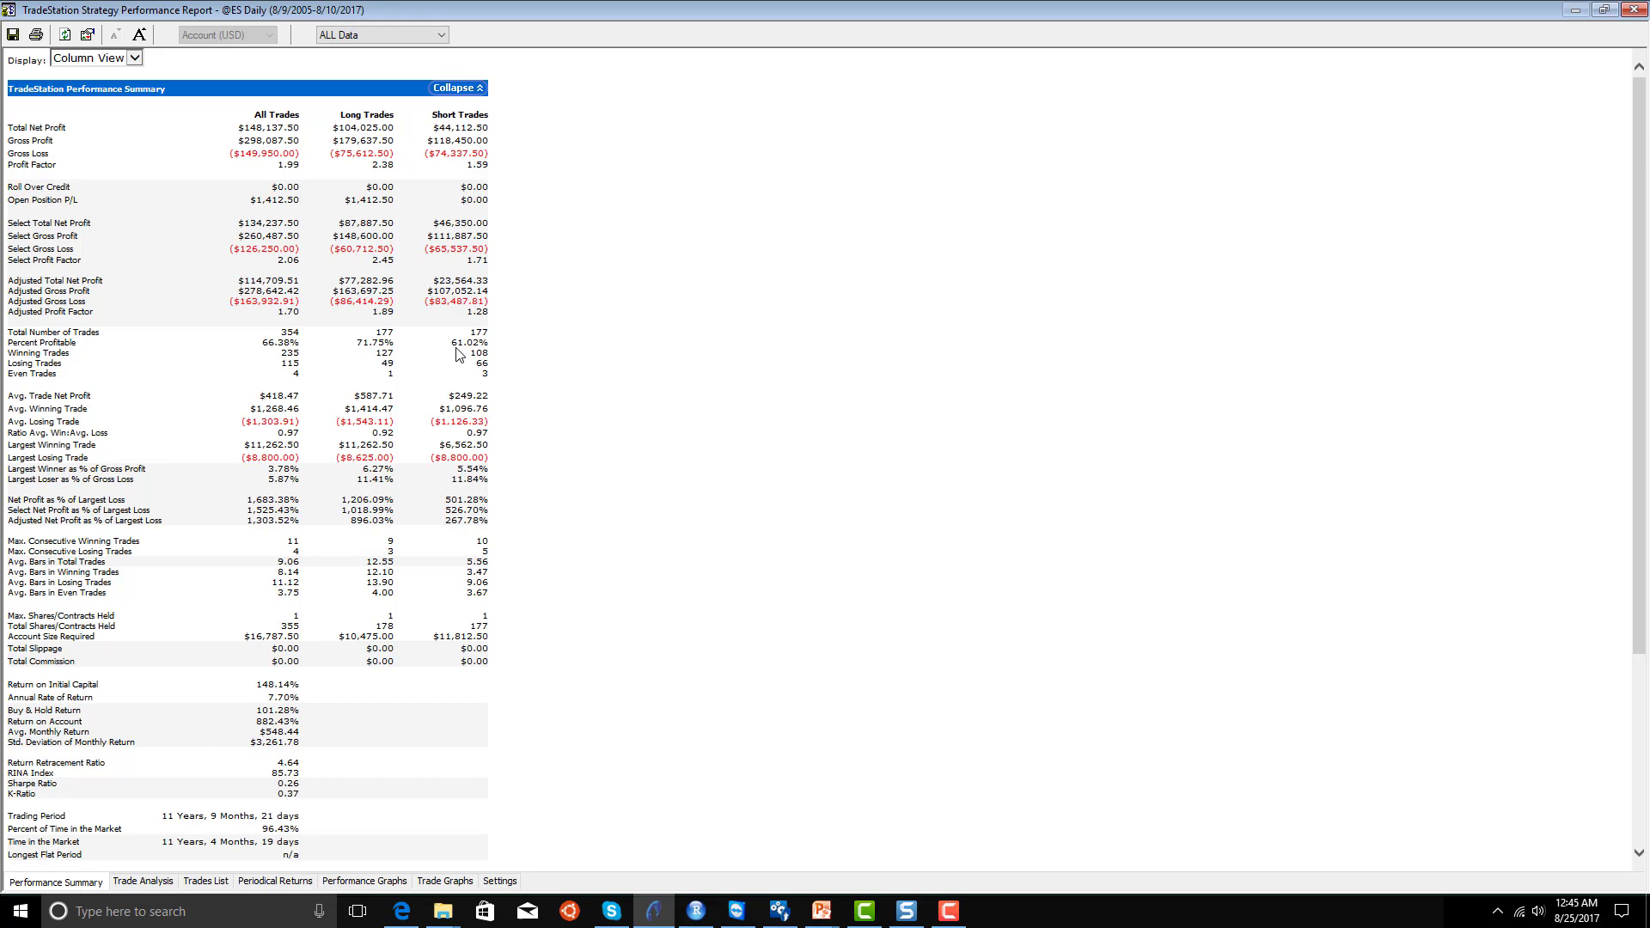
{"action": "mouse_move", "coordinate": [517, 395]}
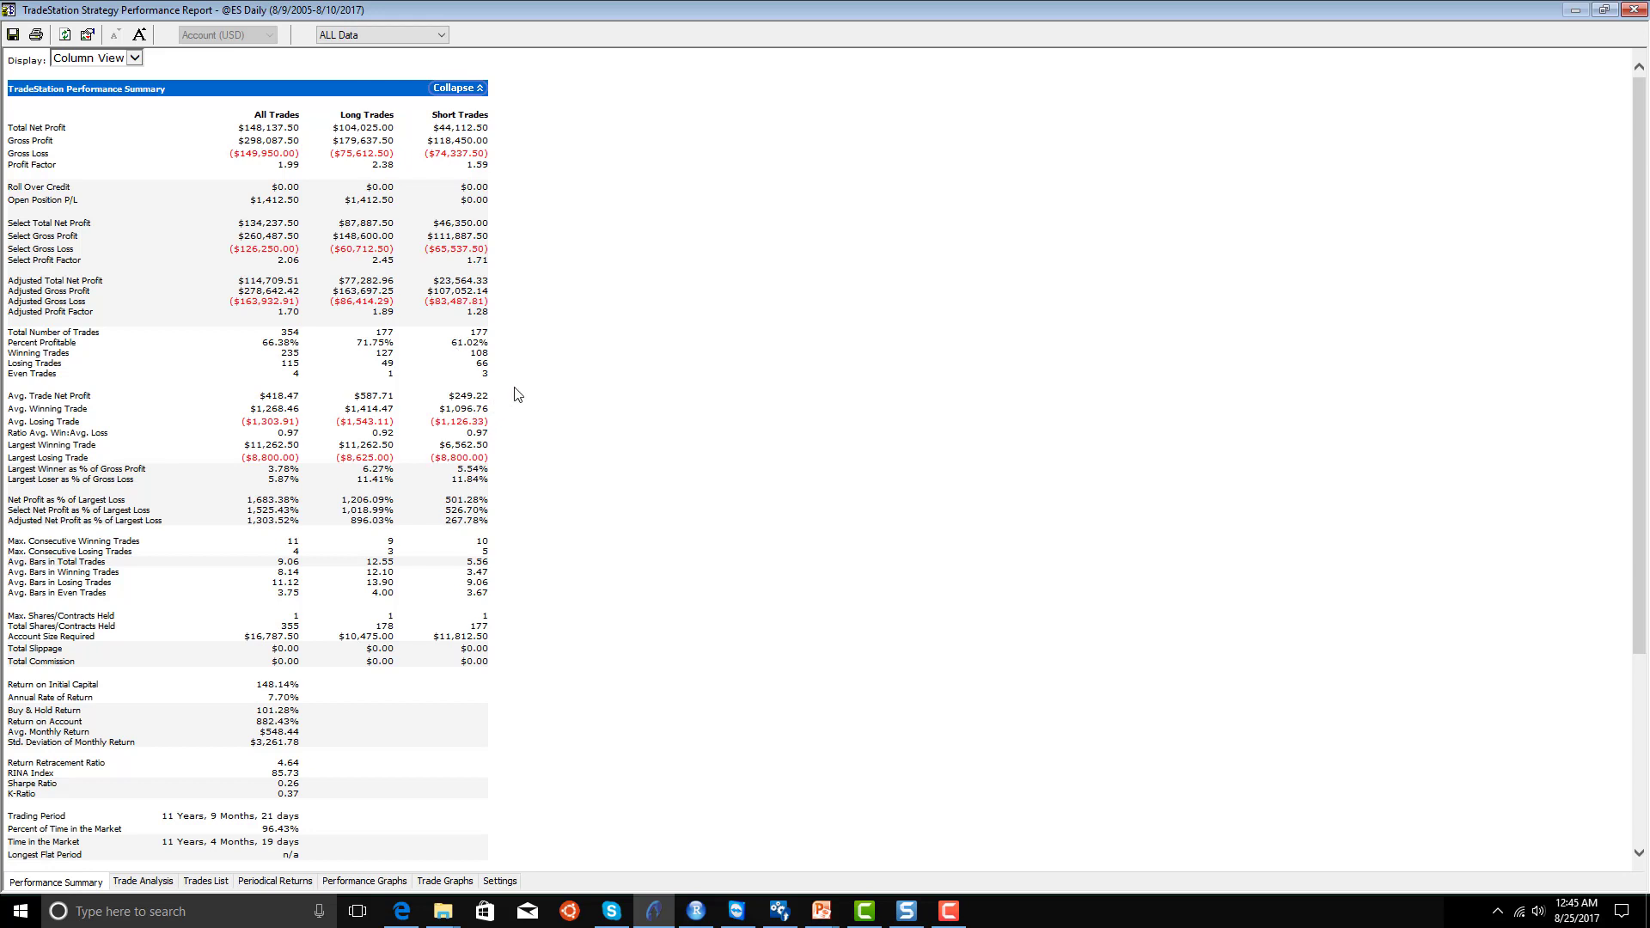
{"action": "mouse_move", "coordinate": [715, 193]}
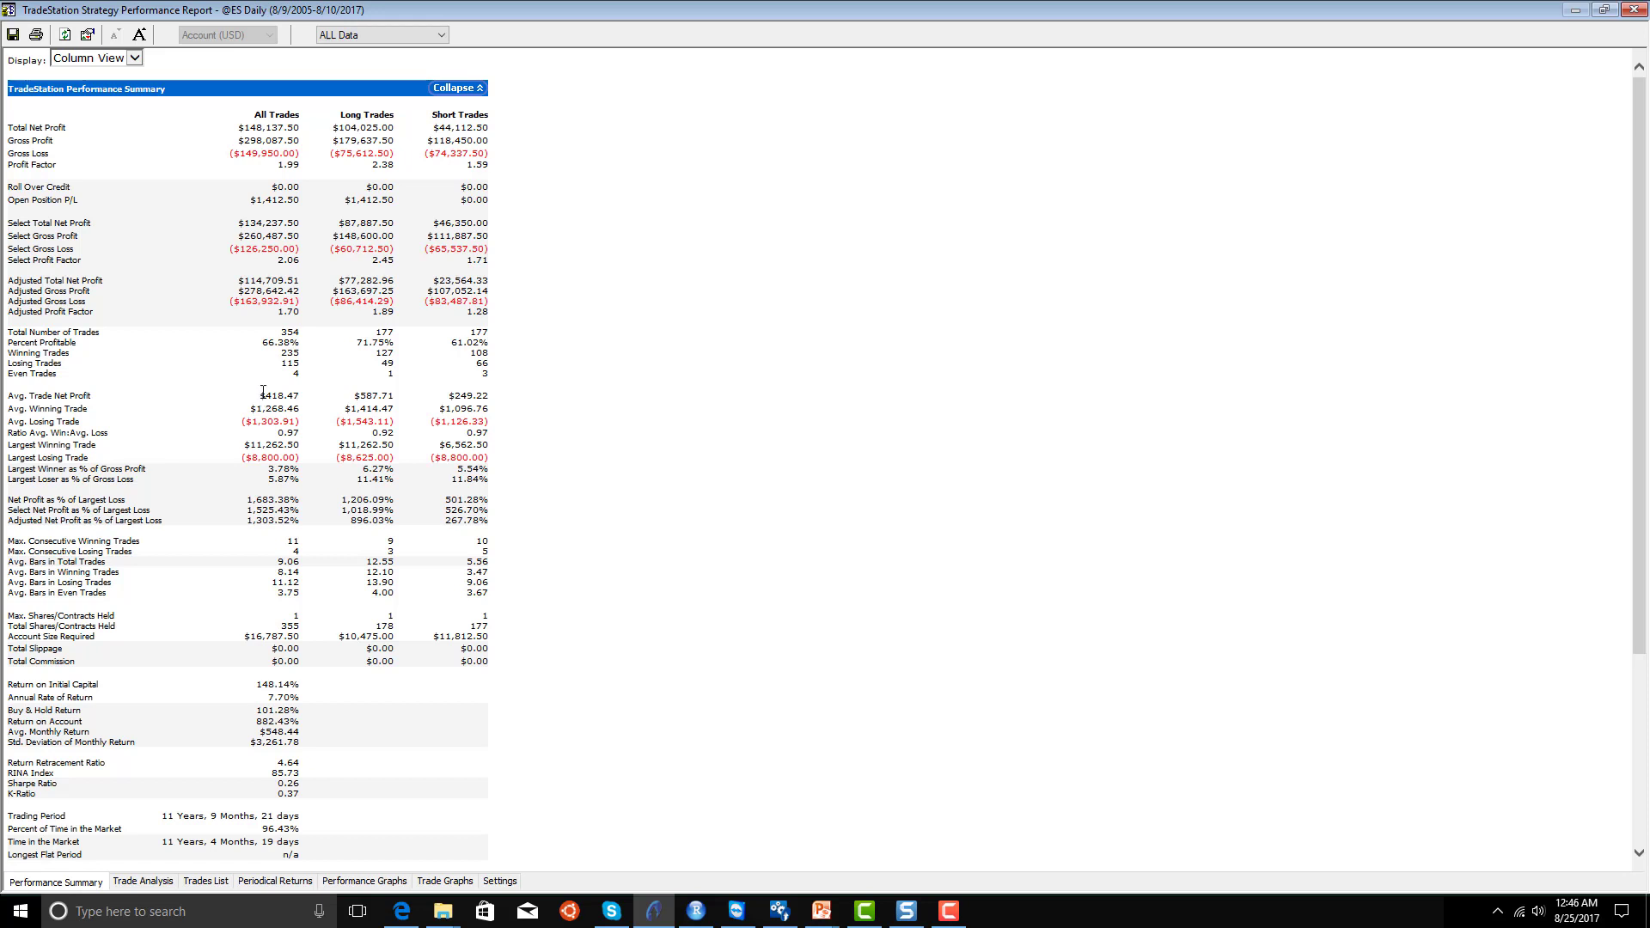
{"action": "mouse_move", "coordinate": [1543, 509]}
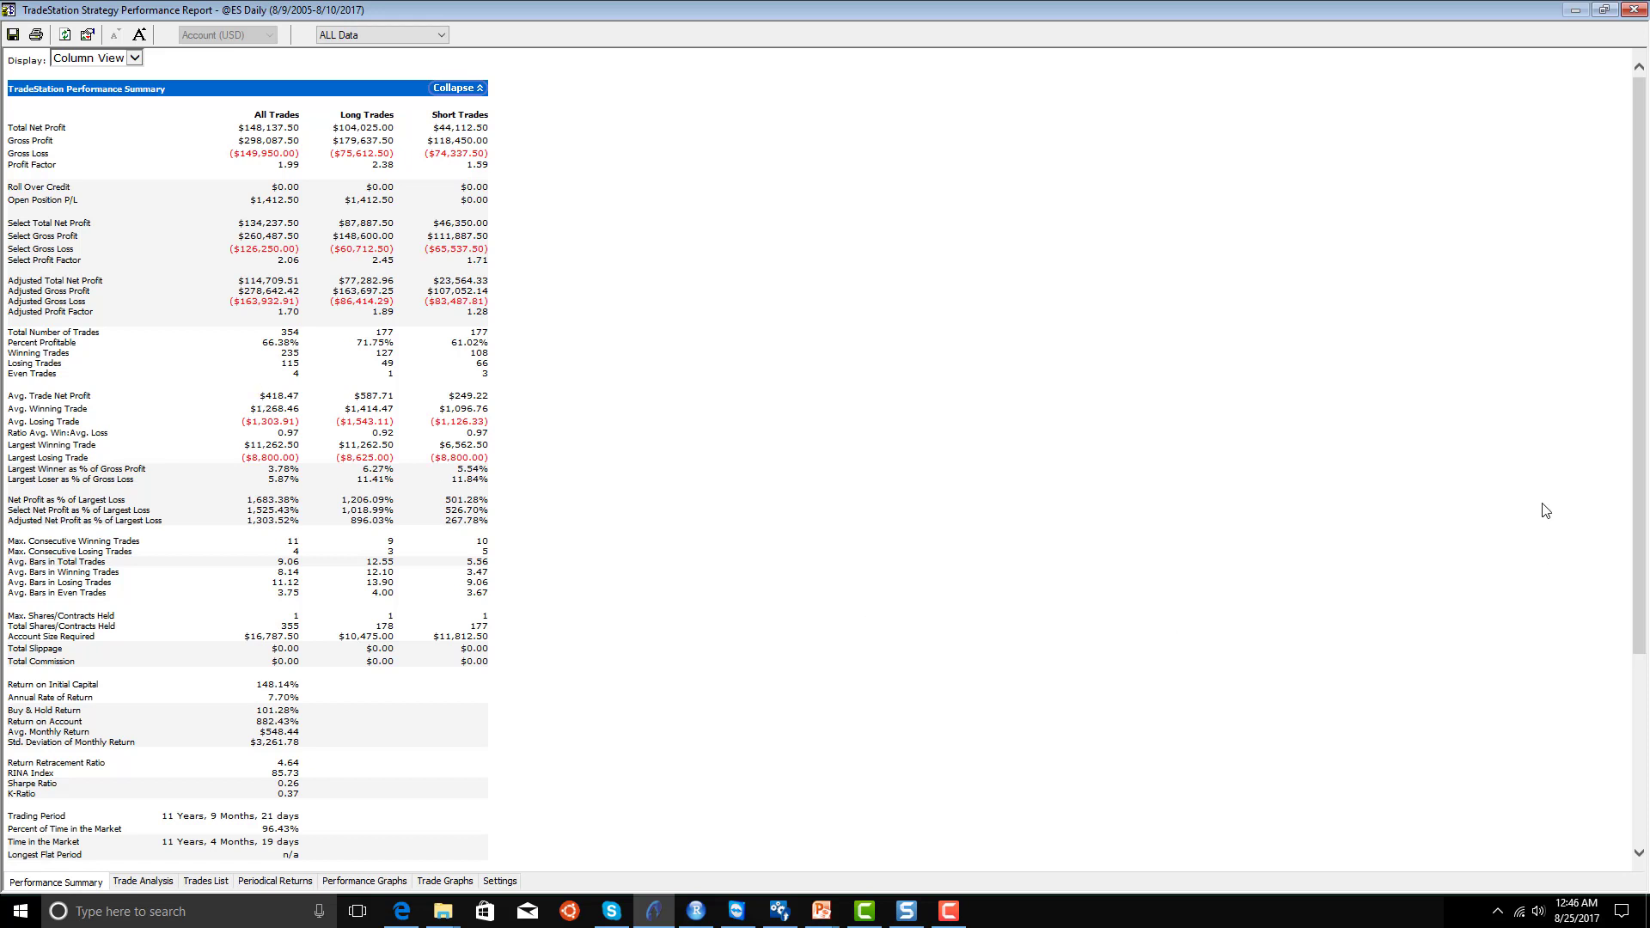
{"action": "scroll", "scroll_direction": "down", "scroll_amount": 3}
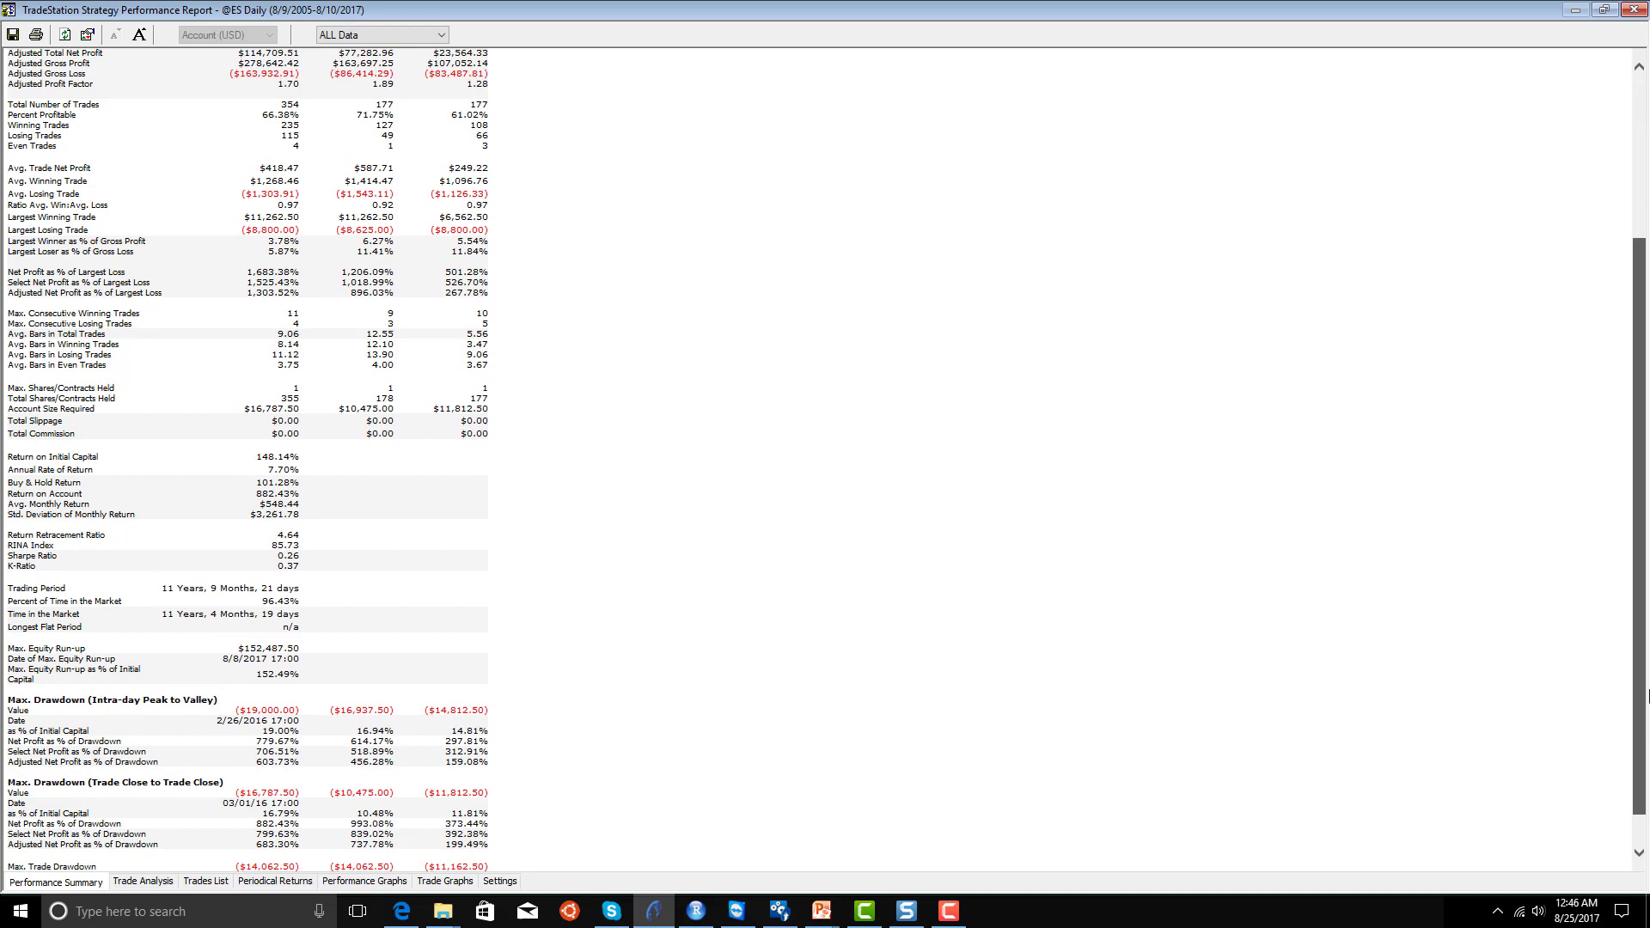
{"action": "scroll", "scroll_direction": "down", "scroll_amount": 3}
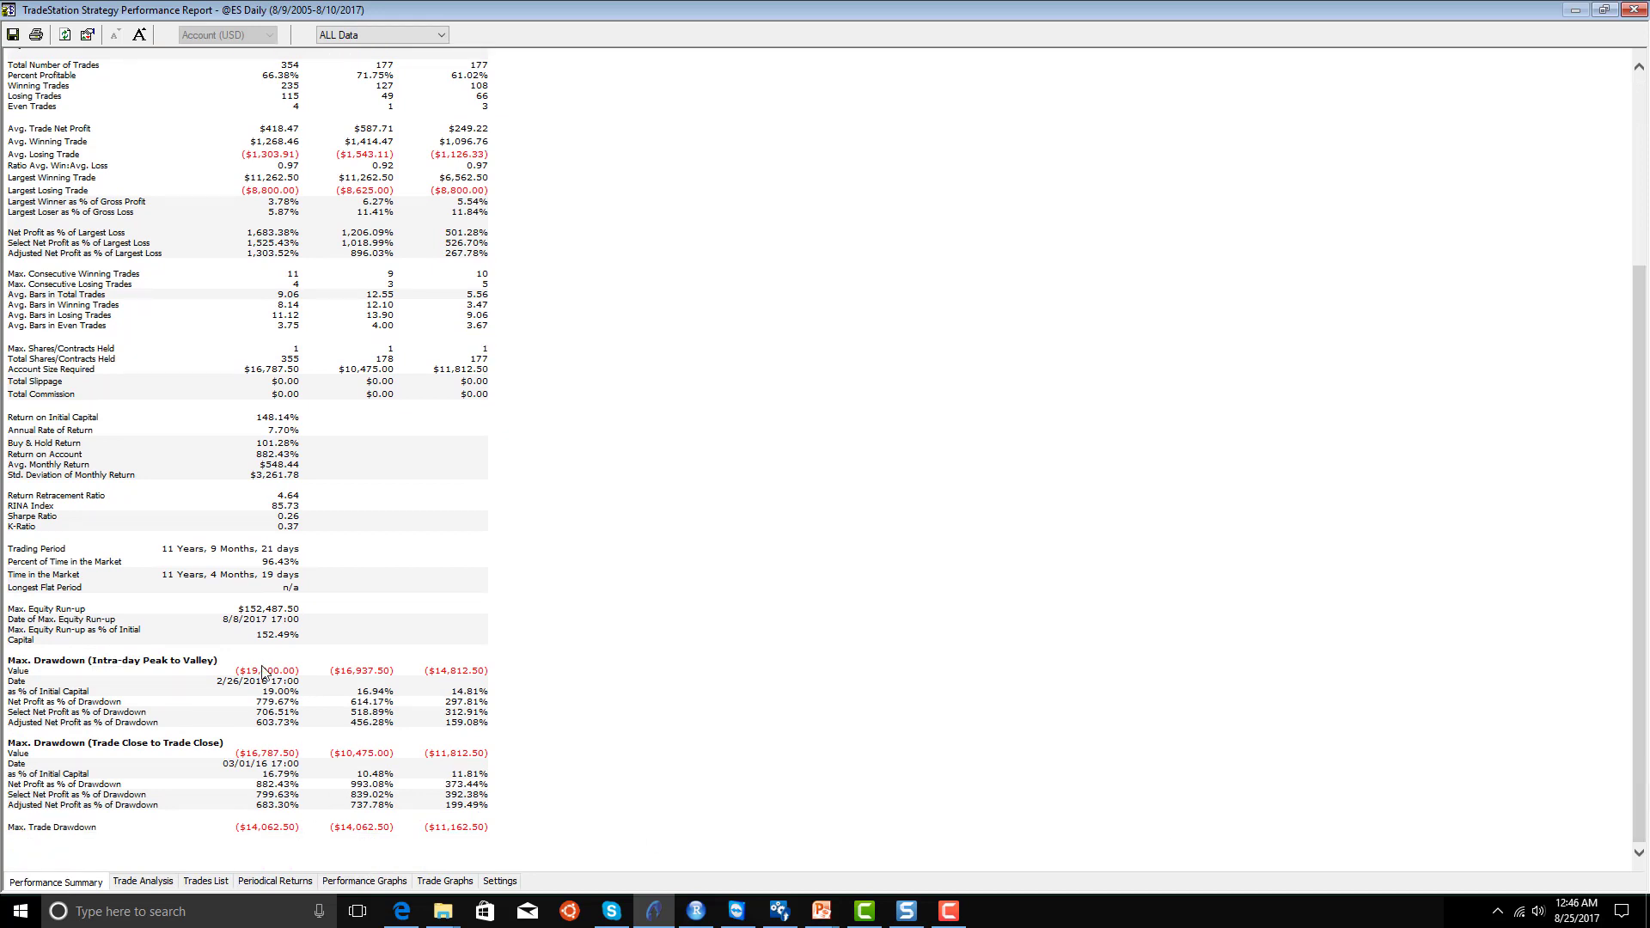
{"action": "left_click", "coordinate": [275, 880]}
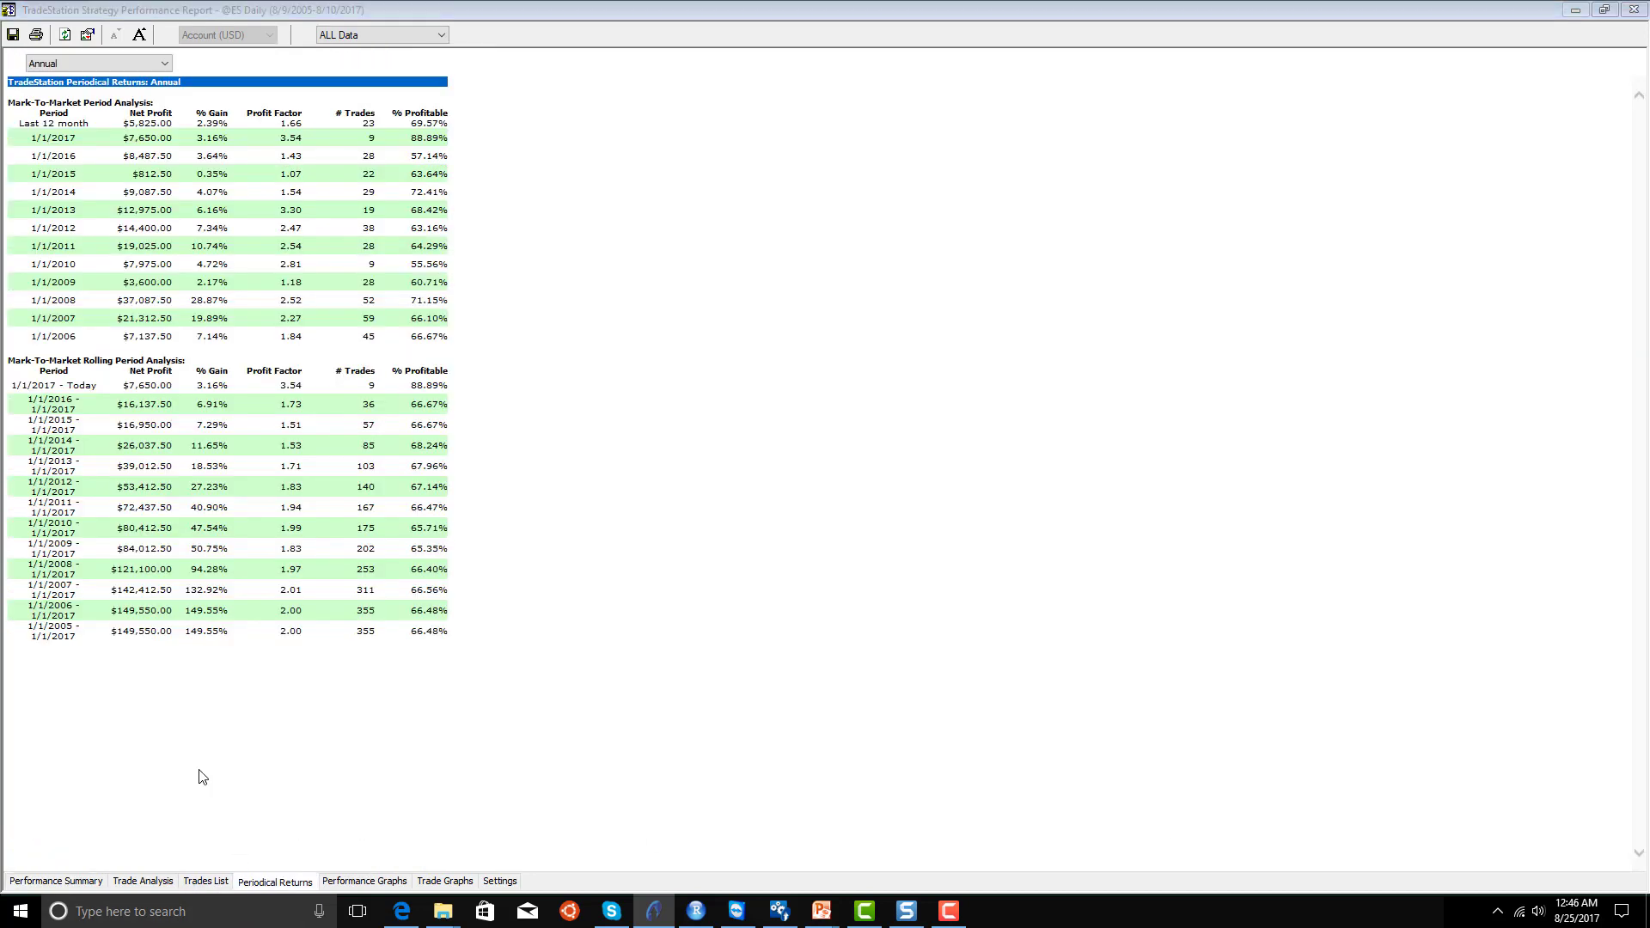
{"action": "mouse_move", "coordinate": [82, 213]}
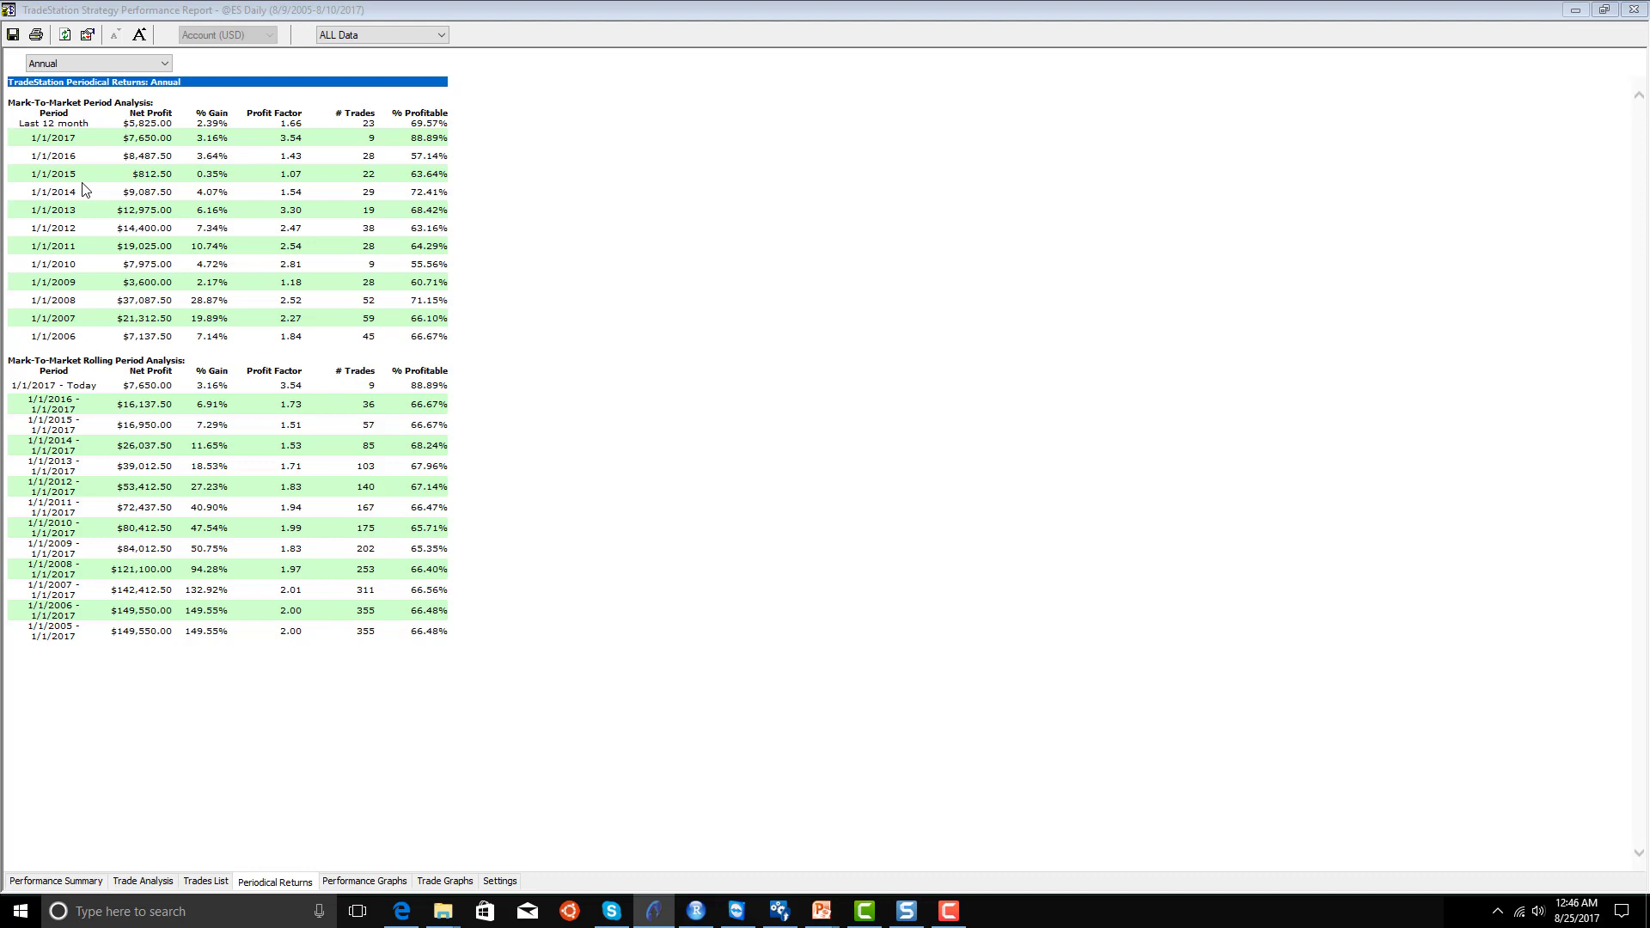
{"action": "mouse_move", "coordinate": [107, 423]}
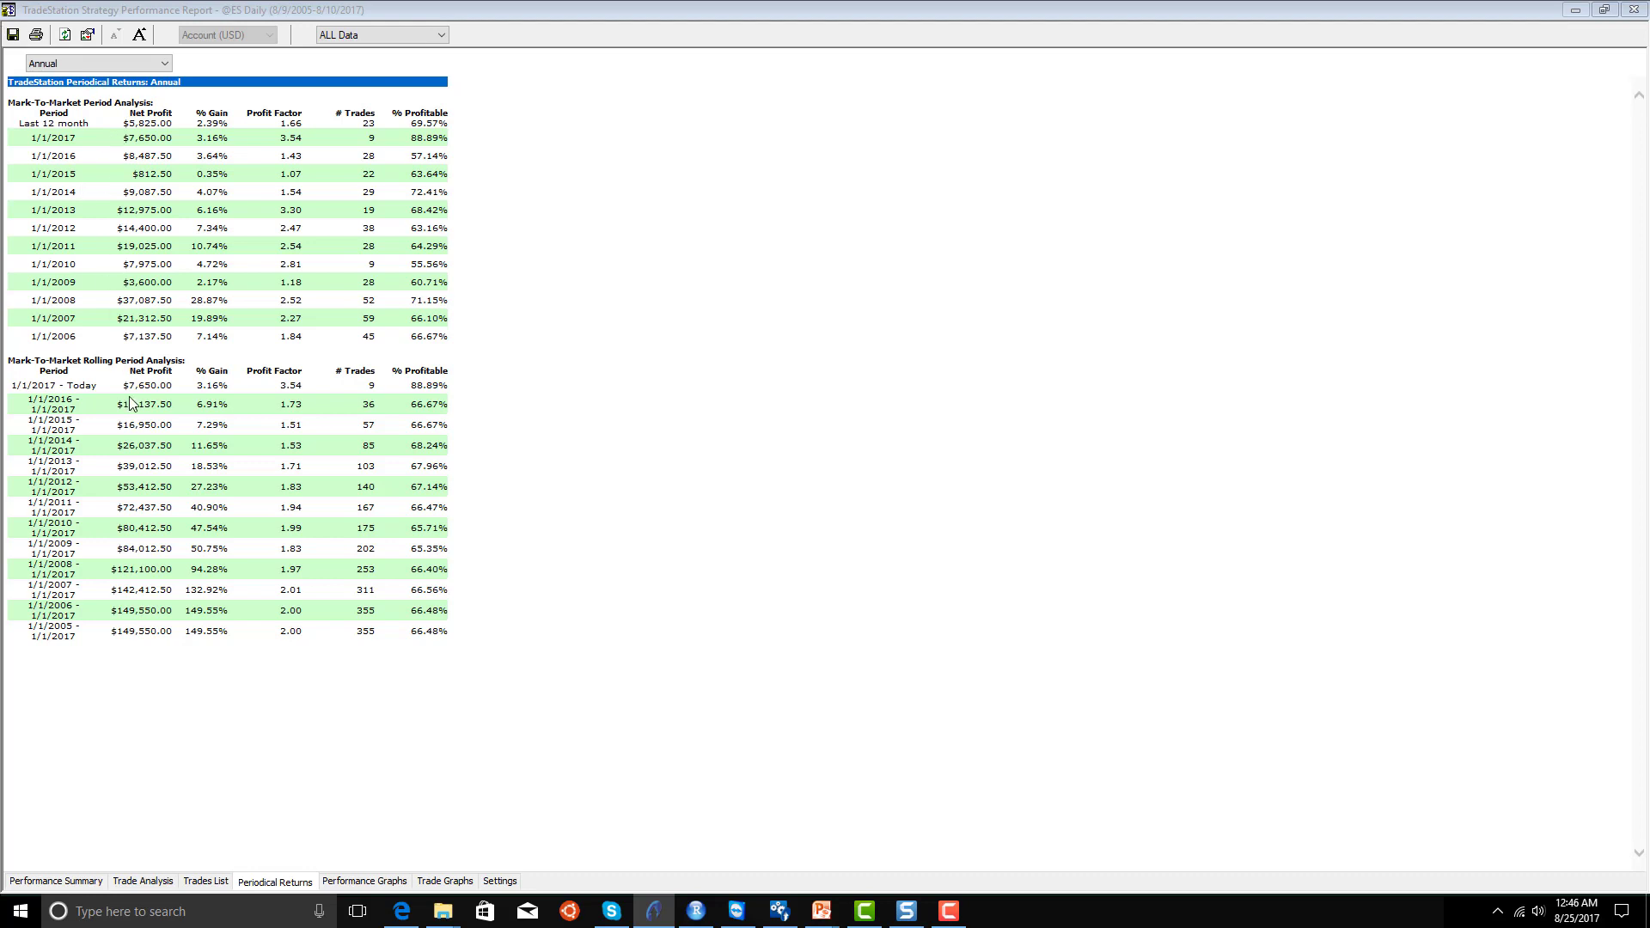
{"action": "left_click", "coordinate": [365, 880]}
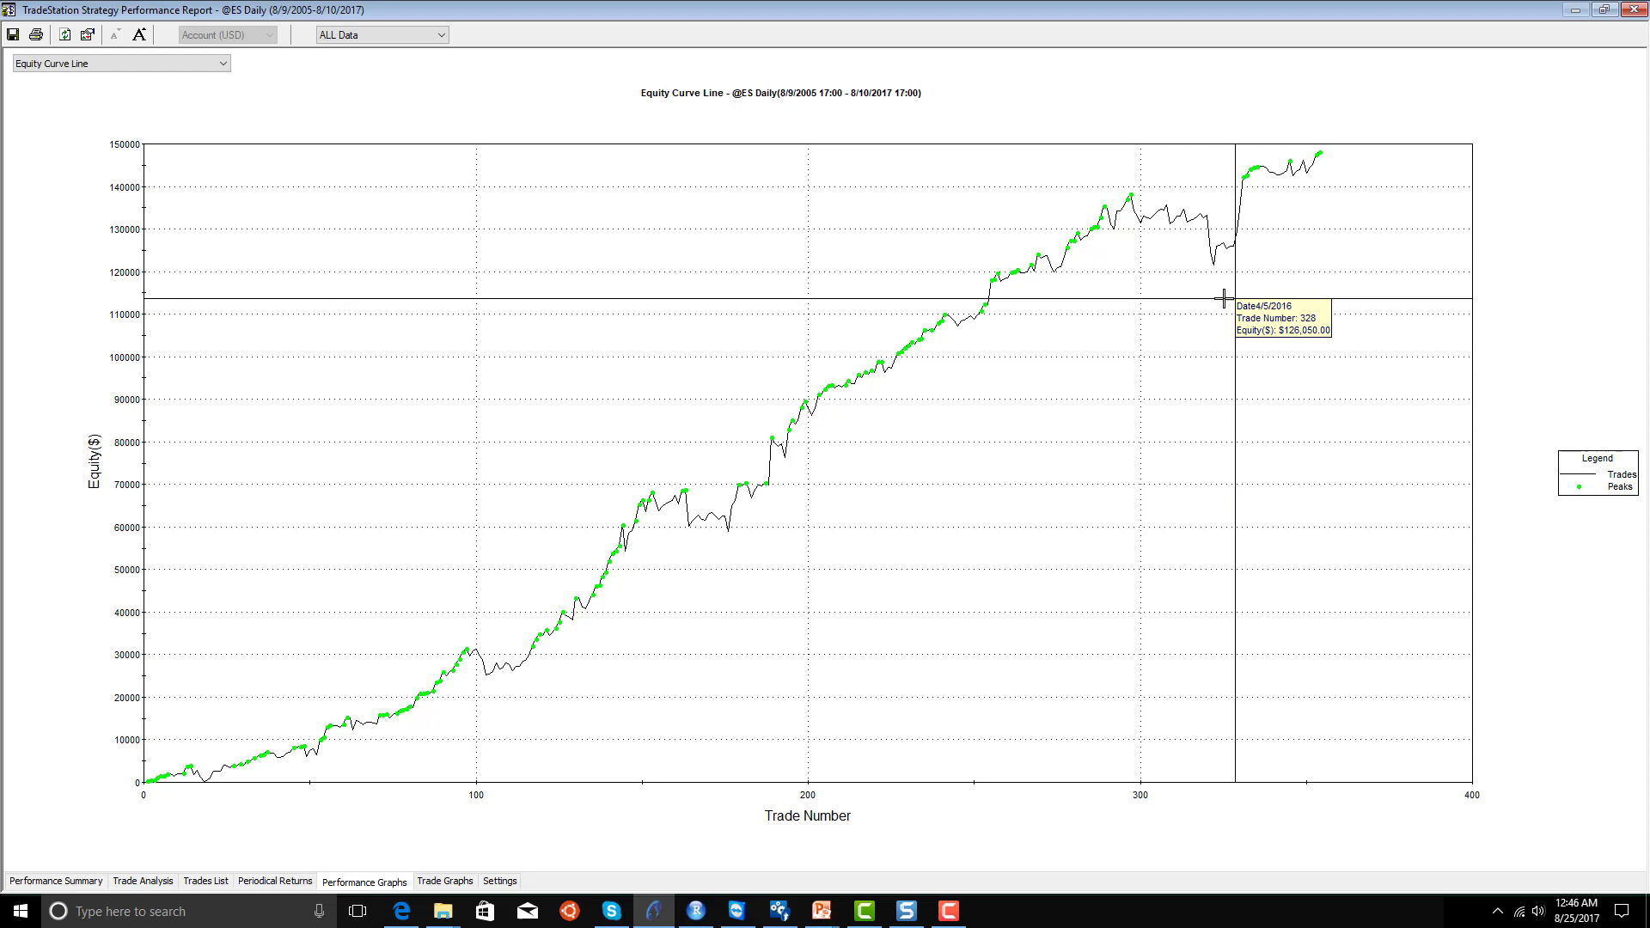
{"action": "mouse_move", "coordinate": [1131, 295]}
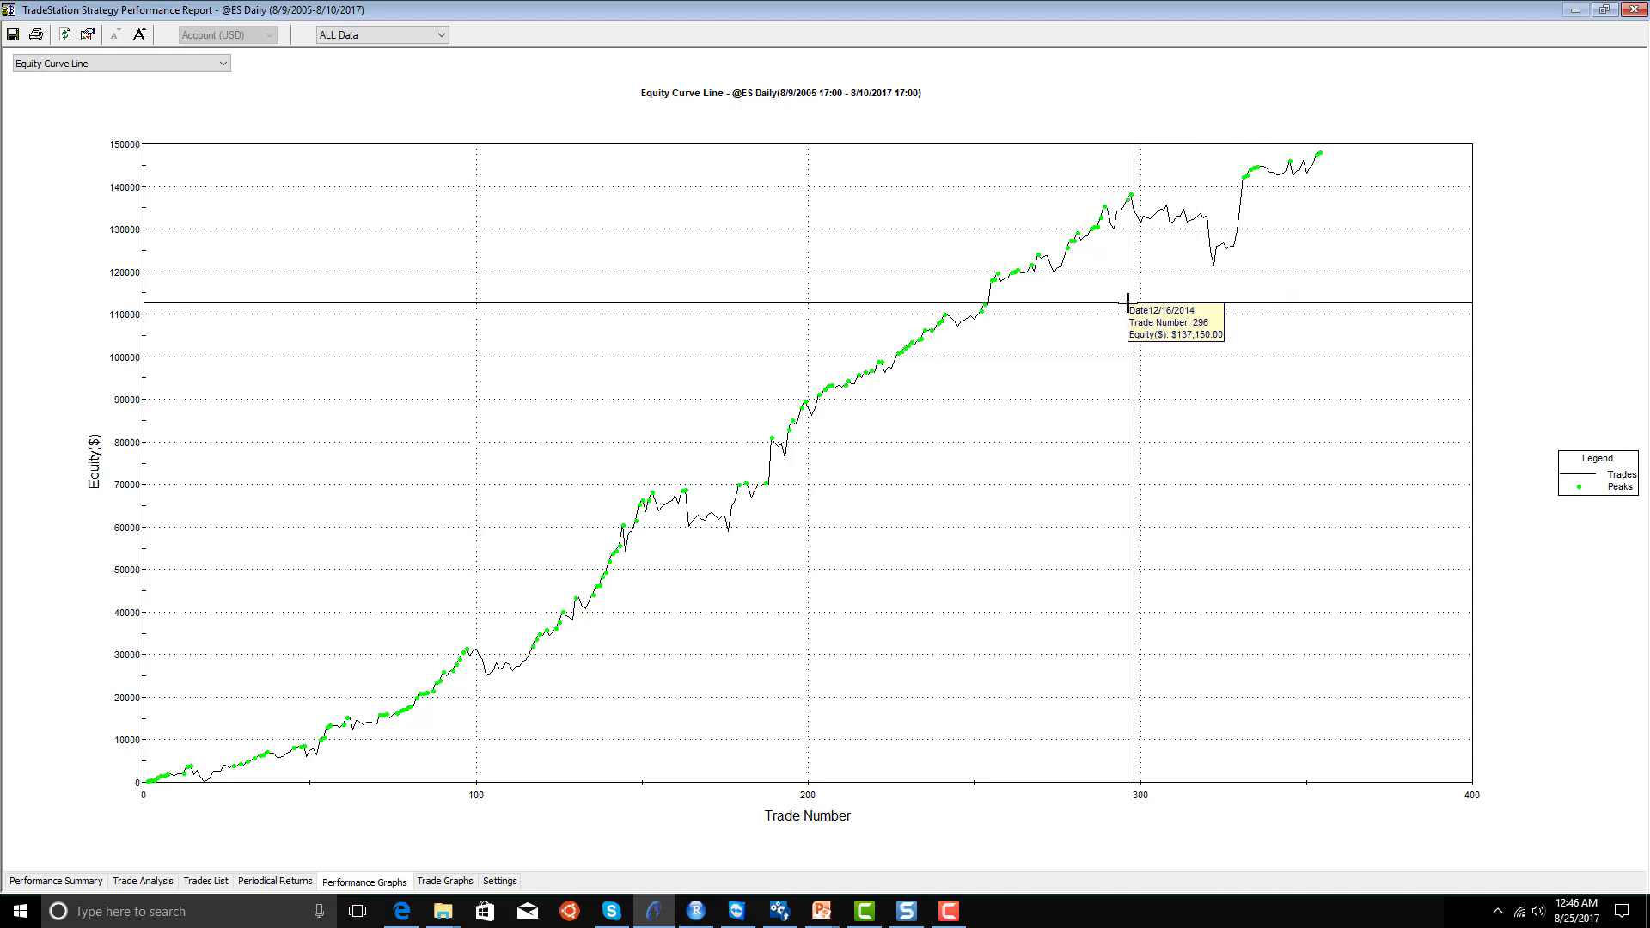
{"action": "mouse_move", "coordinate": [1221, 316]}
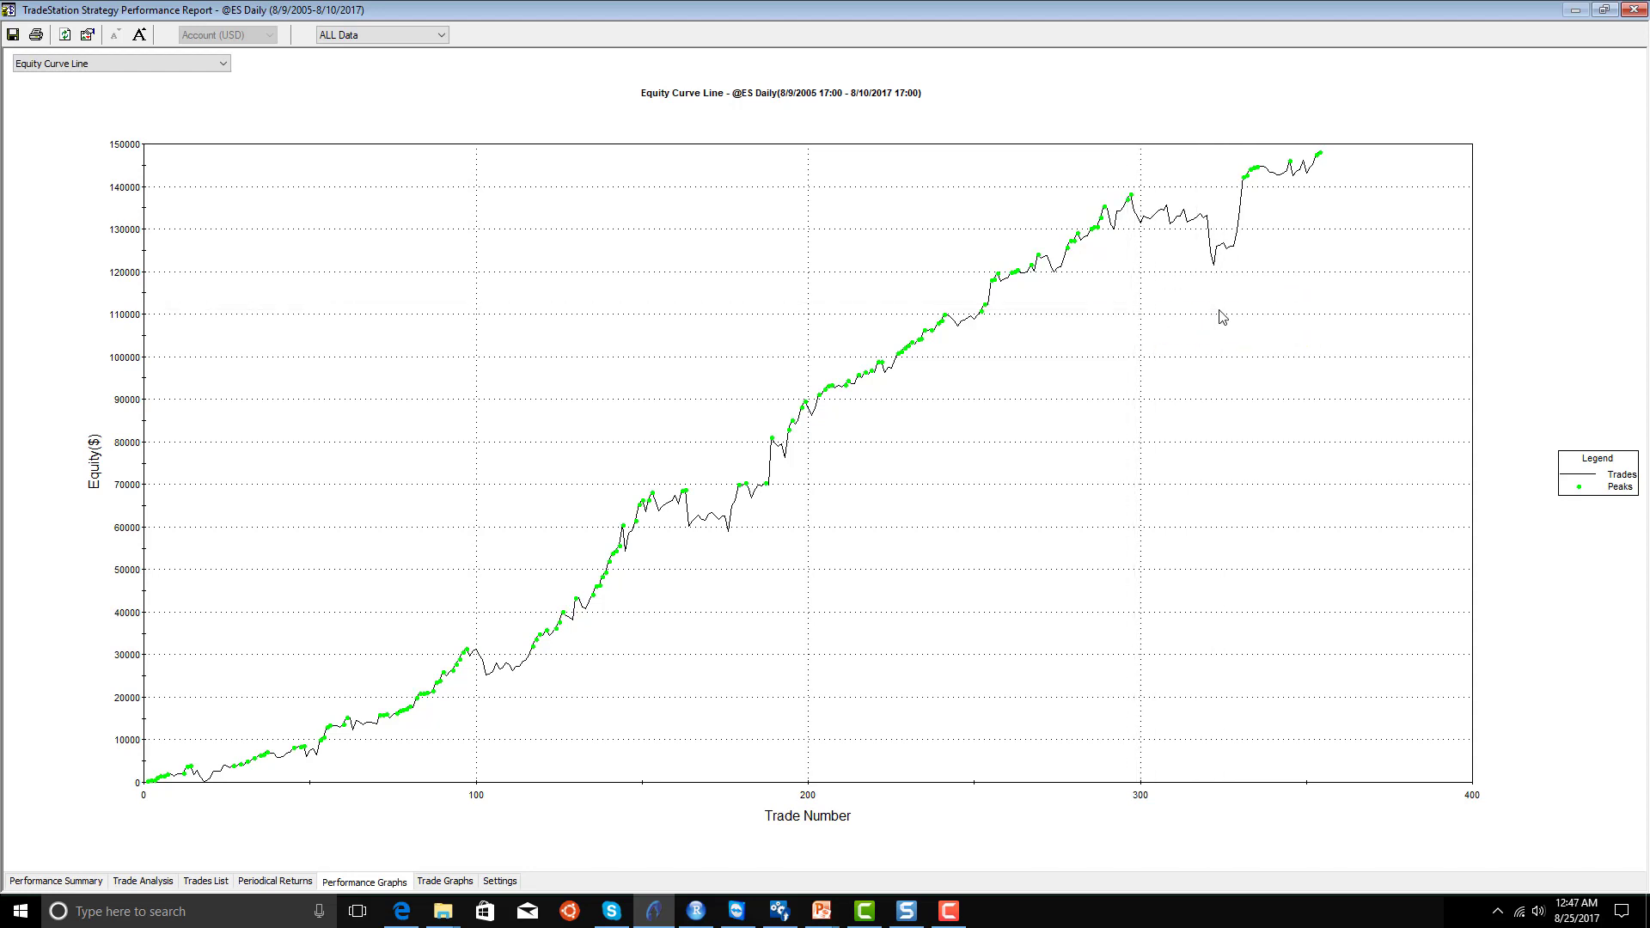